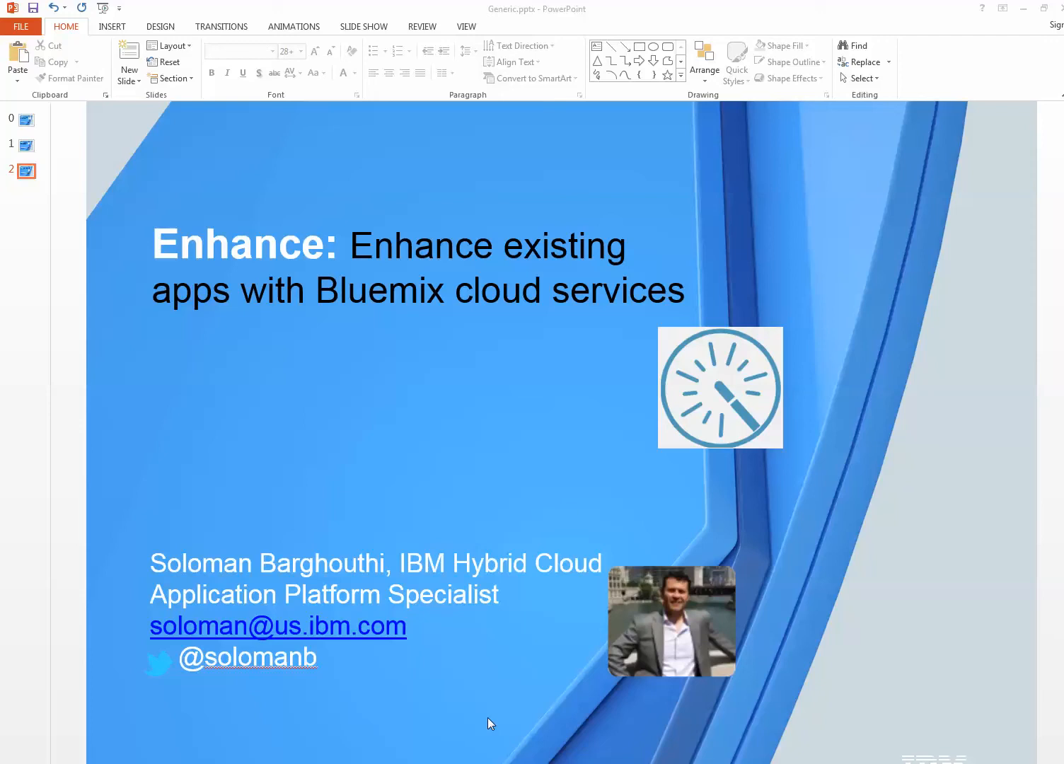
pyautogui.moveTo(490, 761)
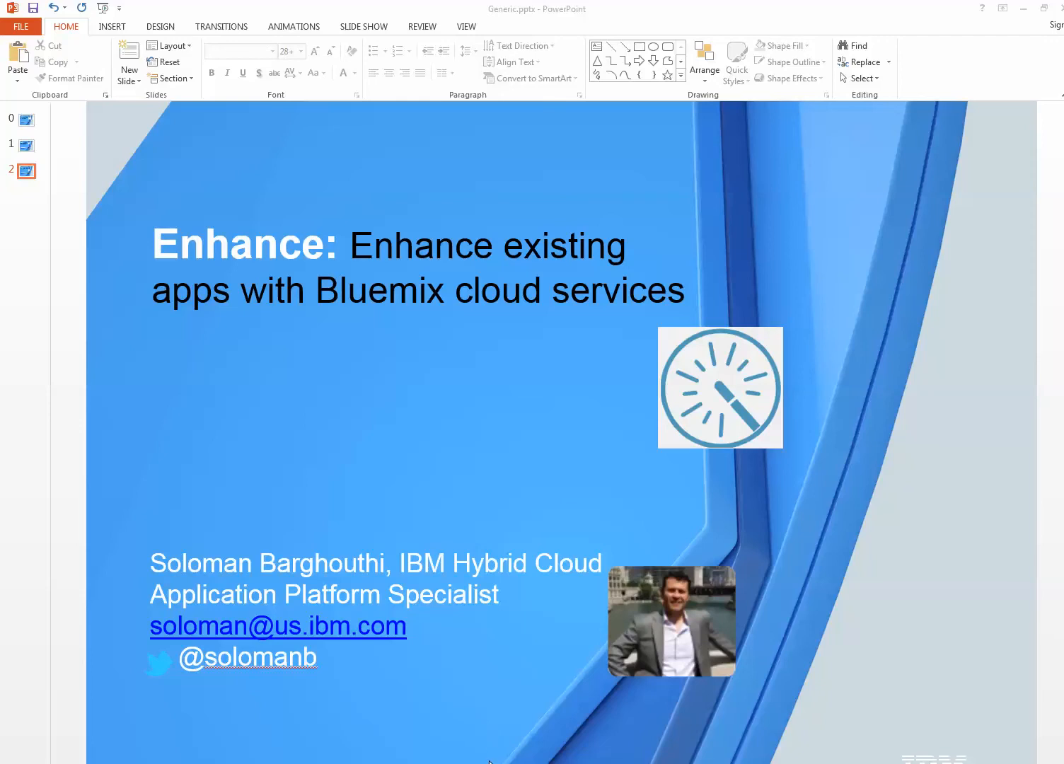
pyautogui.moveTo(1013, 351)
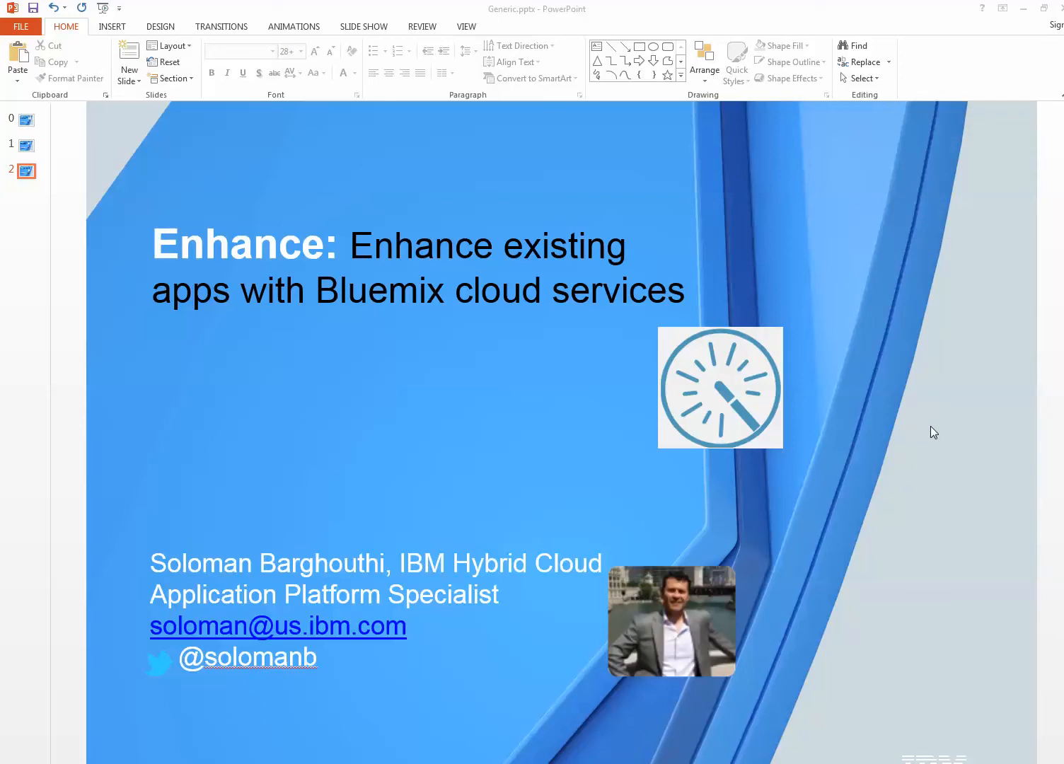
pyautogui.moveTo(1030, 303)
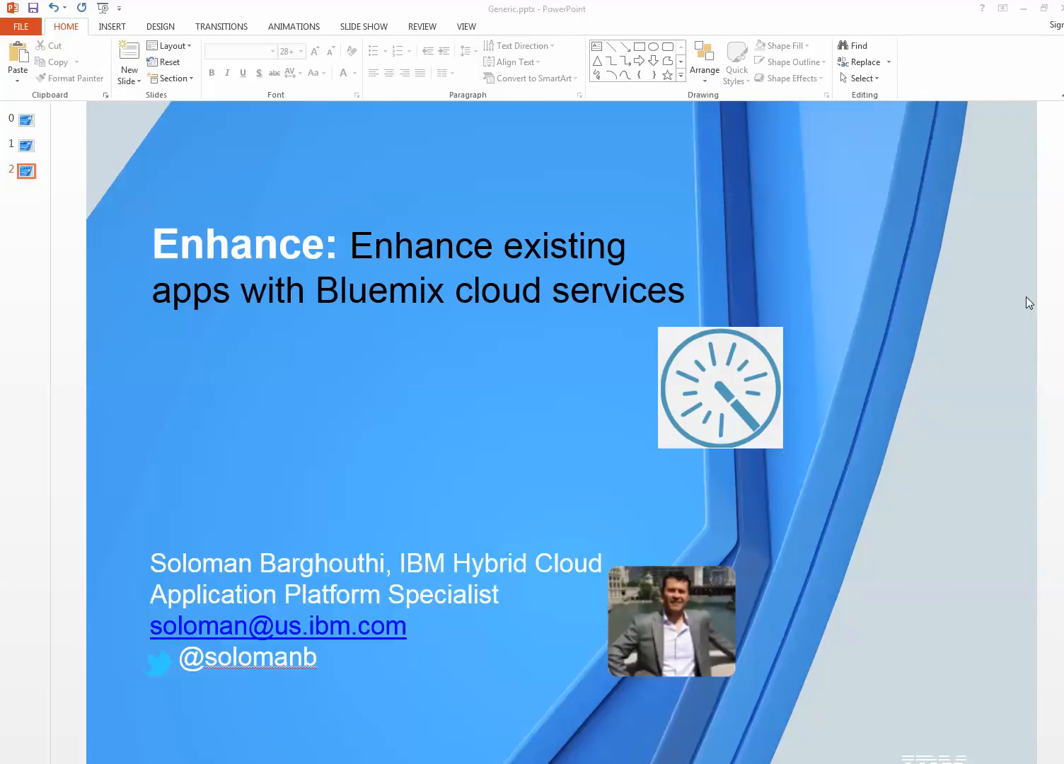
pyautogui.moveTo(1030, 297)
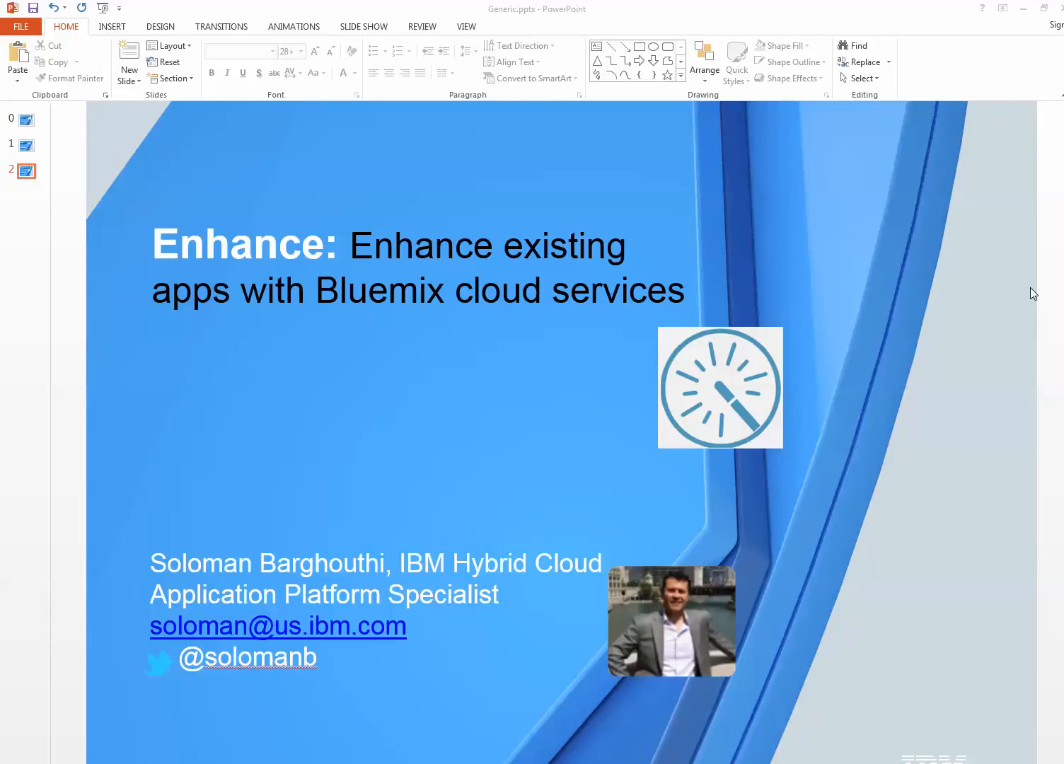
pyautogui.moveTo(999, 212)
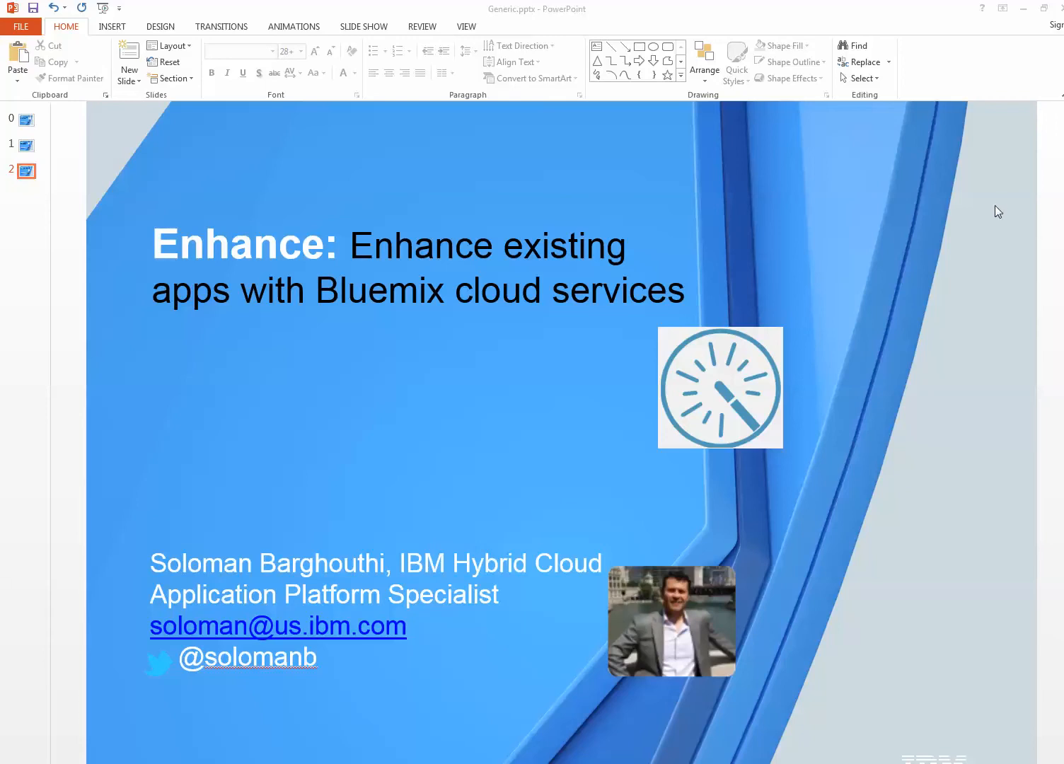
pyautogui.moveTo(962, 217)
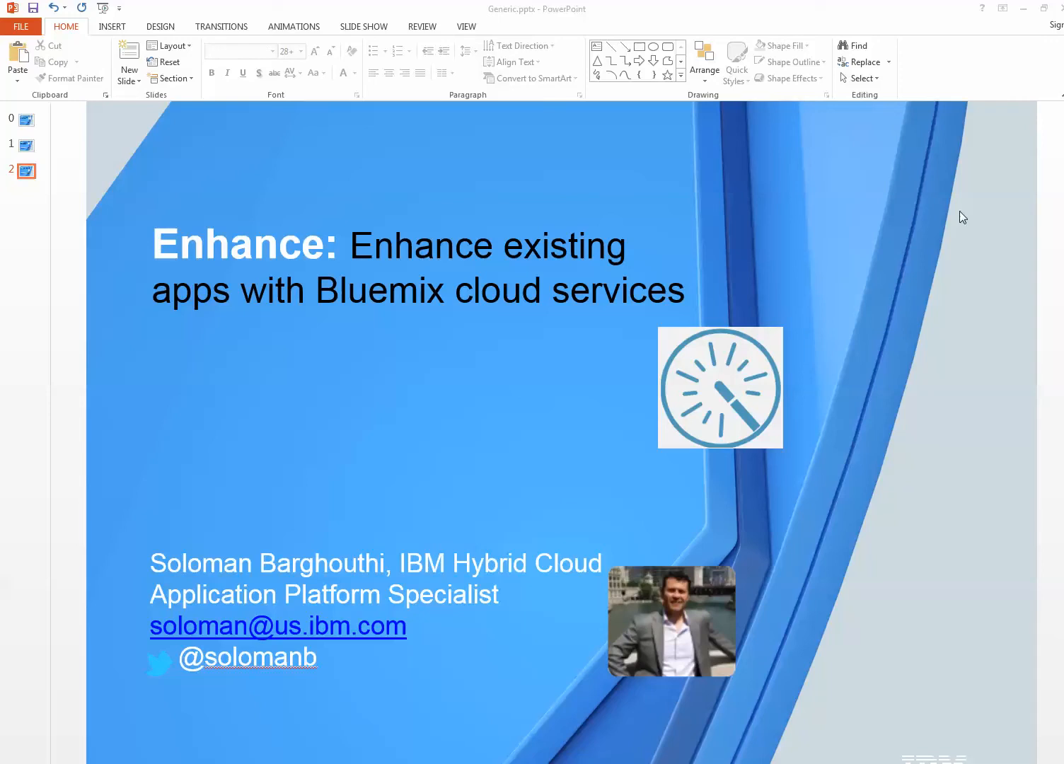
pyautogui.moveTo(962, 205)
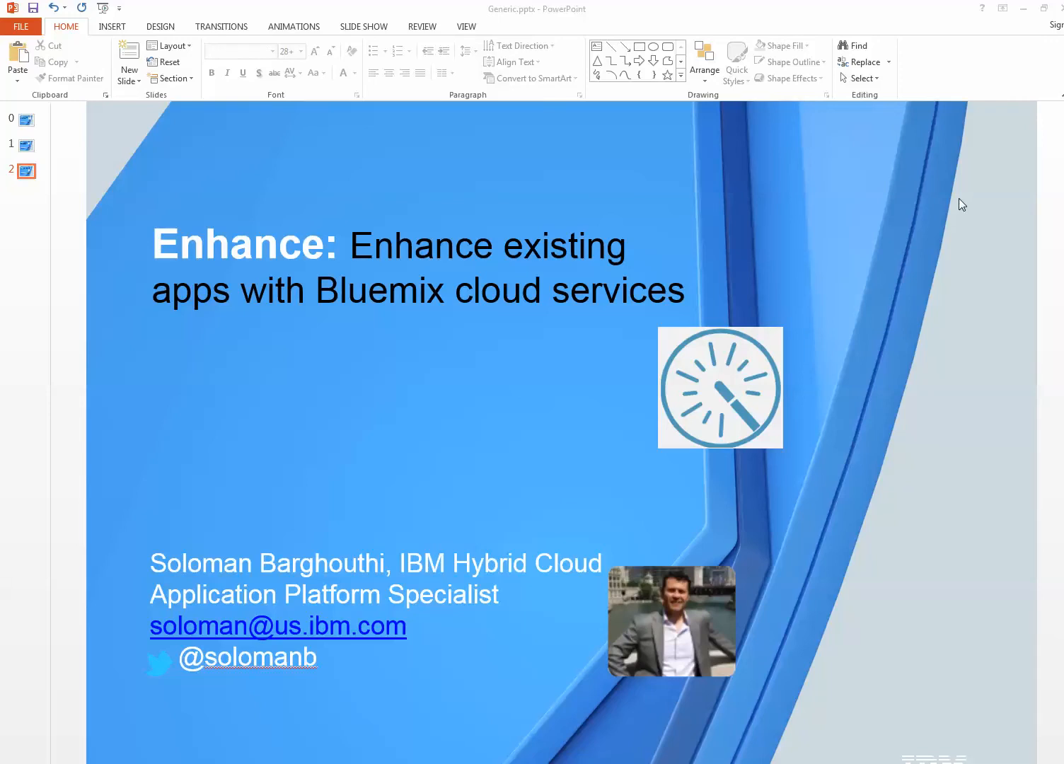
pyautogui.moveTo(597, 660)
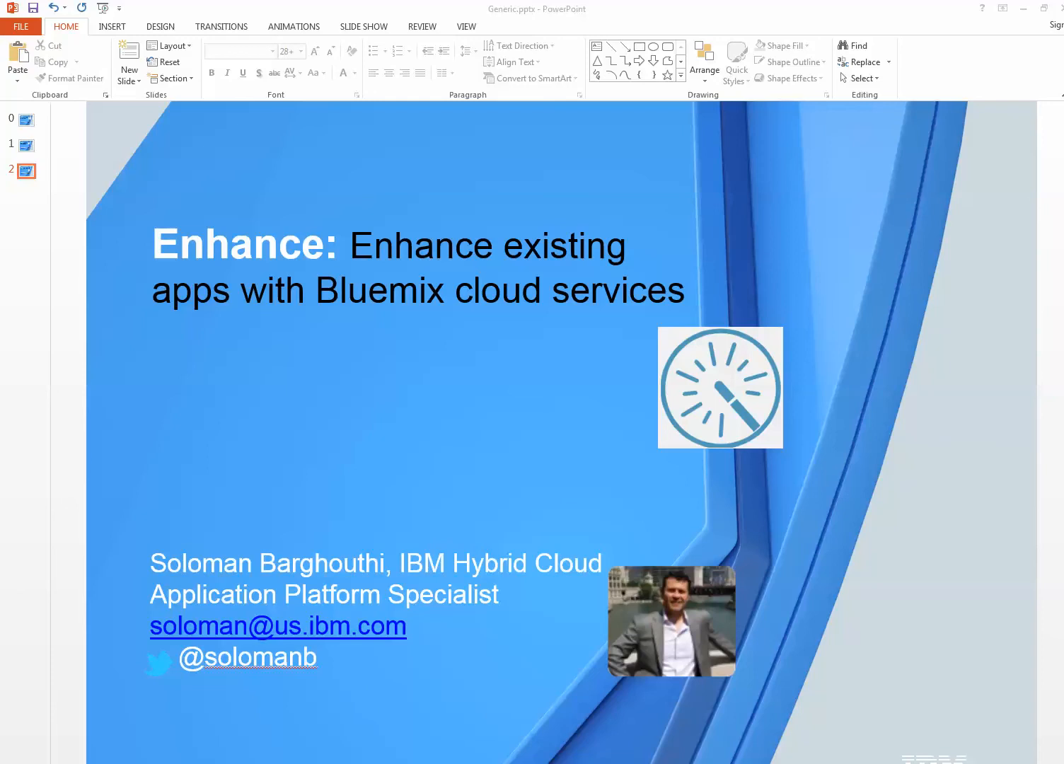
pyautogui.moveTo(645, 609)
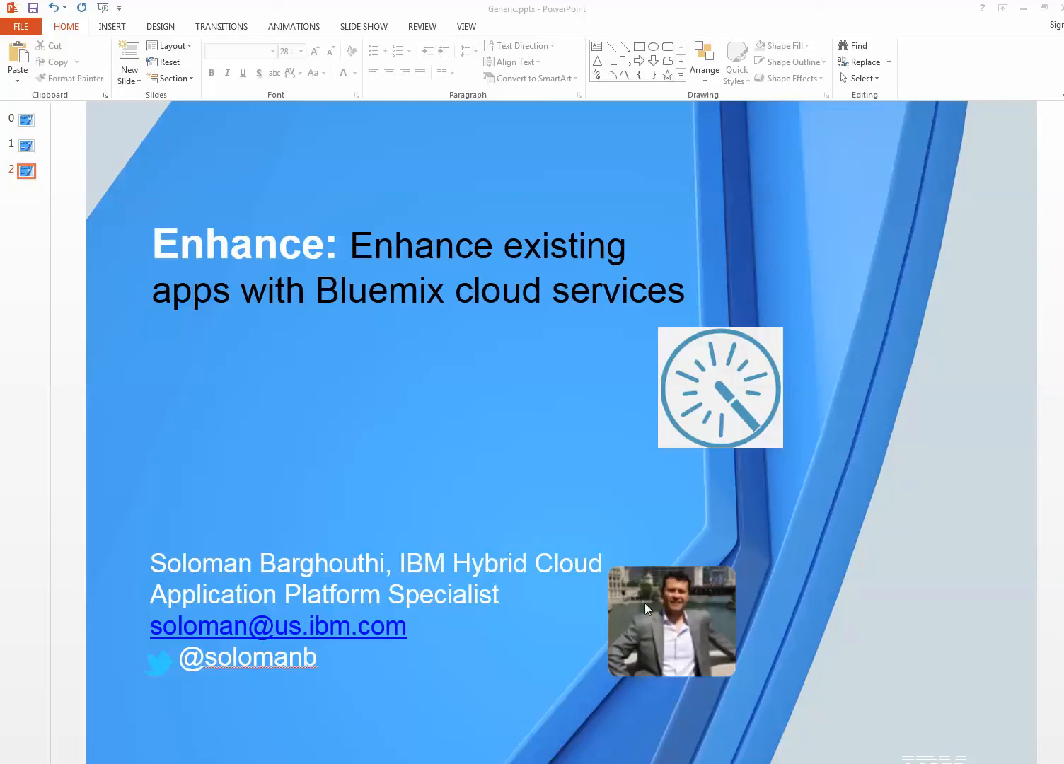
pyautogui.moveTo(645, 610)
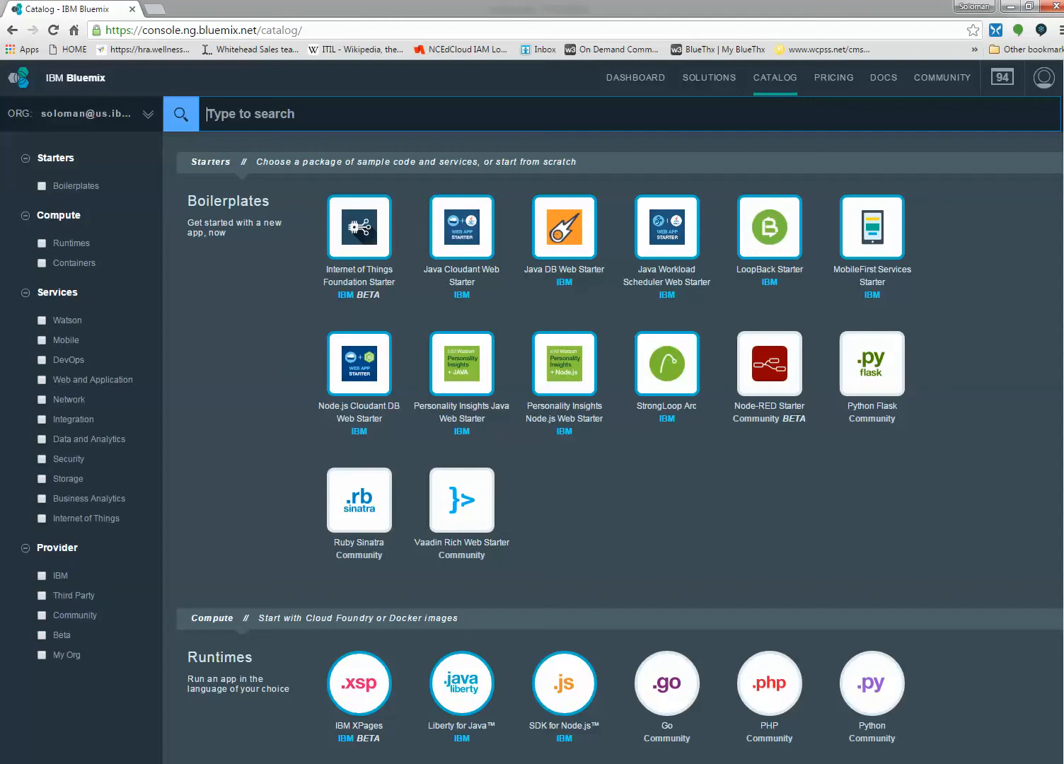
# Step: Search the Bluemix catalog for 'twit' and open the Insights for Twitter service details
pyautogui.write('t')
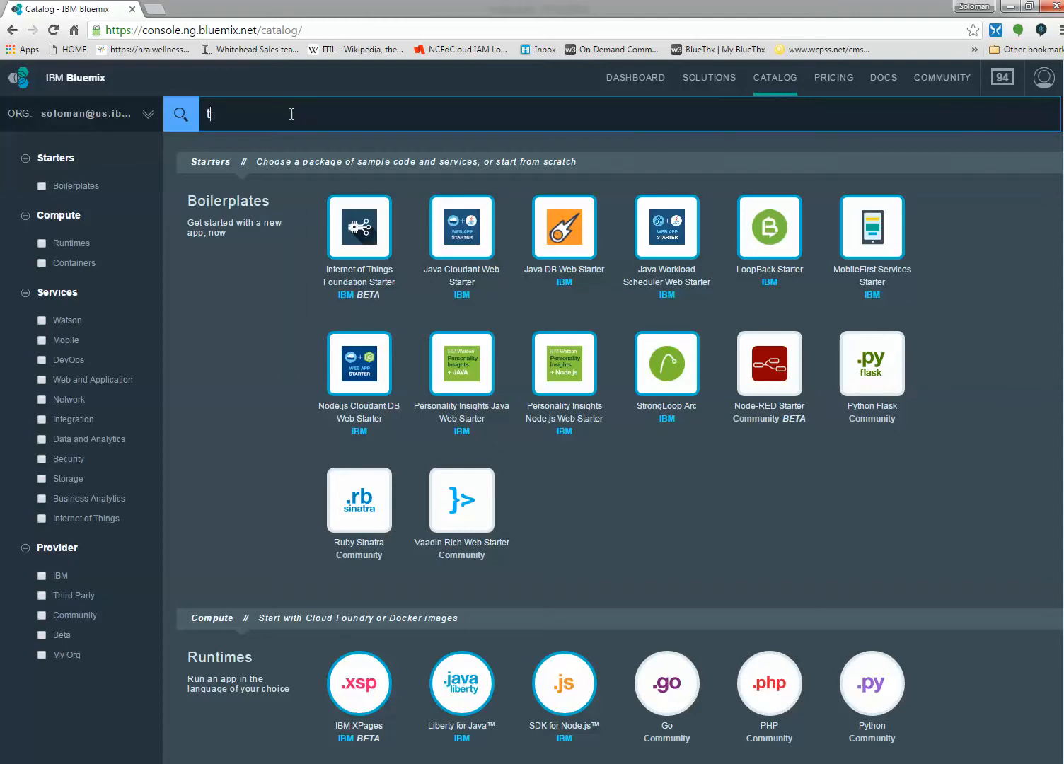
pyautogui.write('wit')
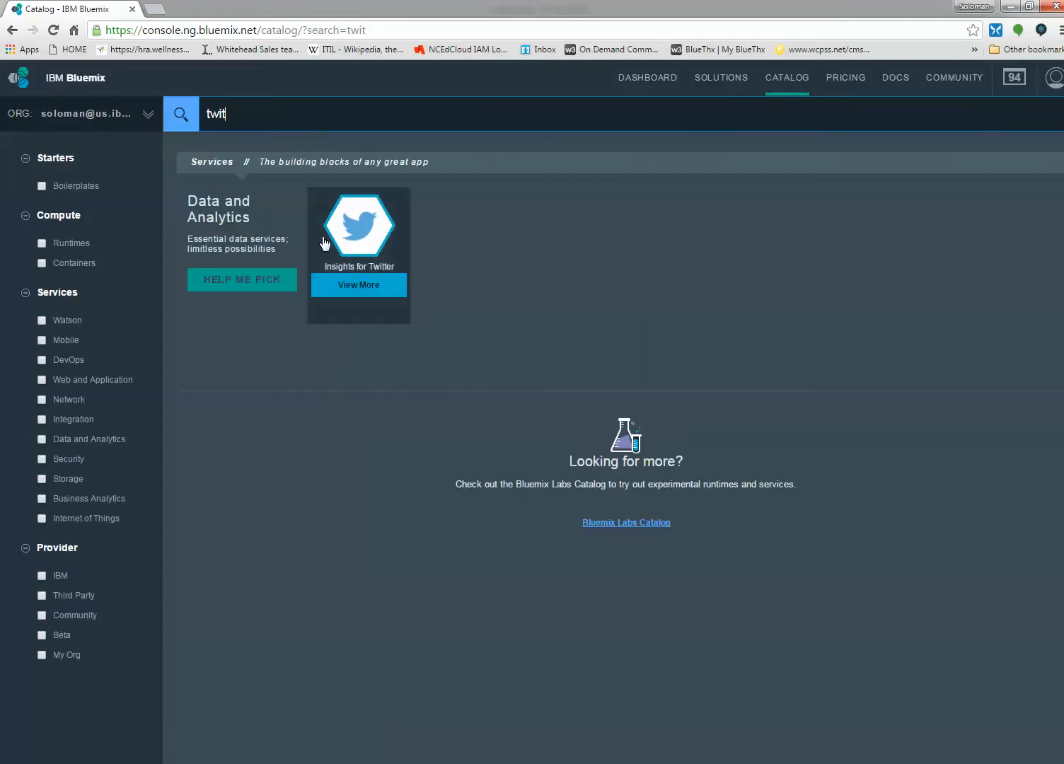
pyautogui.moveTo(362, 233)
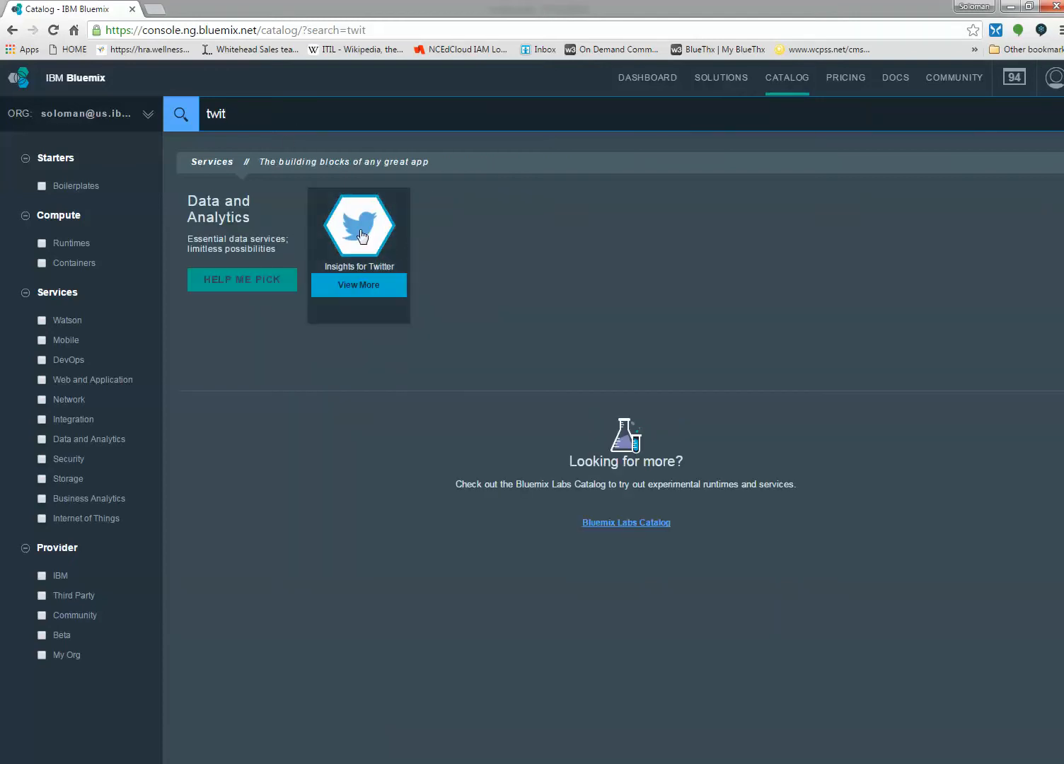
pyautogui.click(360, 227)
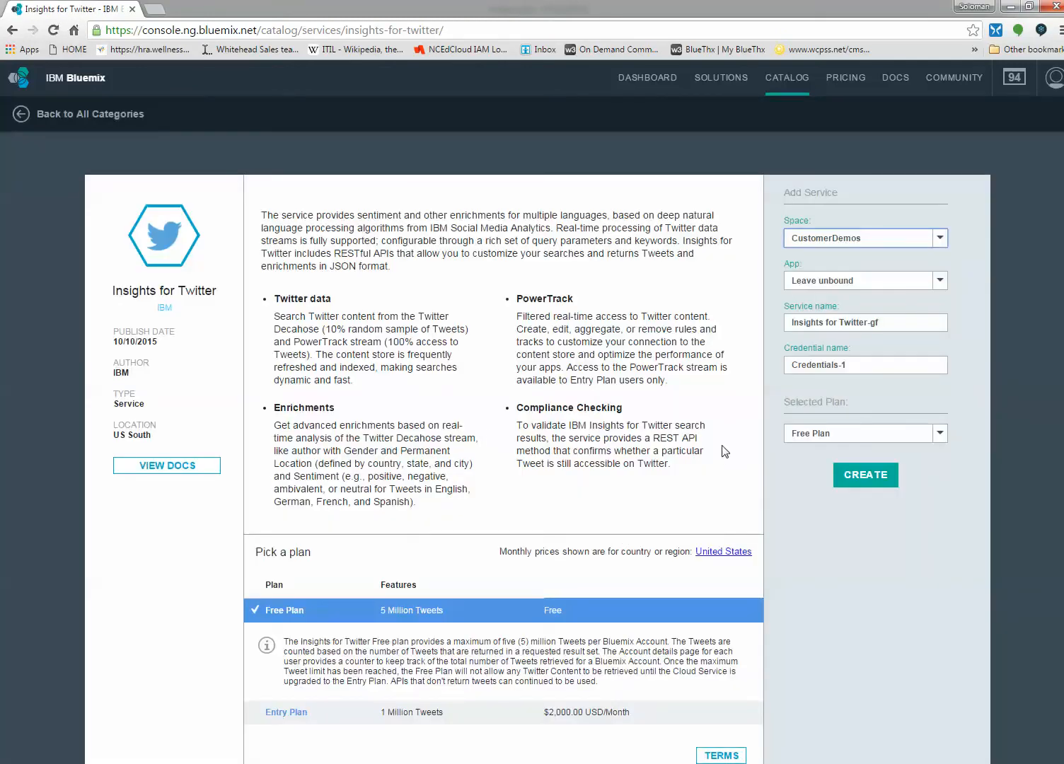
pyautogui.moveTo(380, 442)
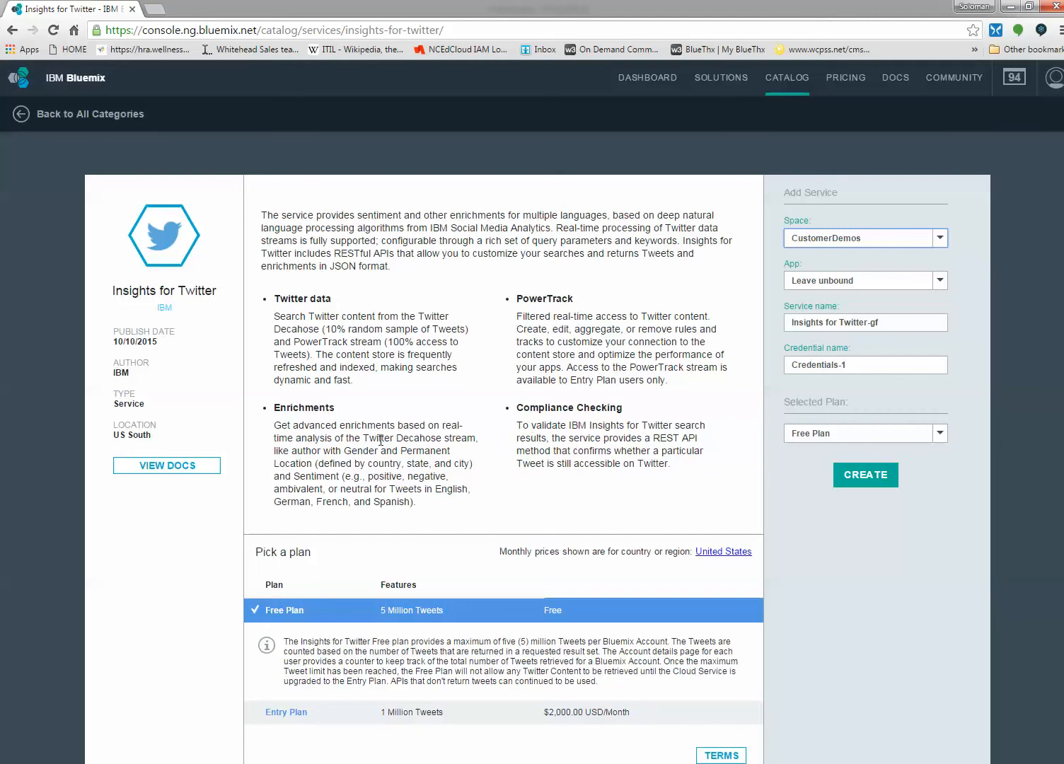
pyautogui.moveTo(522, 345)
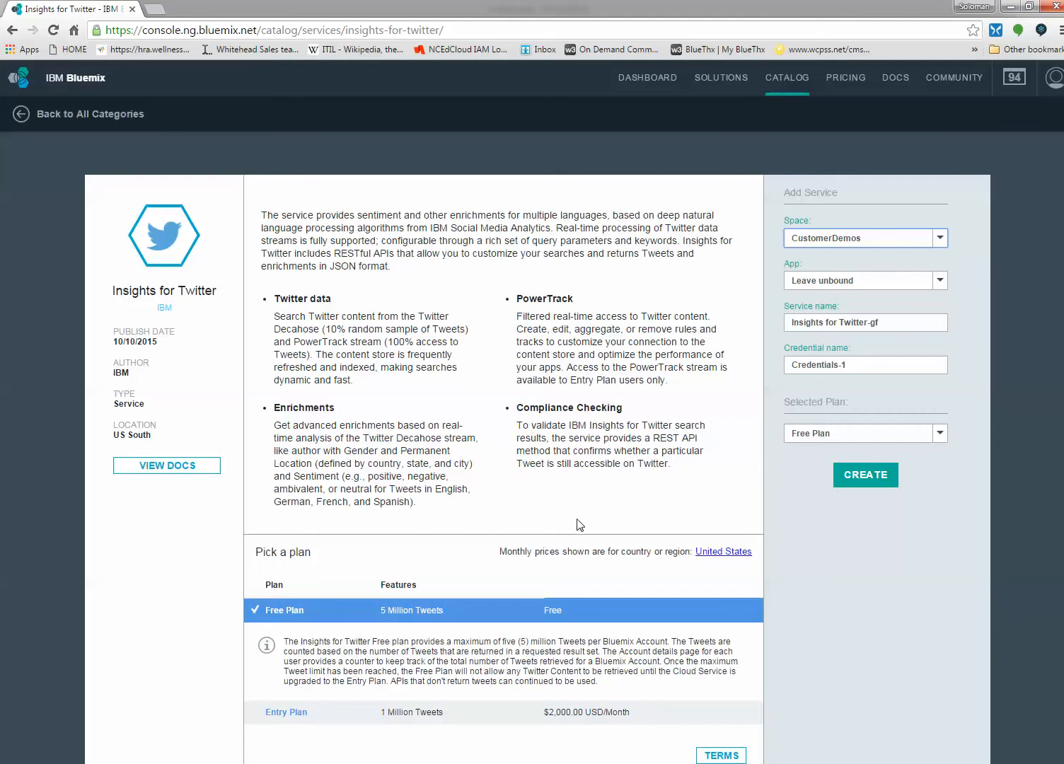
pyautogui.moveTo(399, 656)
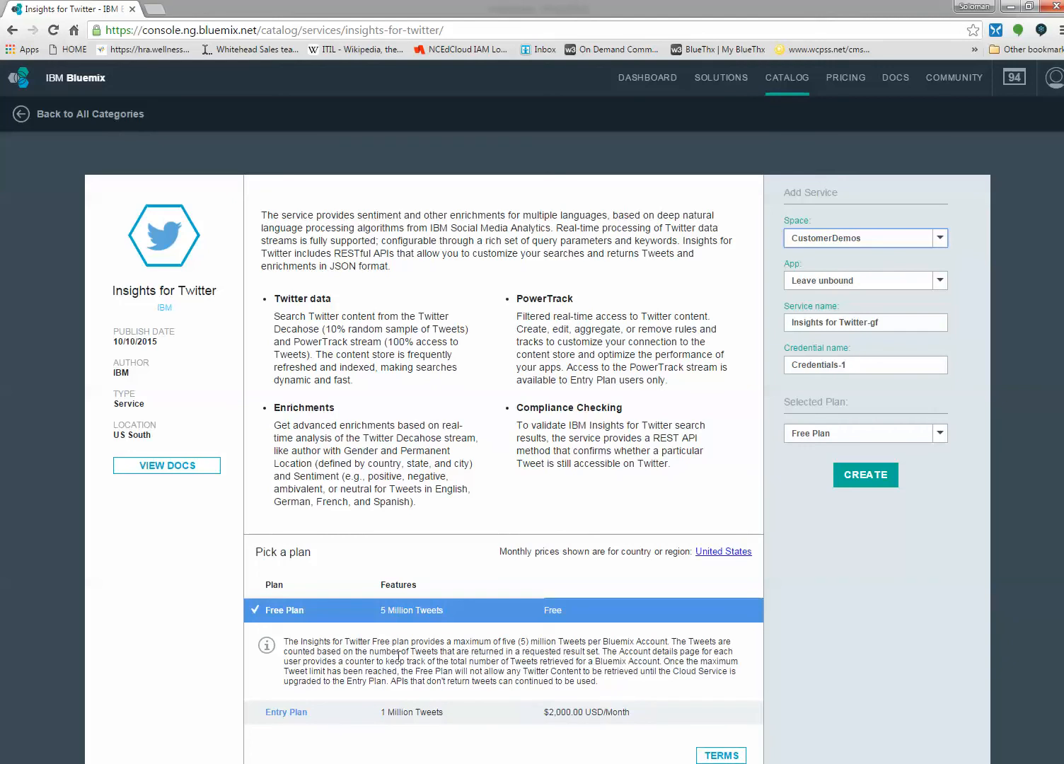
pyautogui.moveTo(359, 559)
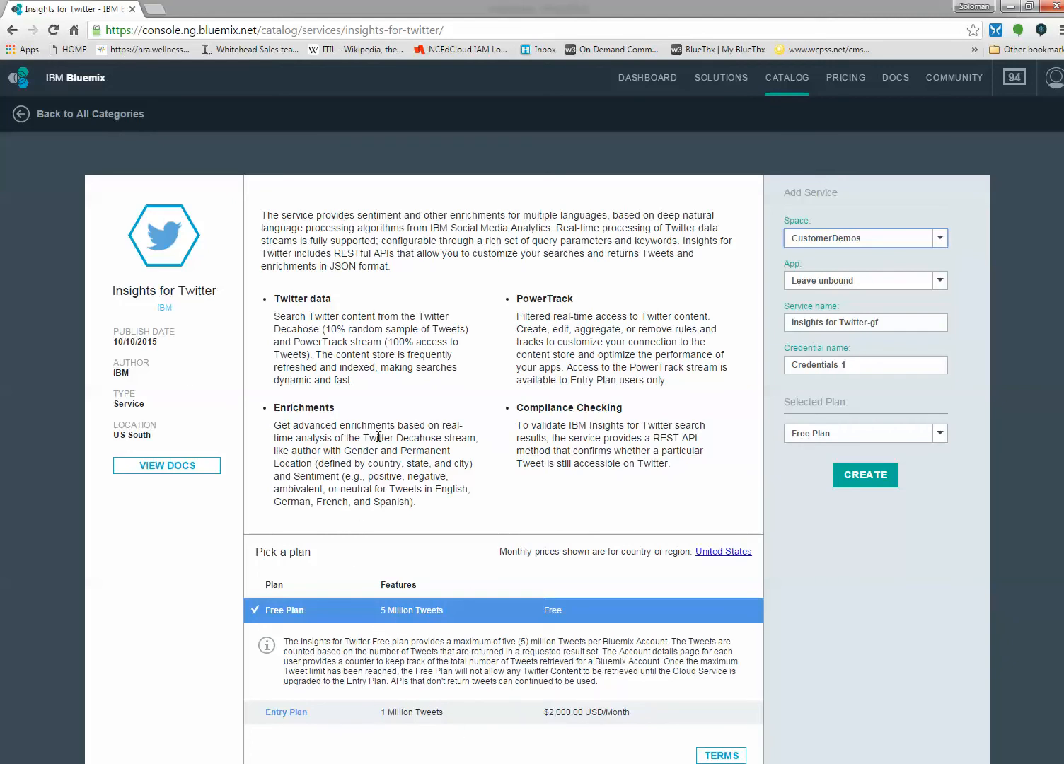
pyautogui.moveTo(648, 78)
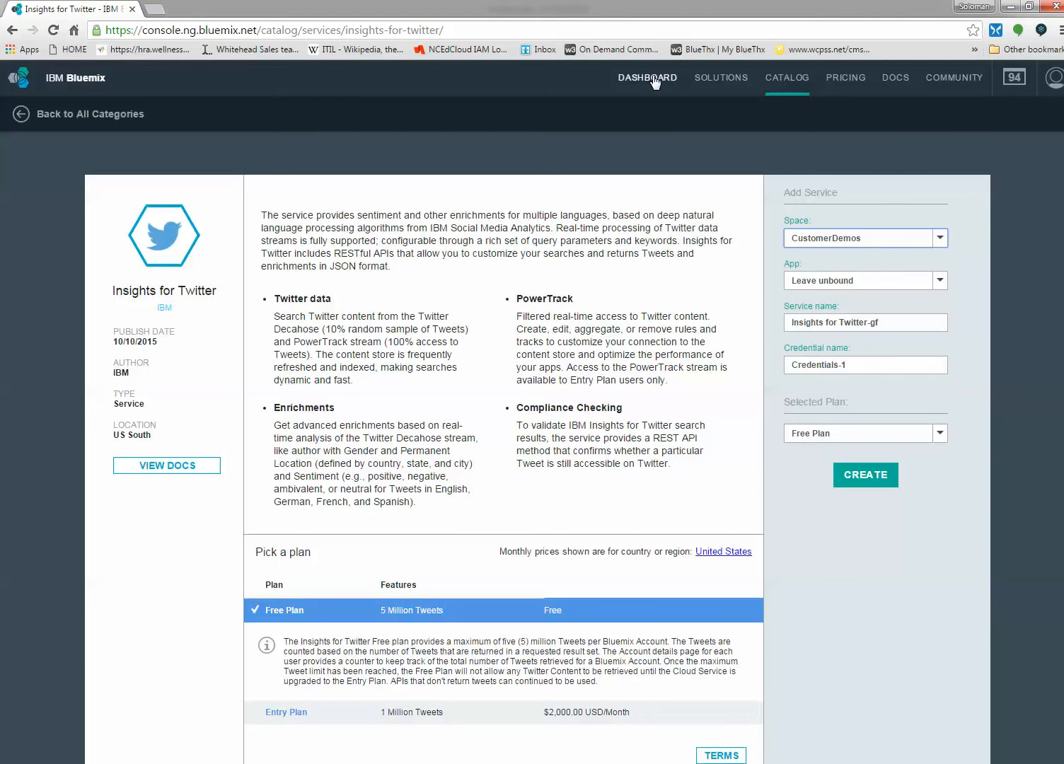
# Step: From the dashboard, open the Insights for Twitter-xt service and its REST API documentation
pyautogui.click(865, 476)
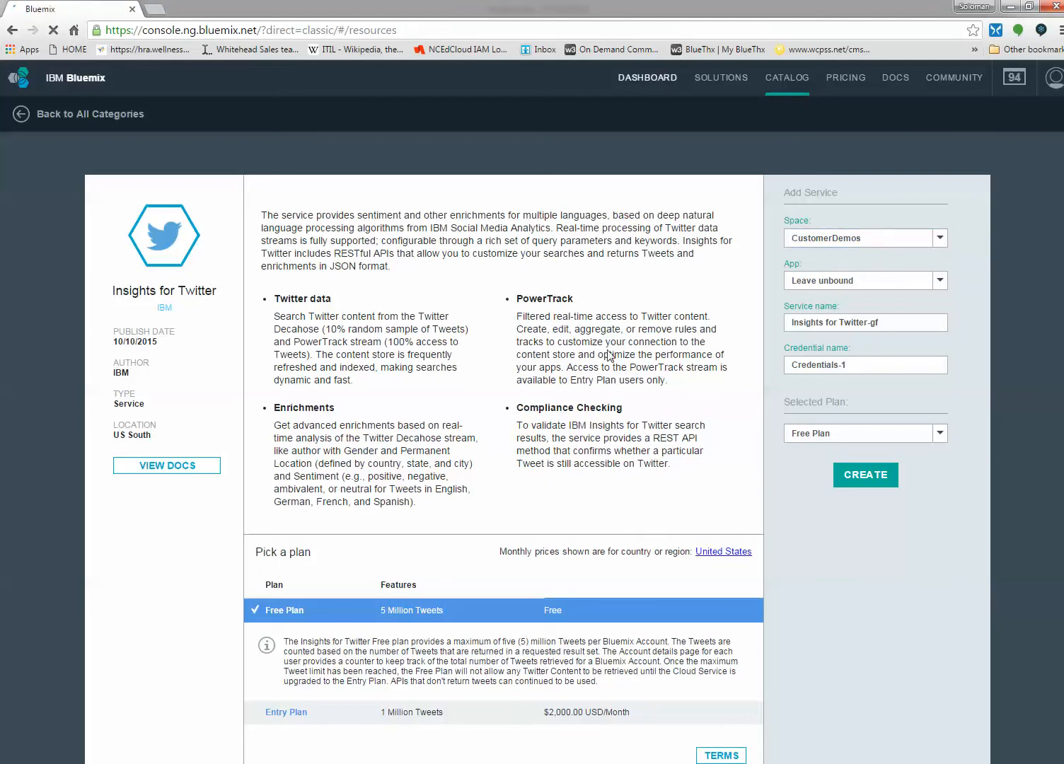
pyautogui.click(864, 475)
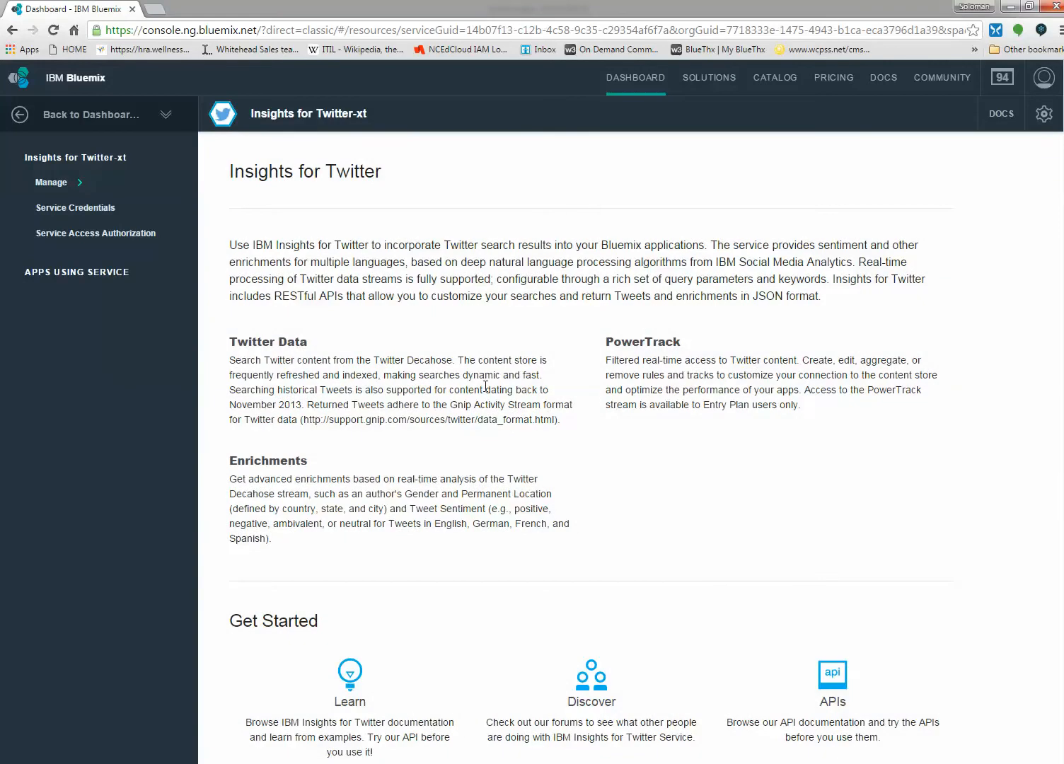
pyautogui.scroll(3)
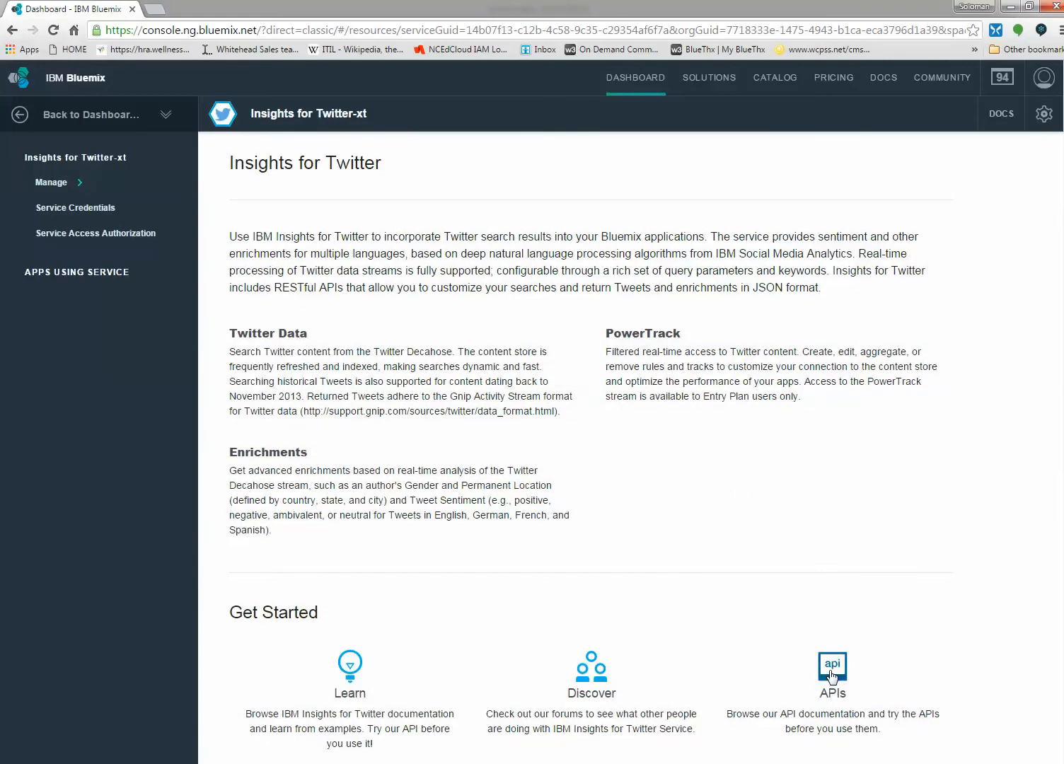
pyautogui.click(832, 668)
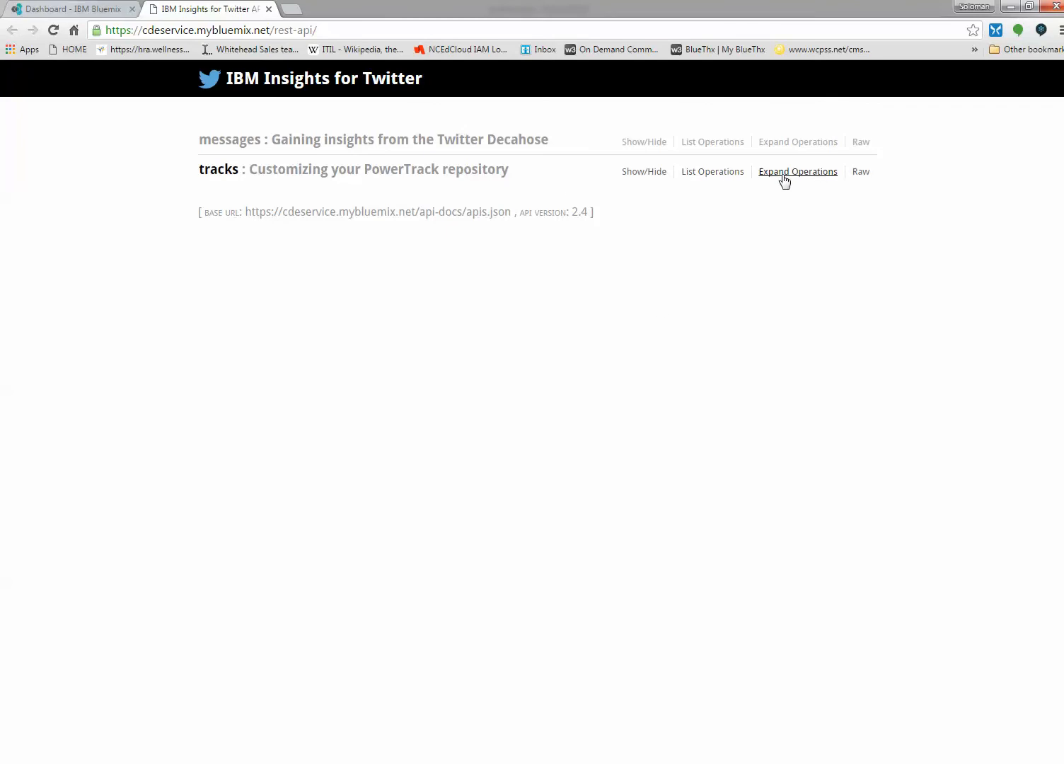
pyautogui.moveTo(713, 171)
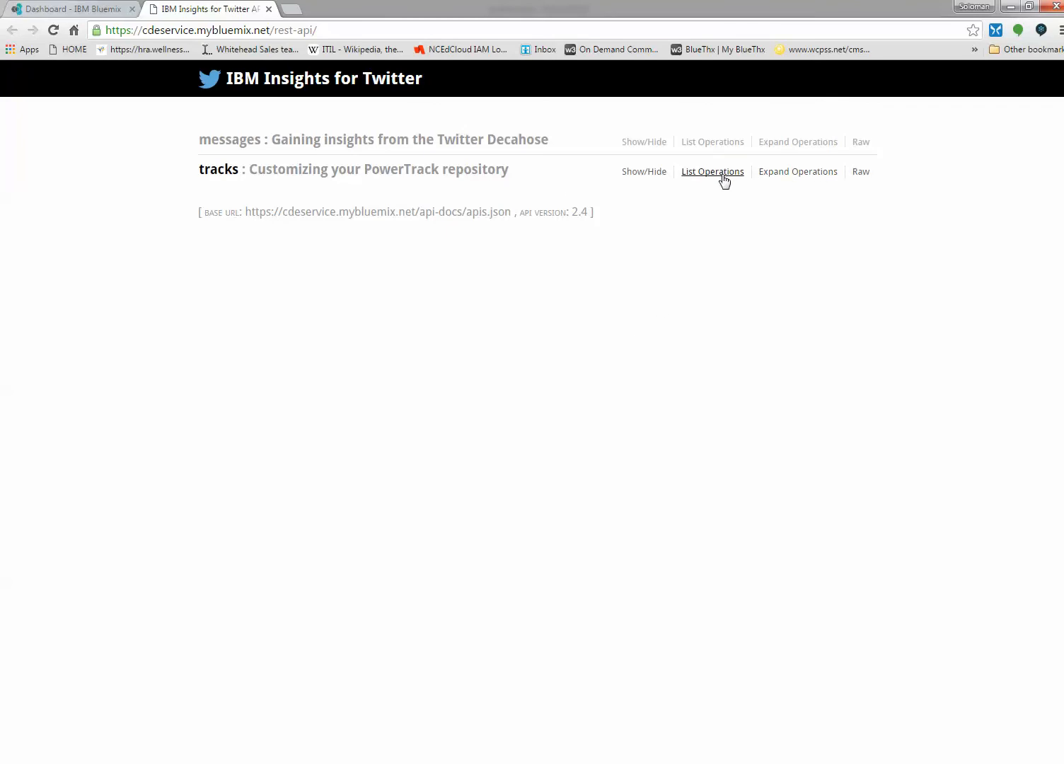
pyautogui.click(713, 171)
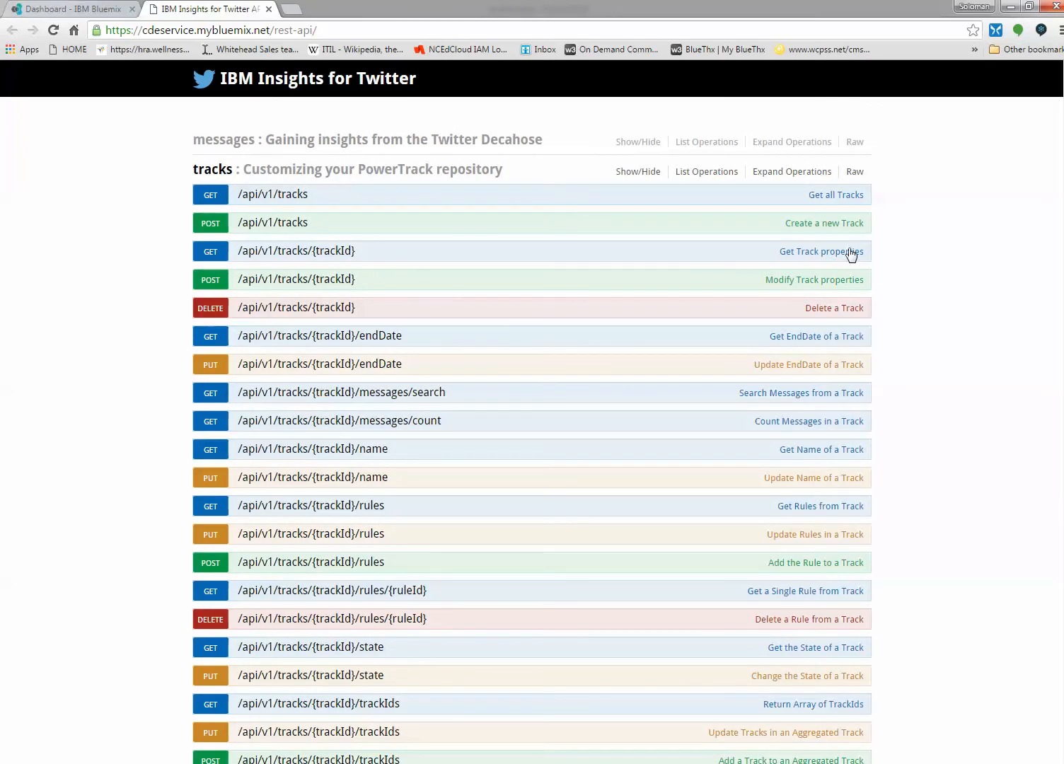
pyautogui.moveTo(376, 268)
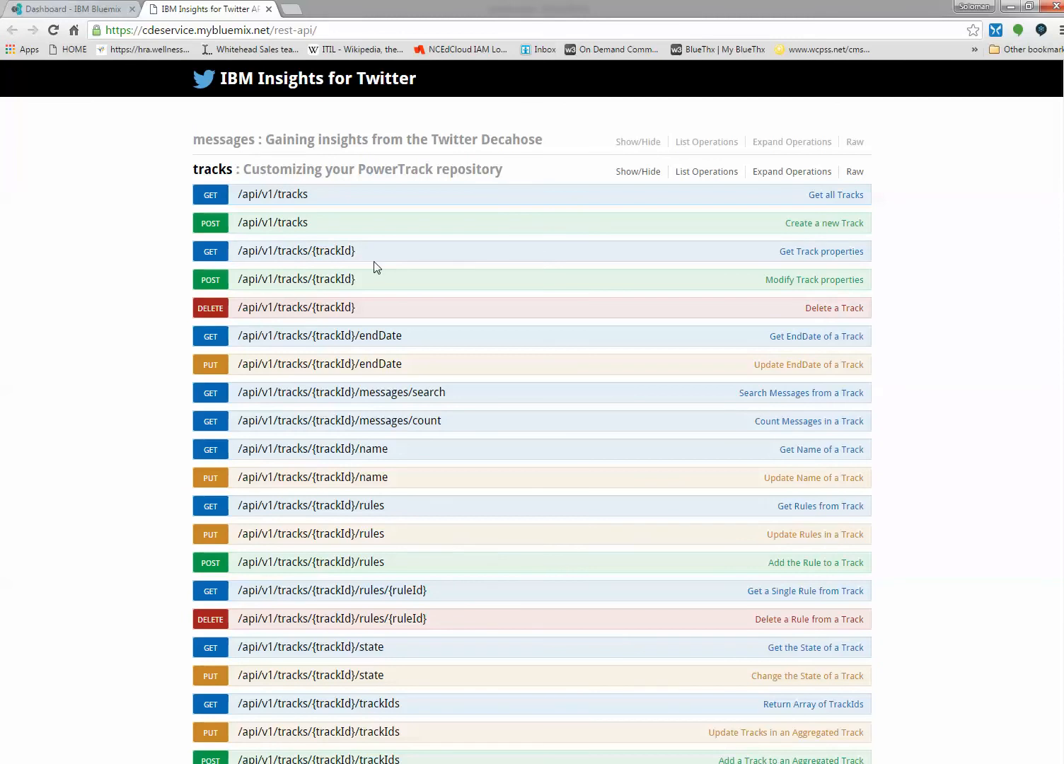
pyautogui.moveTo(706, 141)
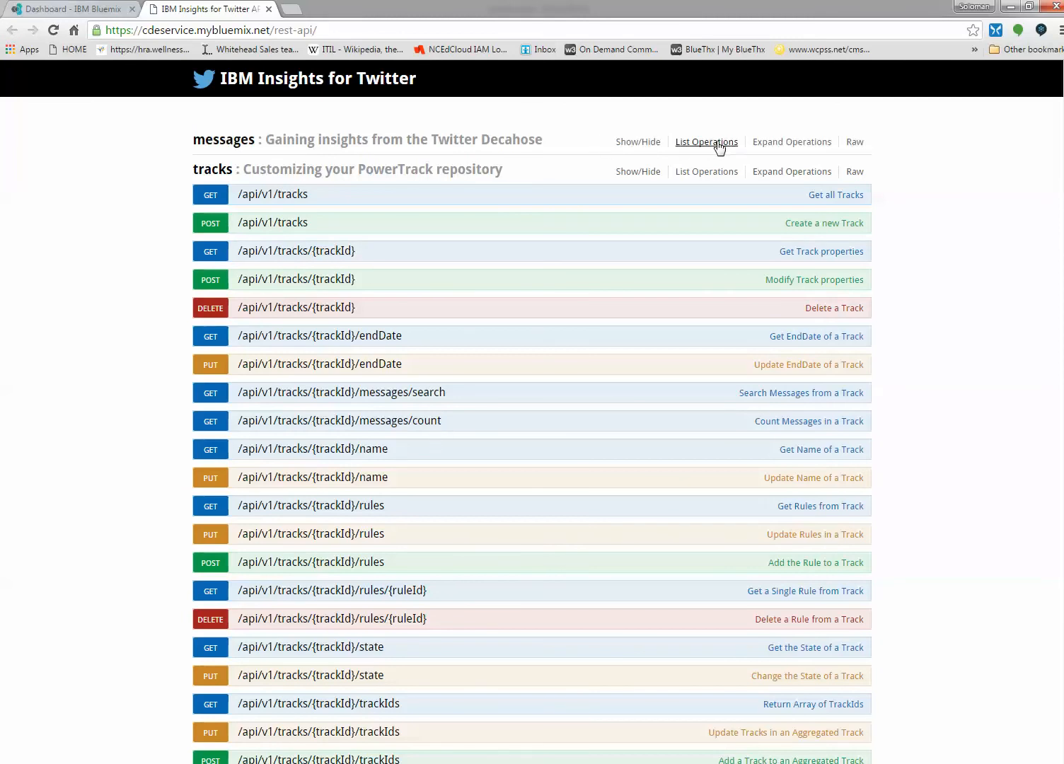
pyautogui.click(706, 142)
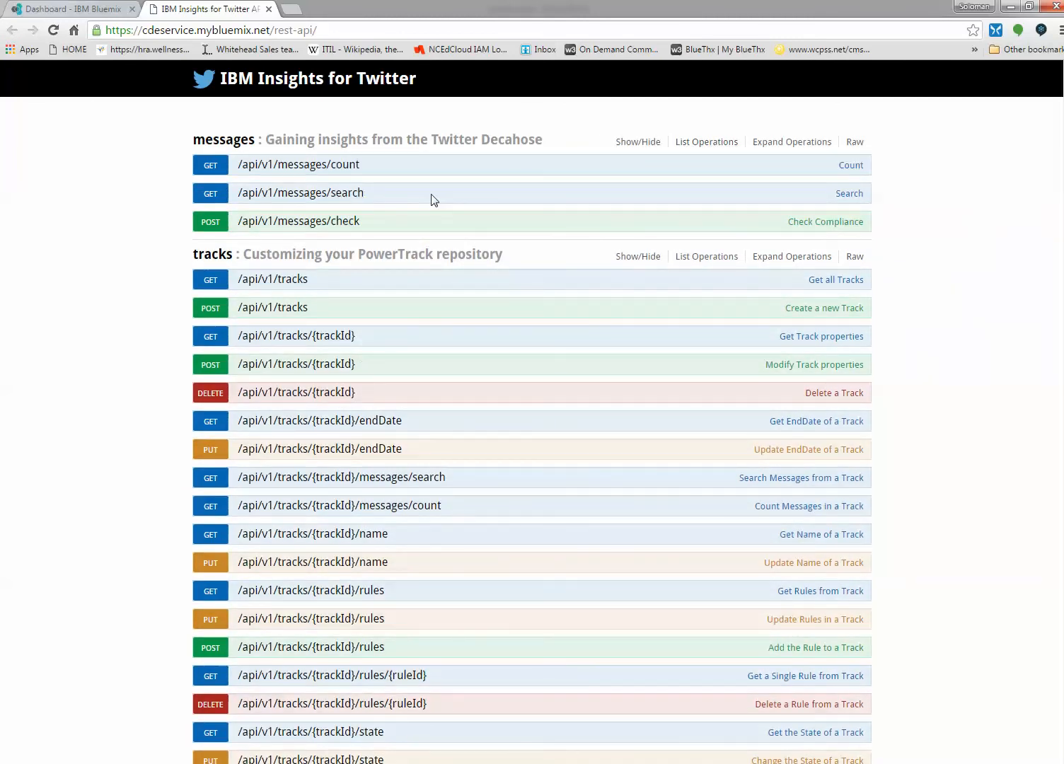
pyautogui.moveTo(331, 181)
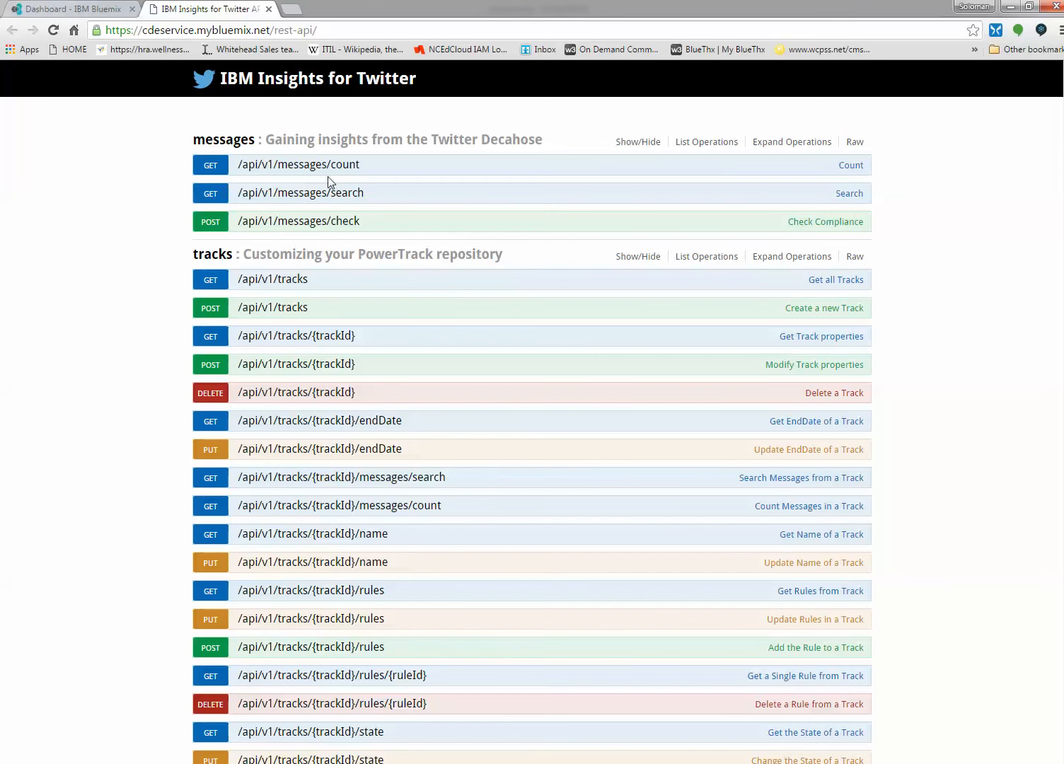
pyautogui.moveTo(380, 177)
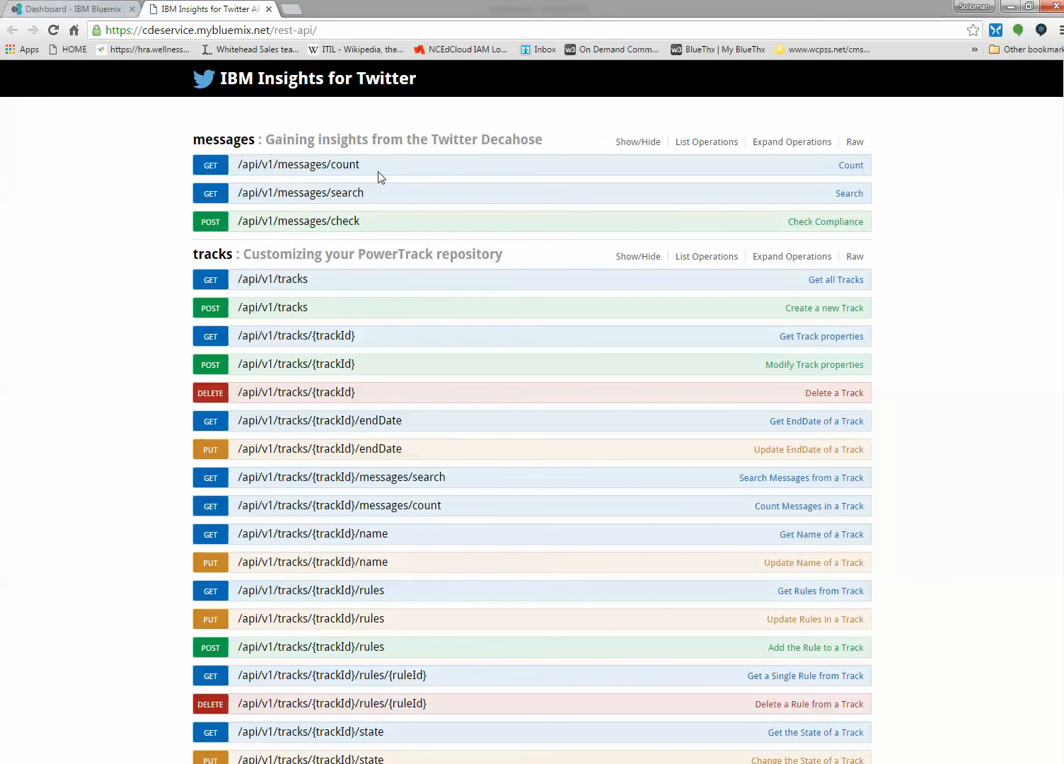
pyautogui.moveTo(391, 172)
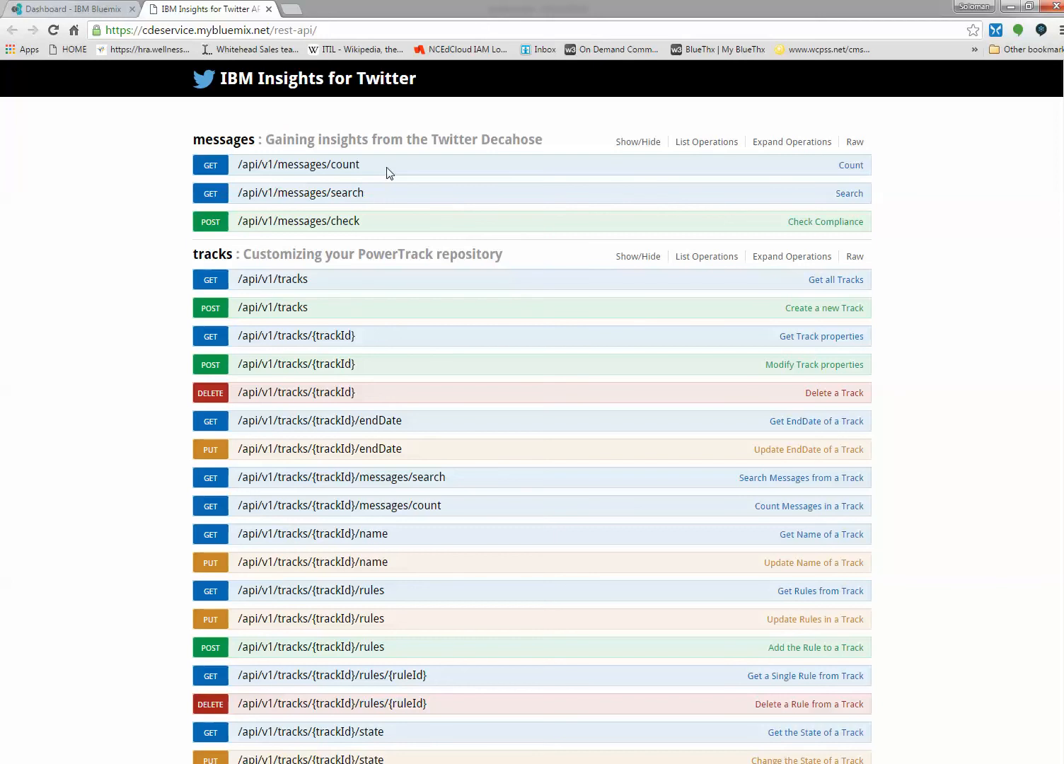
pyautogui.moveTo(262, 81)
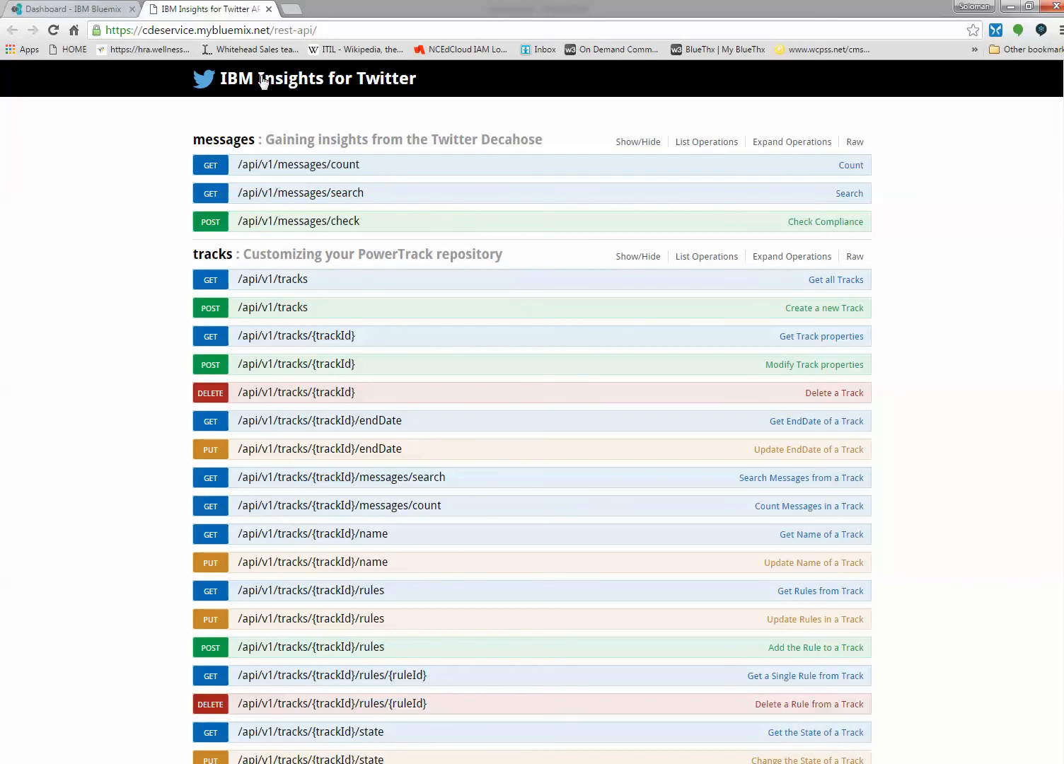
pyautogui.moveTo(347, 517)
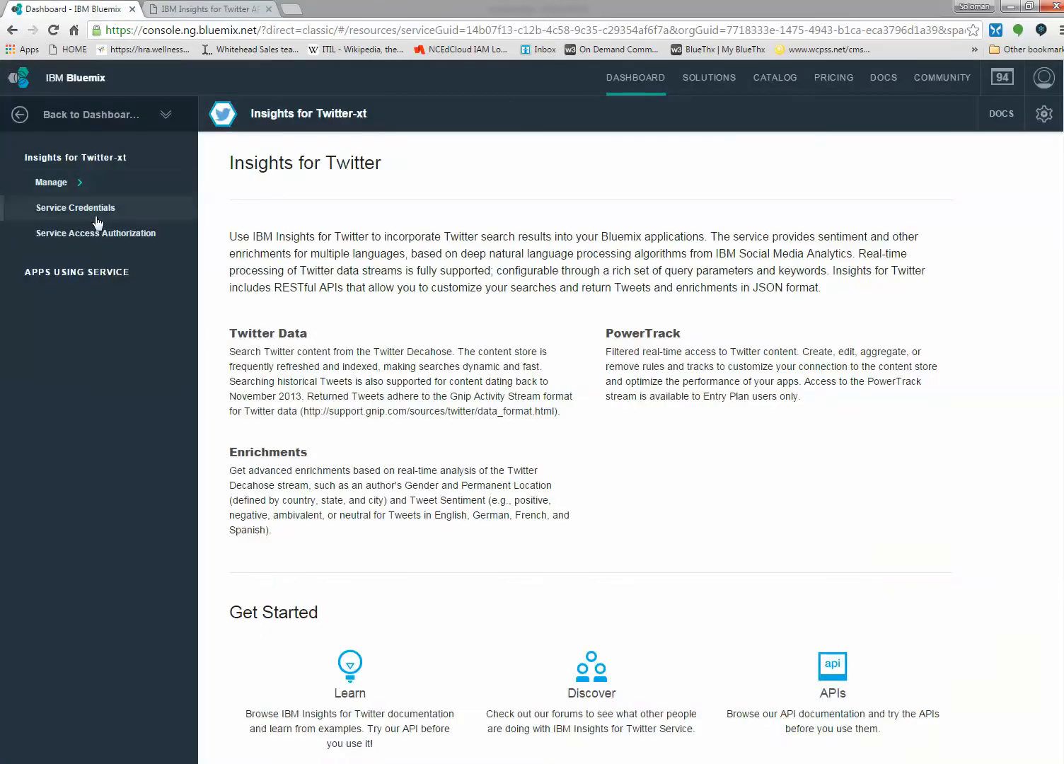
# Step: Show the Insights for Twitter-xt service credentials JSON with host, port and URL
pyautogui.click(75, 207)
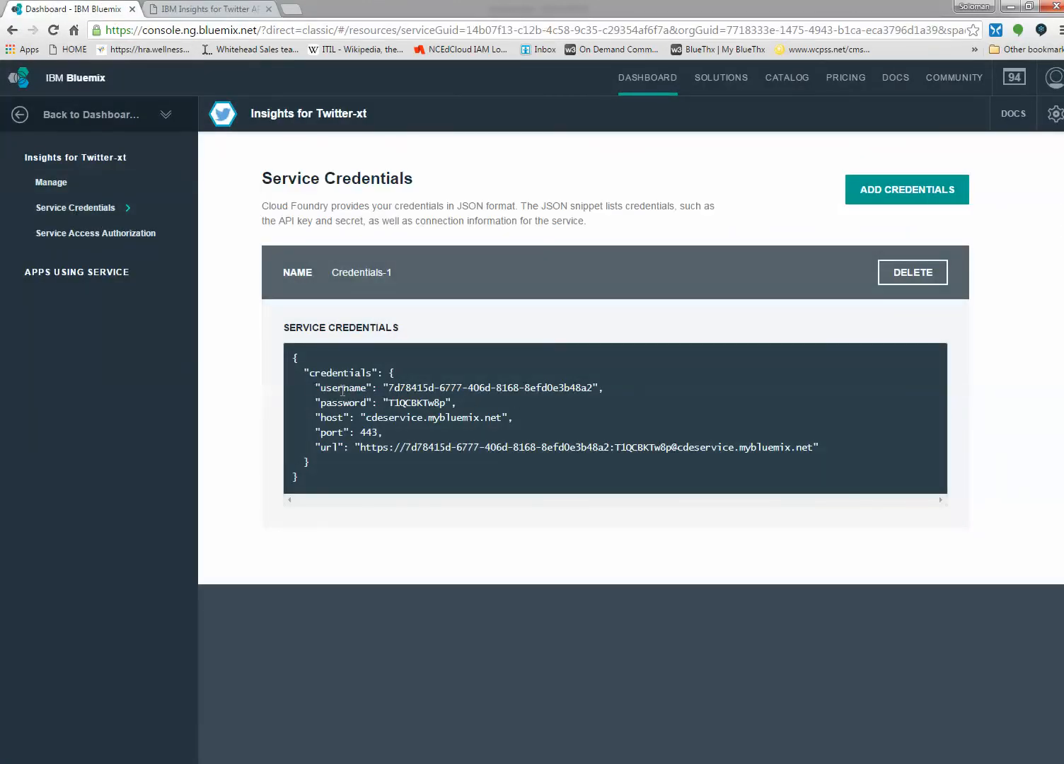
pyautogui.moveTo(570, 424)
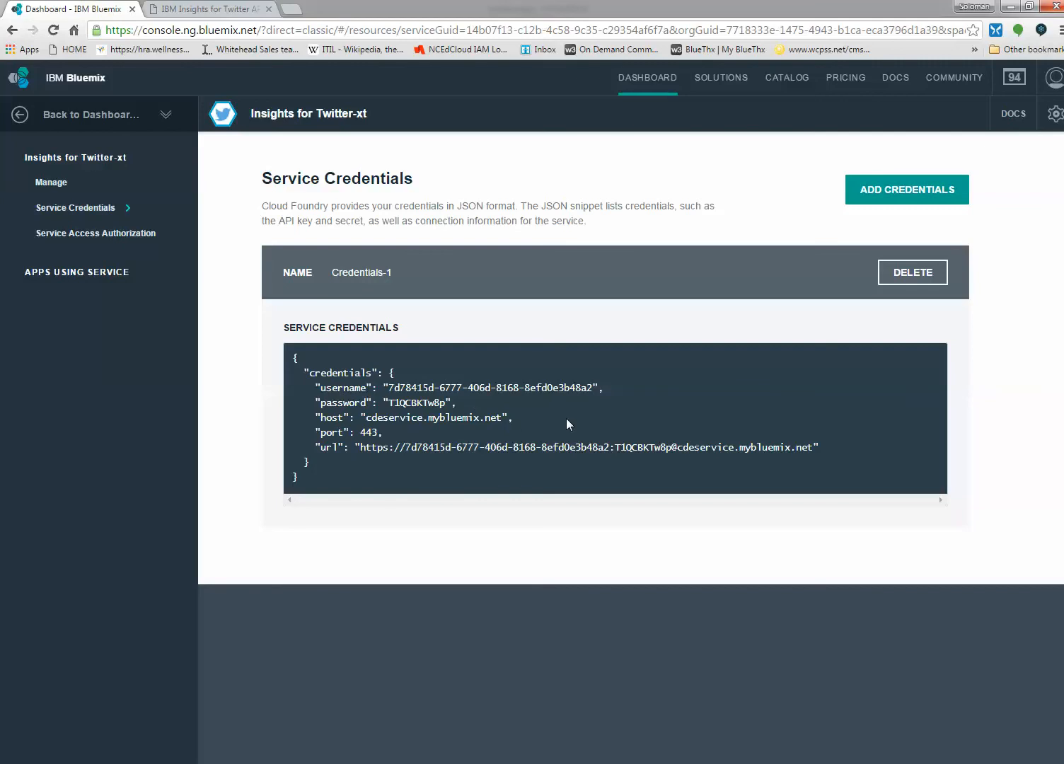
pyautogui.moveTo(982, 337)
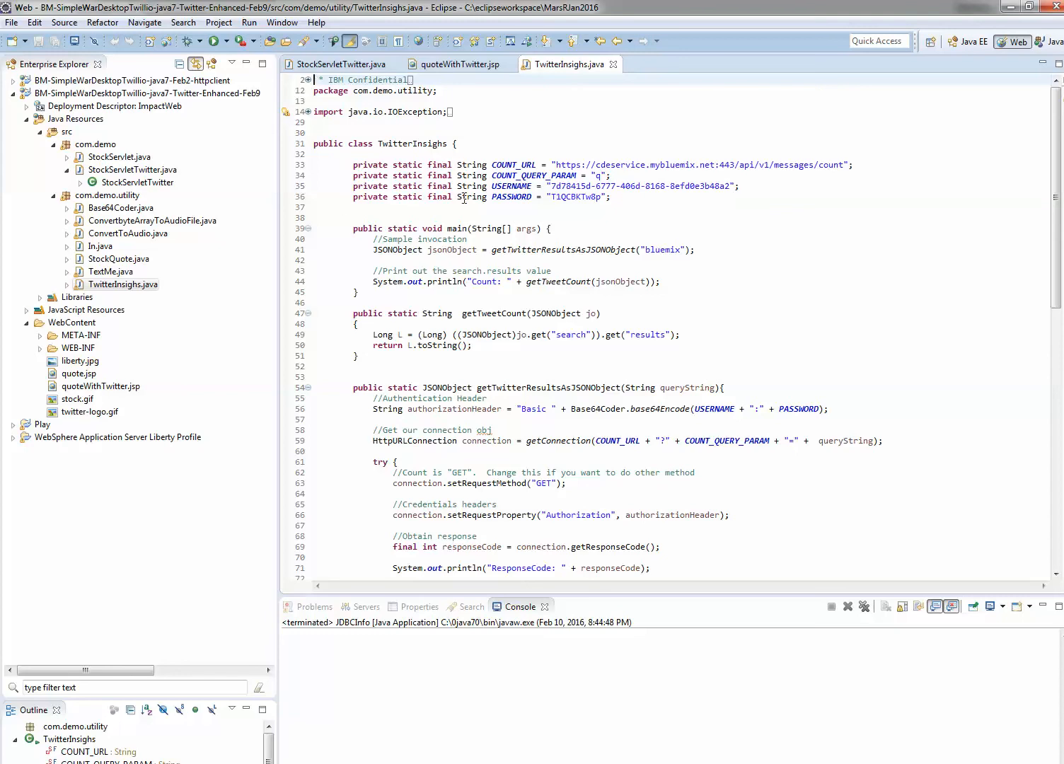
pyautogui.moveTo(433, 215)
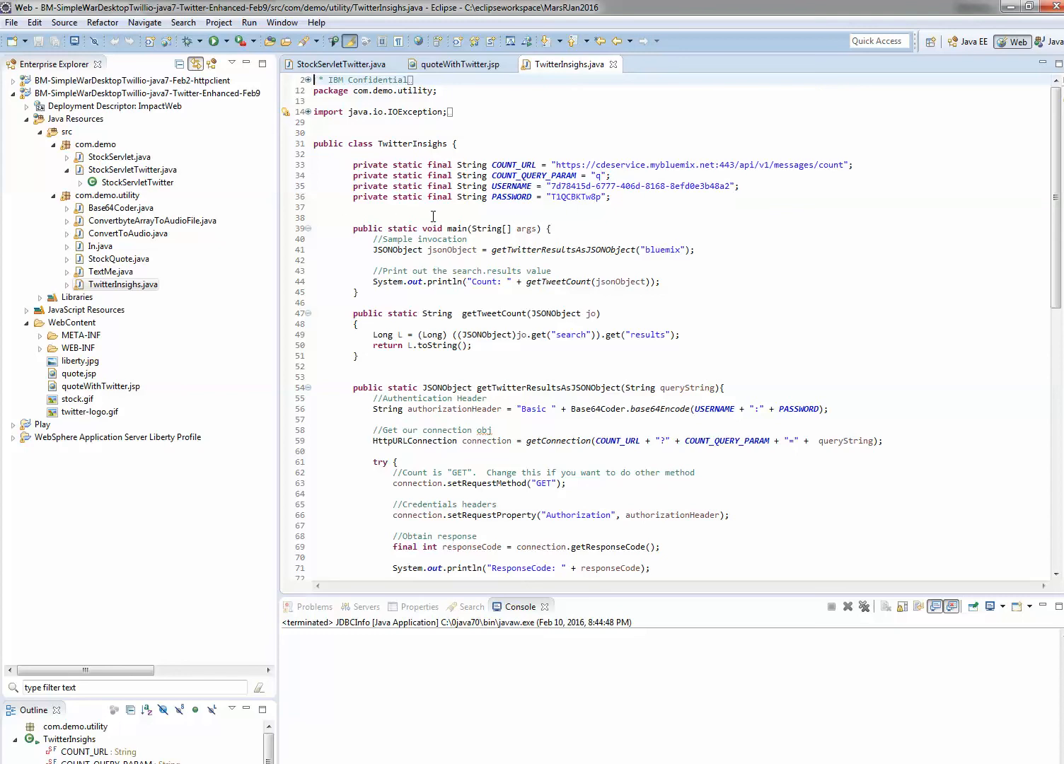
pyautogui.moveTo(628, 209)
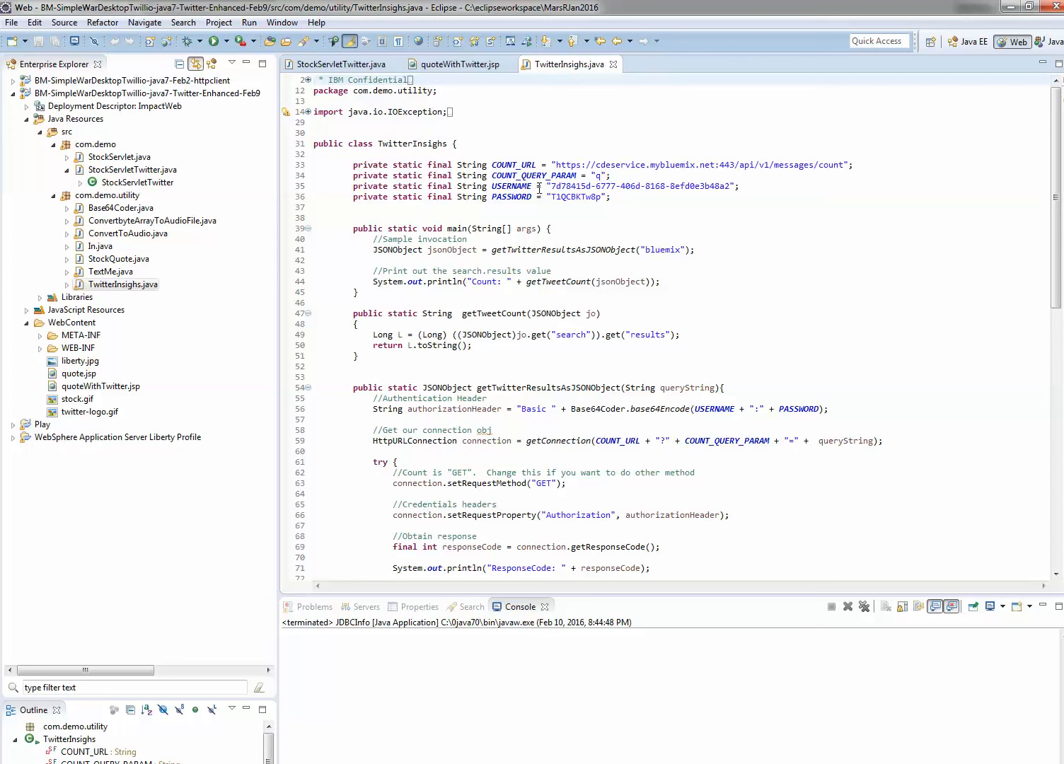
pyautogui.moveTo(628, 180)
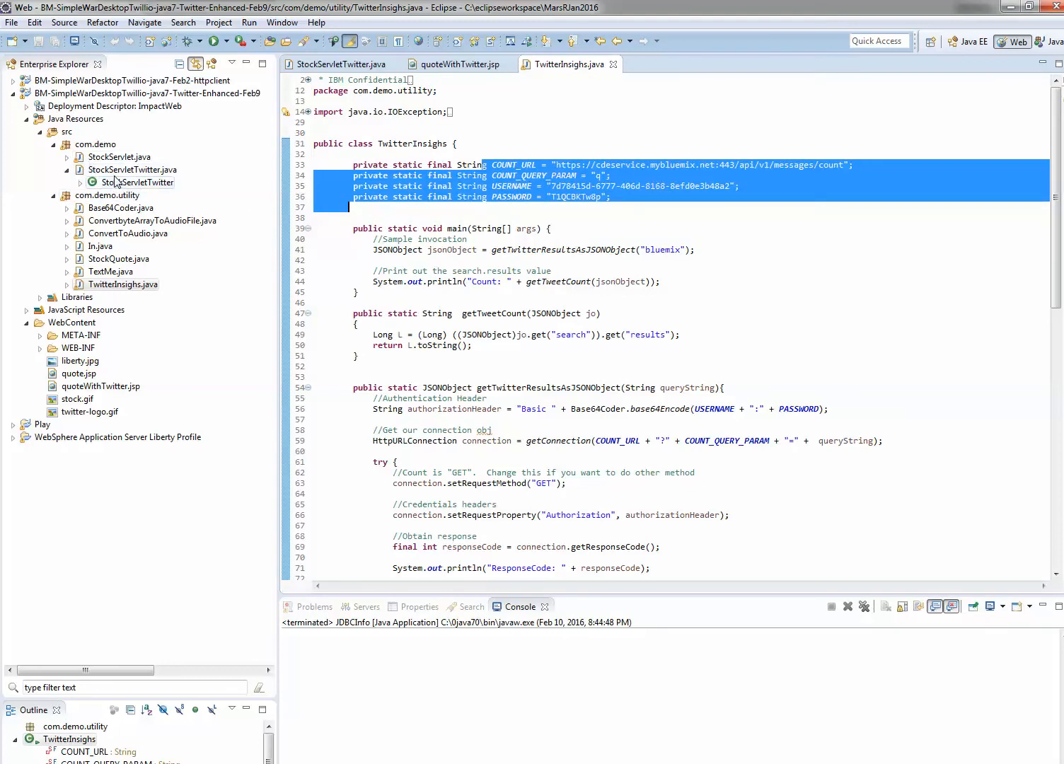
# Step: Run StockServletTwitter.java on the Liberty Profile server at localhost via Run on Server
pyautogui.rightClick(136, 170)
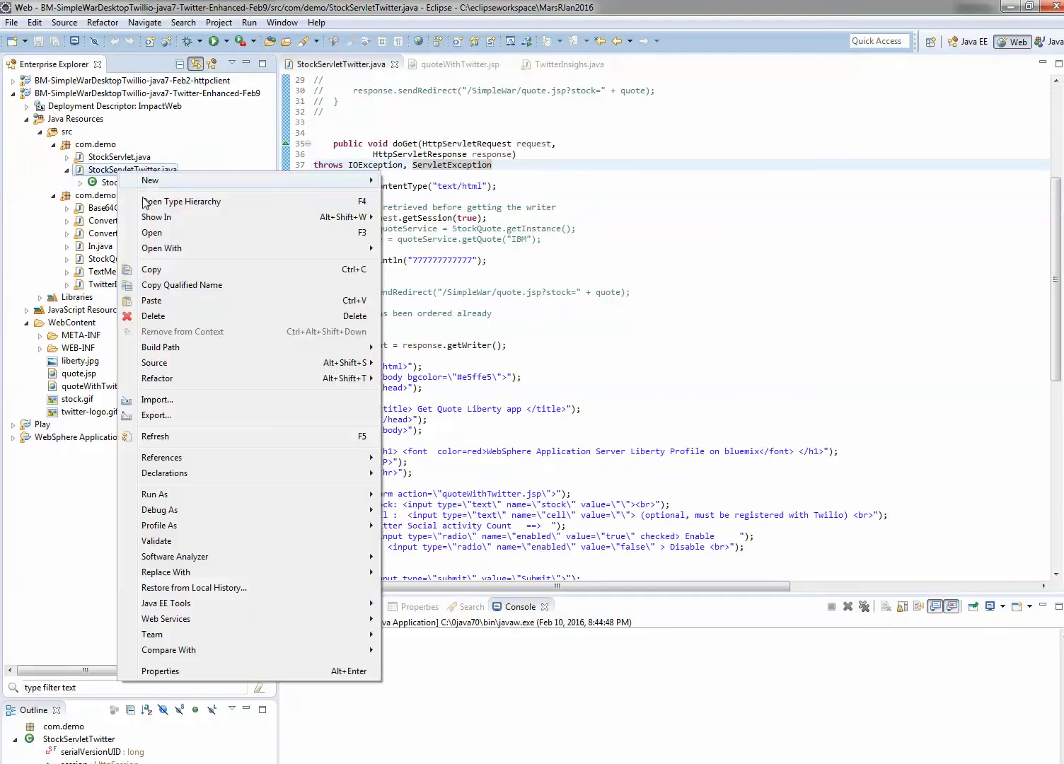
pyautogui.click(152, 493)
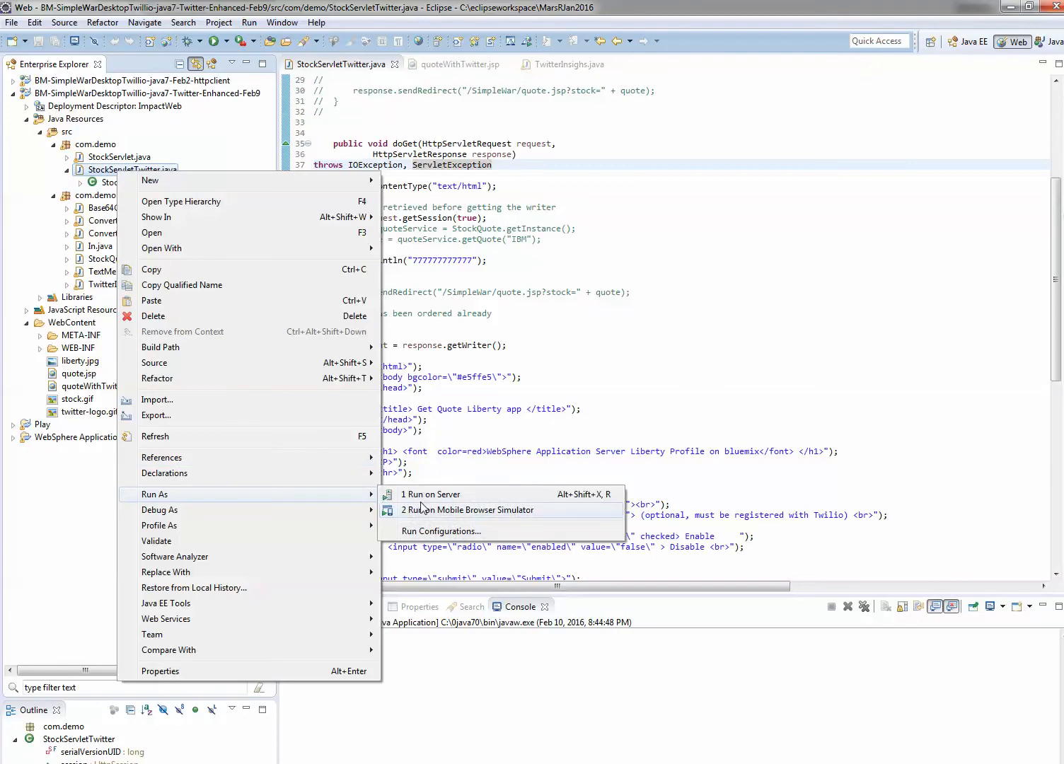
pyautogui.click(430, 494)
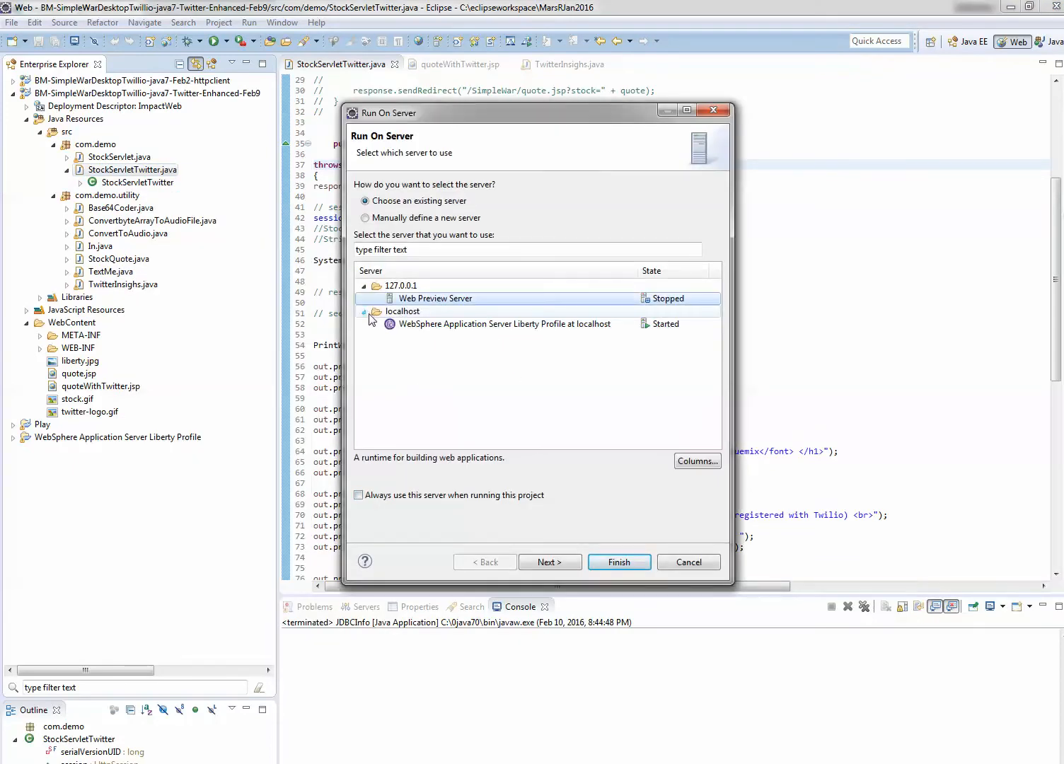
pyautogui.click(617, 561)
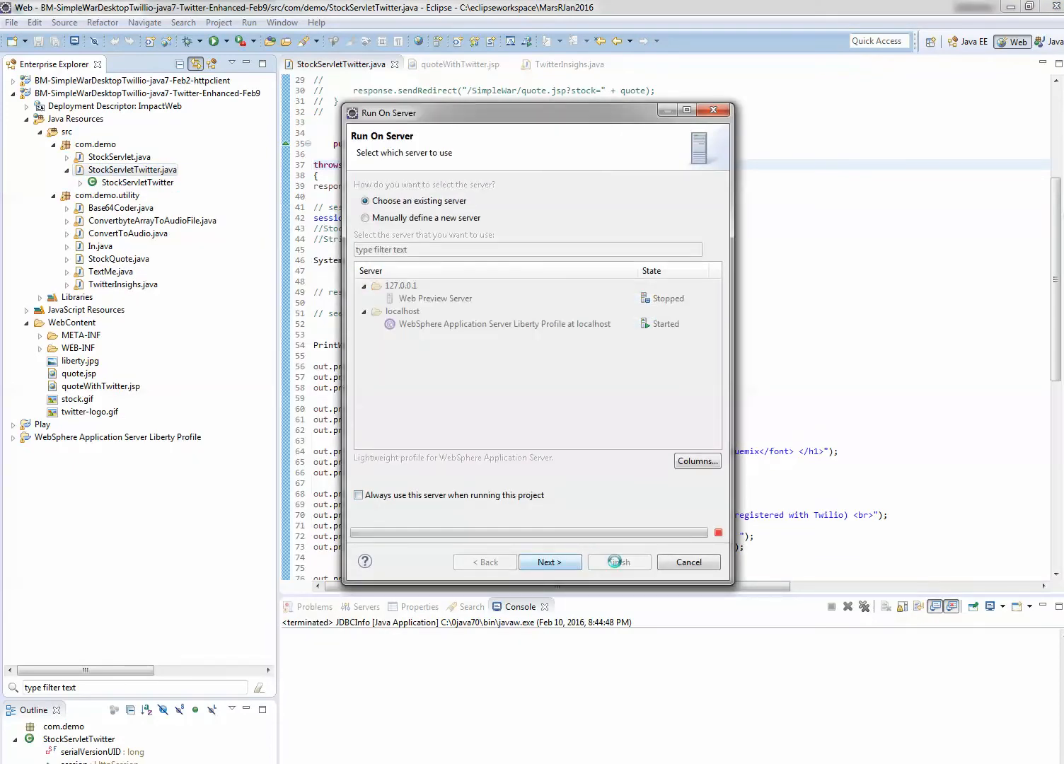
pyautogui.click(617, 562)
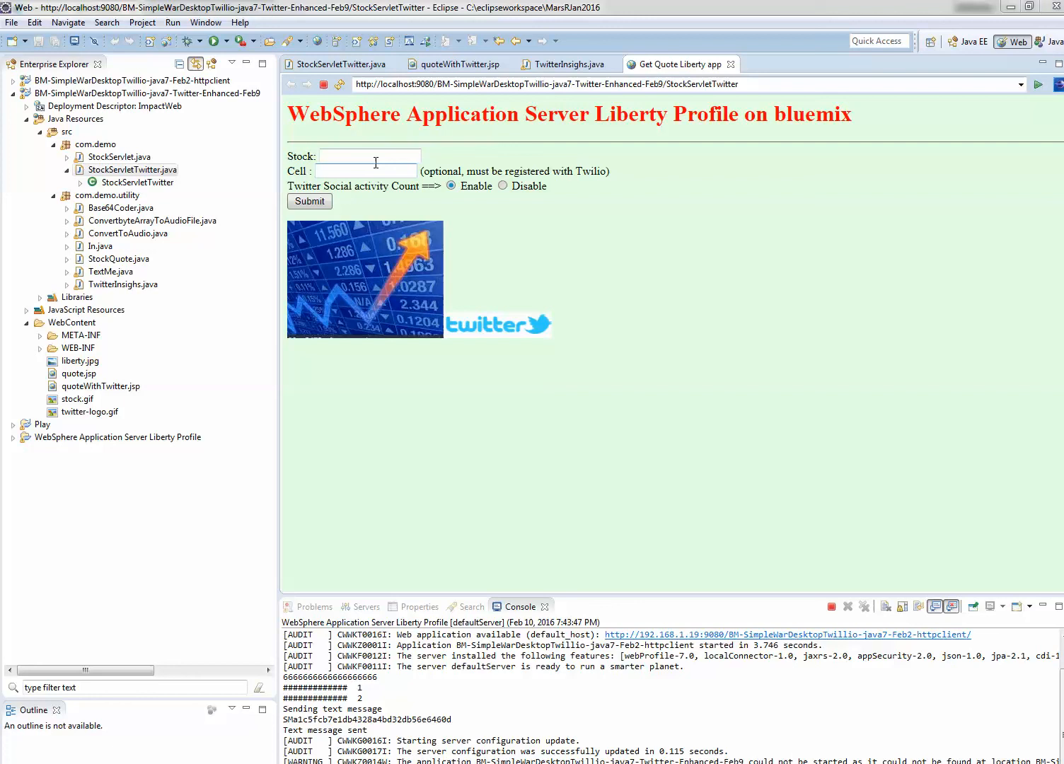
pyautogui.write('ibm')
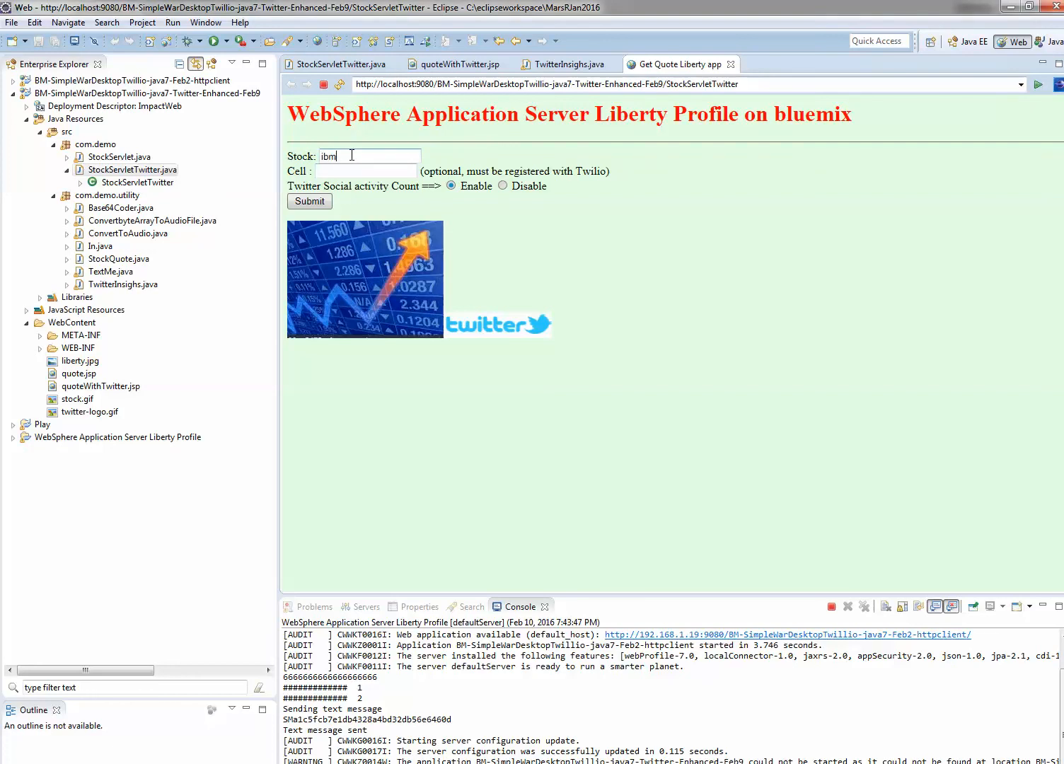
pyautogui.write('50')
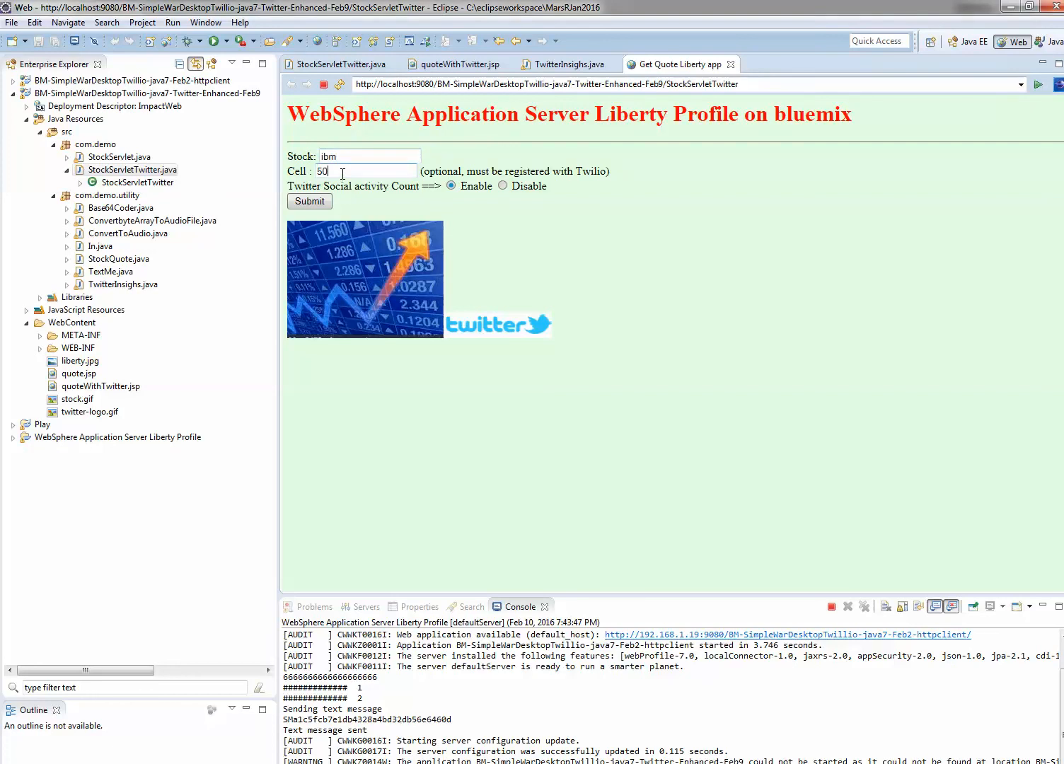
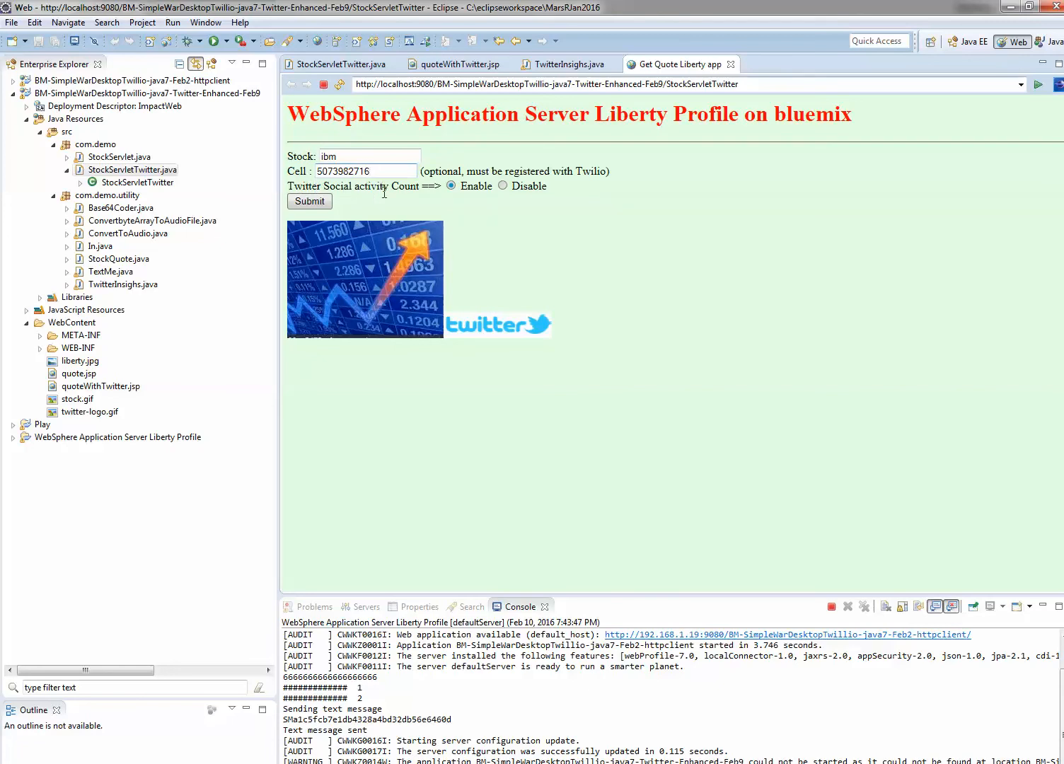
pyautogui.moveTo(487, 186)
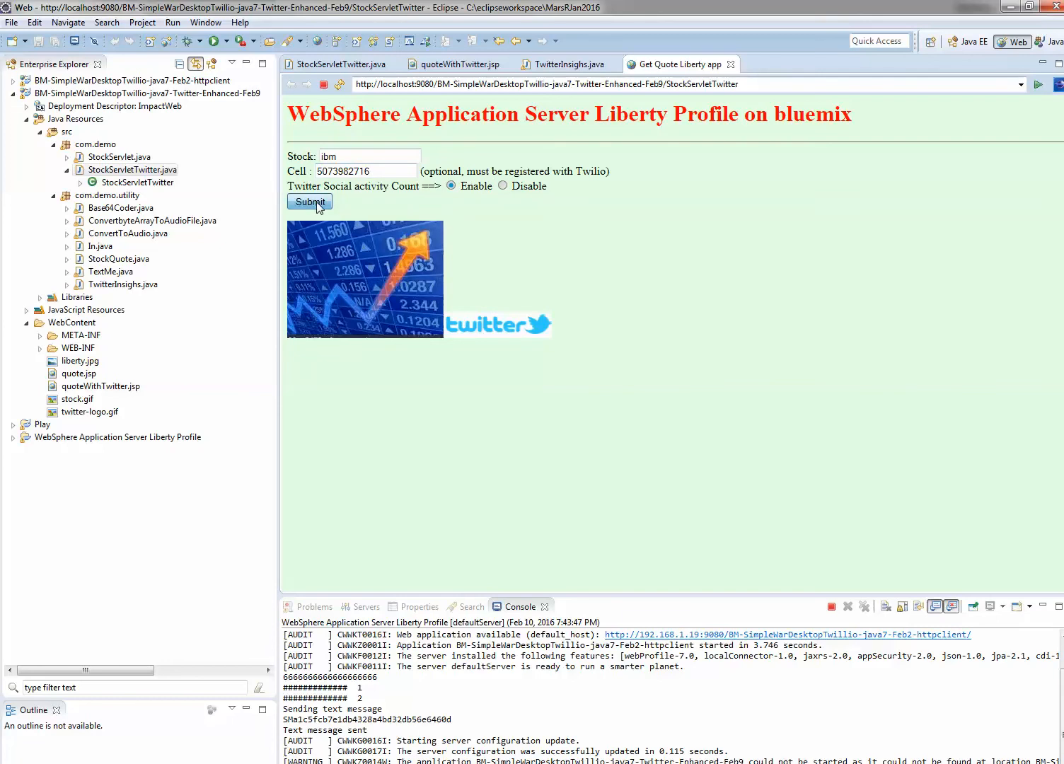
pyautogui.moveTo(452, 373)
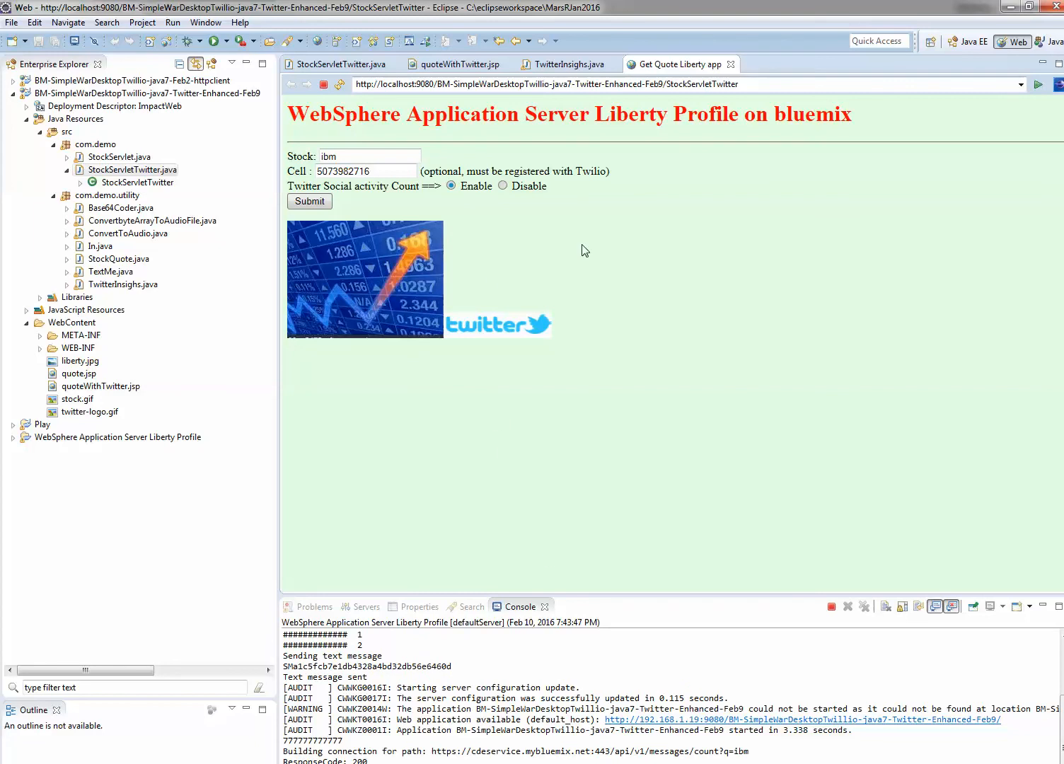
# Step: Submit the IBM quote to get $120.19 and Twitter count 1002936, then collapse the Twitter-Enhanced project
pyautogui.click(309, 201)
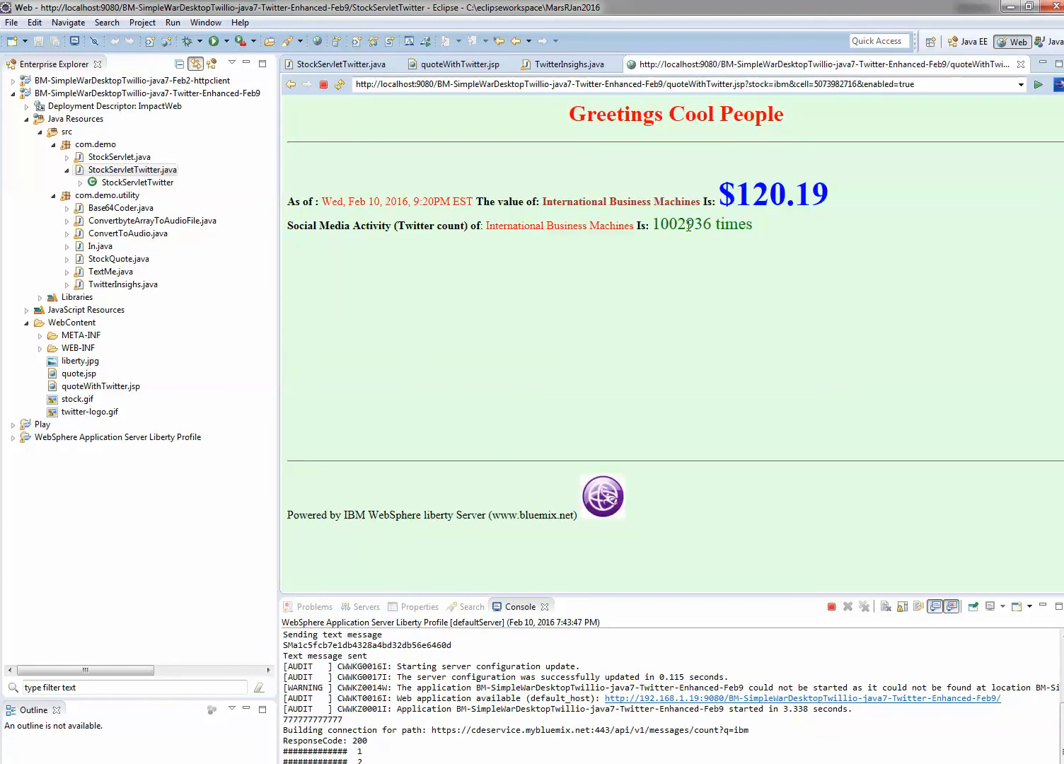
pyautogui.moveTo(704, 241)
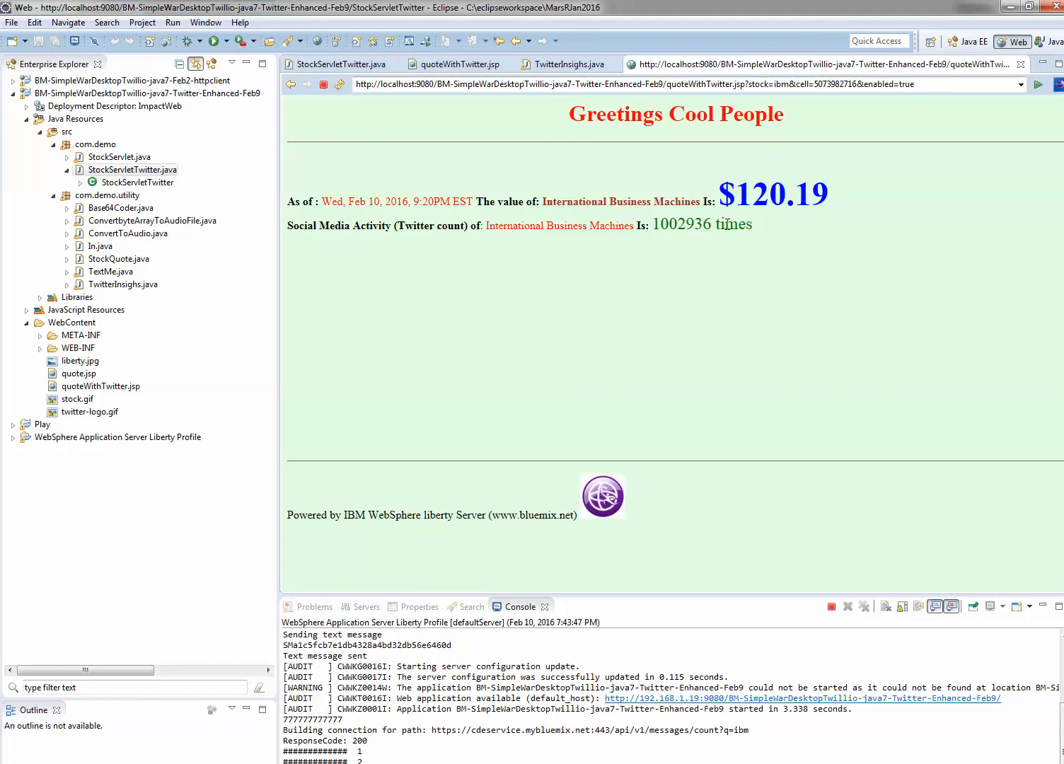
pyautogui.moveTo(430, 252)
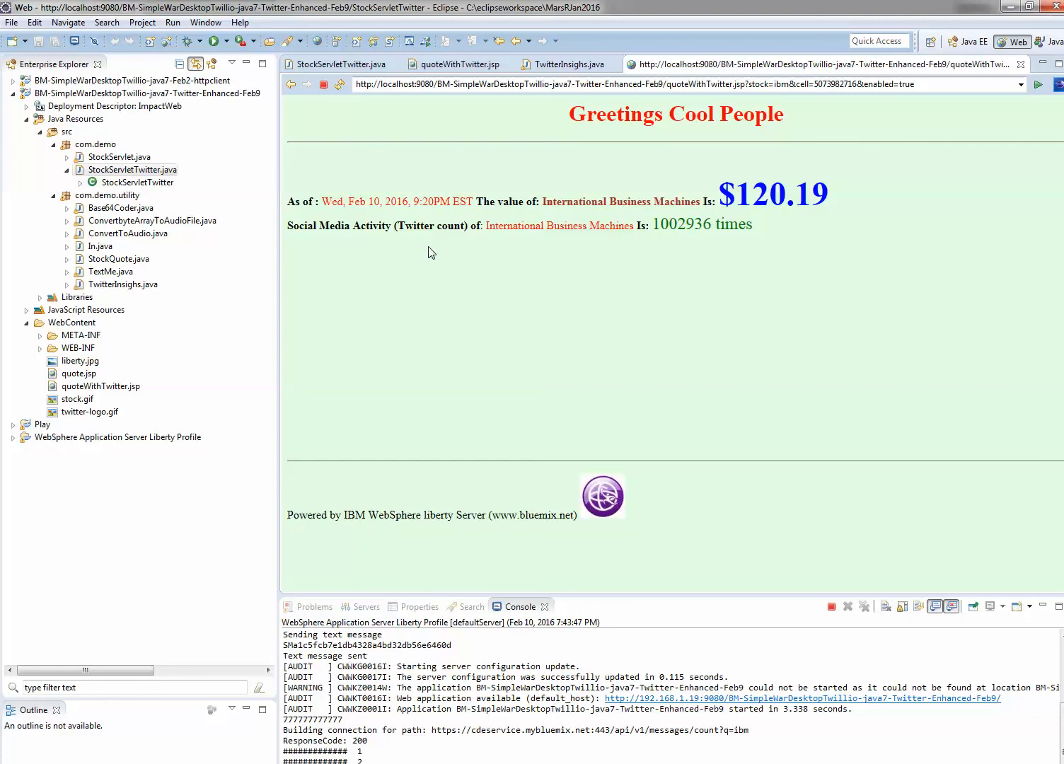
pyautogui.moveTo(408, 280)
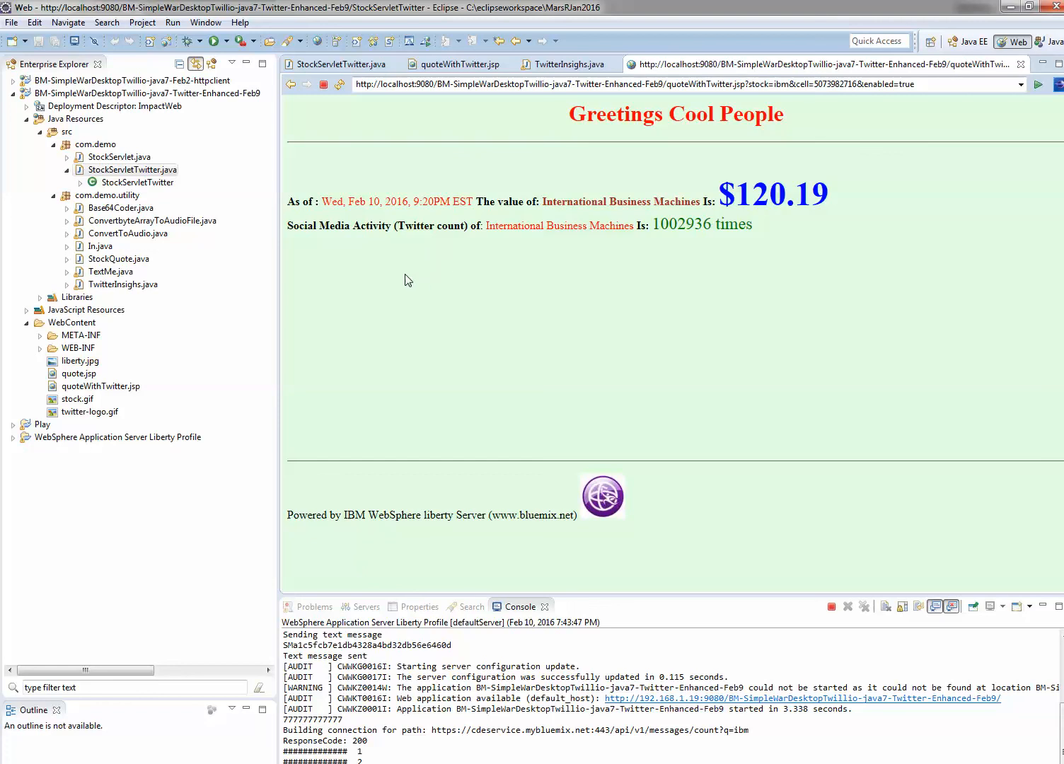
pyautogui.moveTo(518, 252)
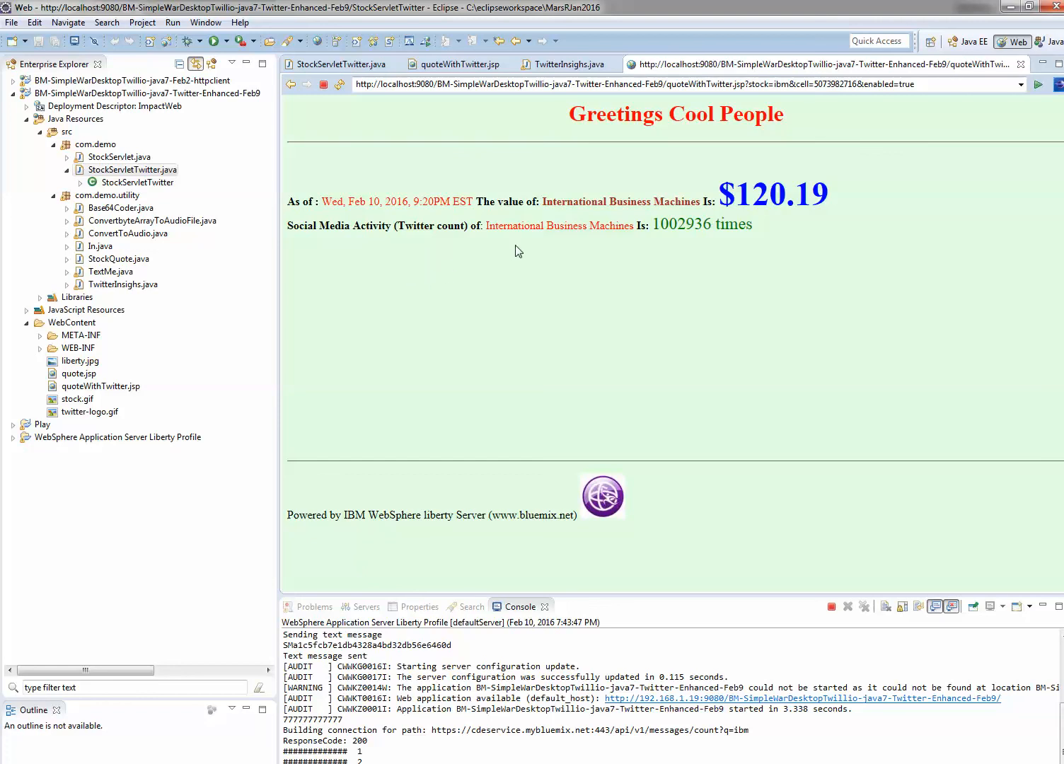
pyautogui.moveTo(348, 365)
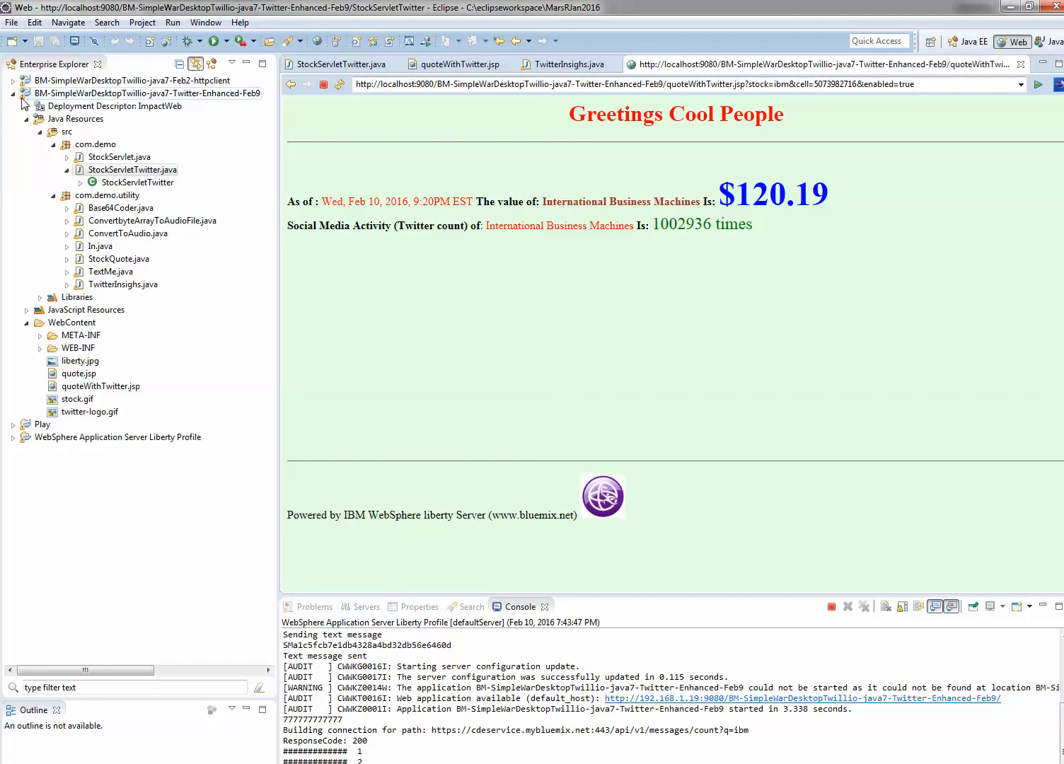
pyautogui.click(14, 93)
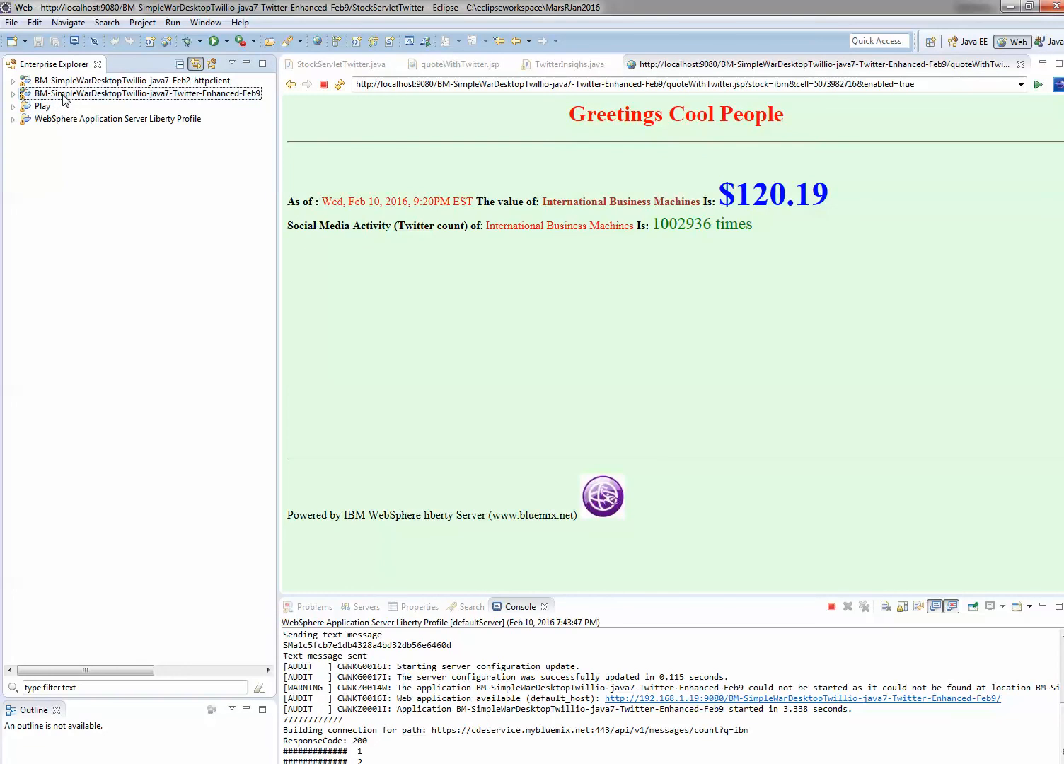
pyautogui.moveTo(99, 253)
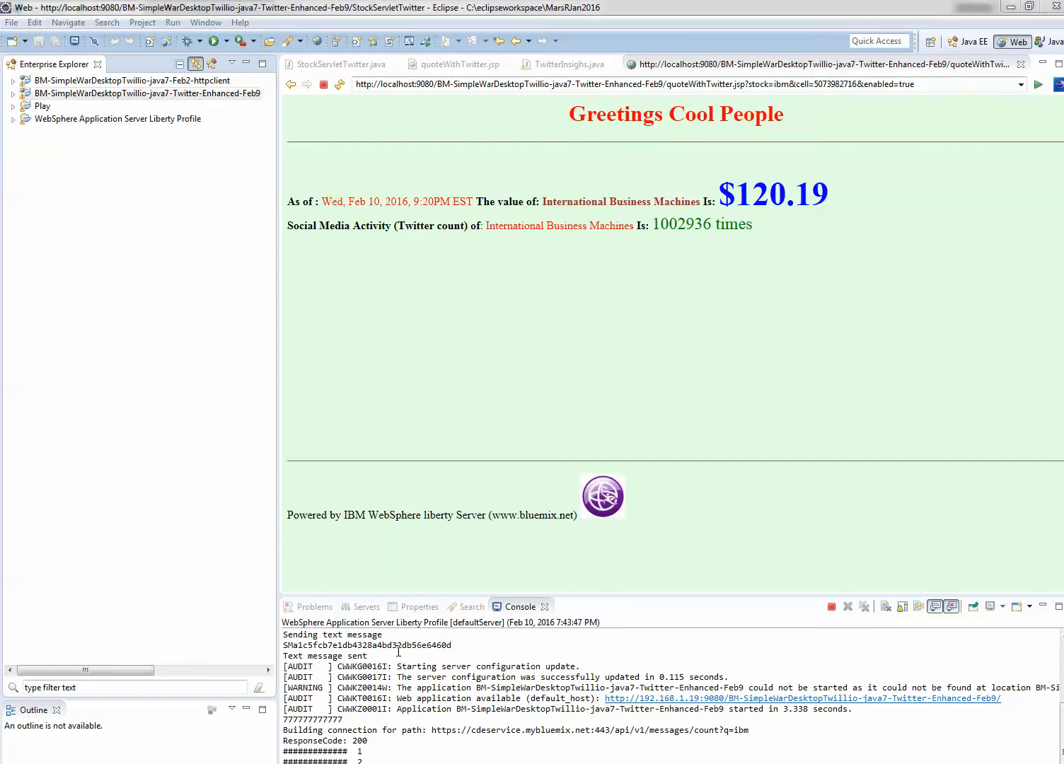
# Step: Start a WAR export of the Twitter-Enhanced-Feb9 project from its Export menu
pyautogui.rightClick(144, 94)
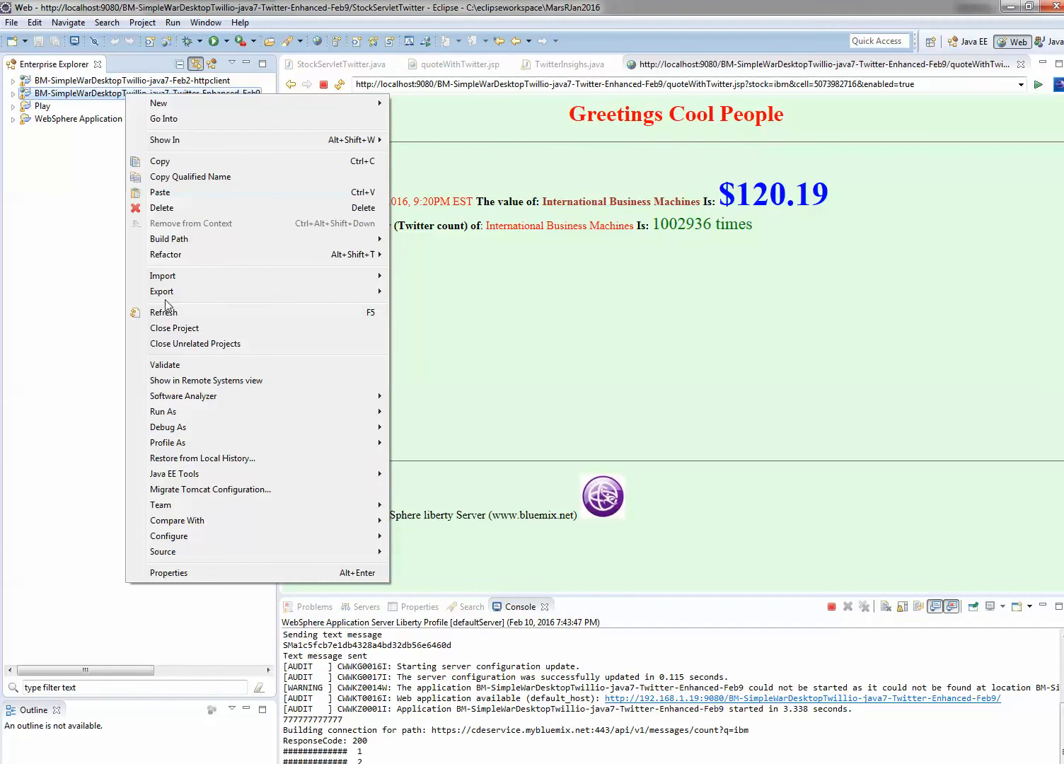
pyautogui.click(162, 291)
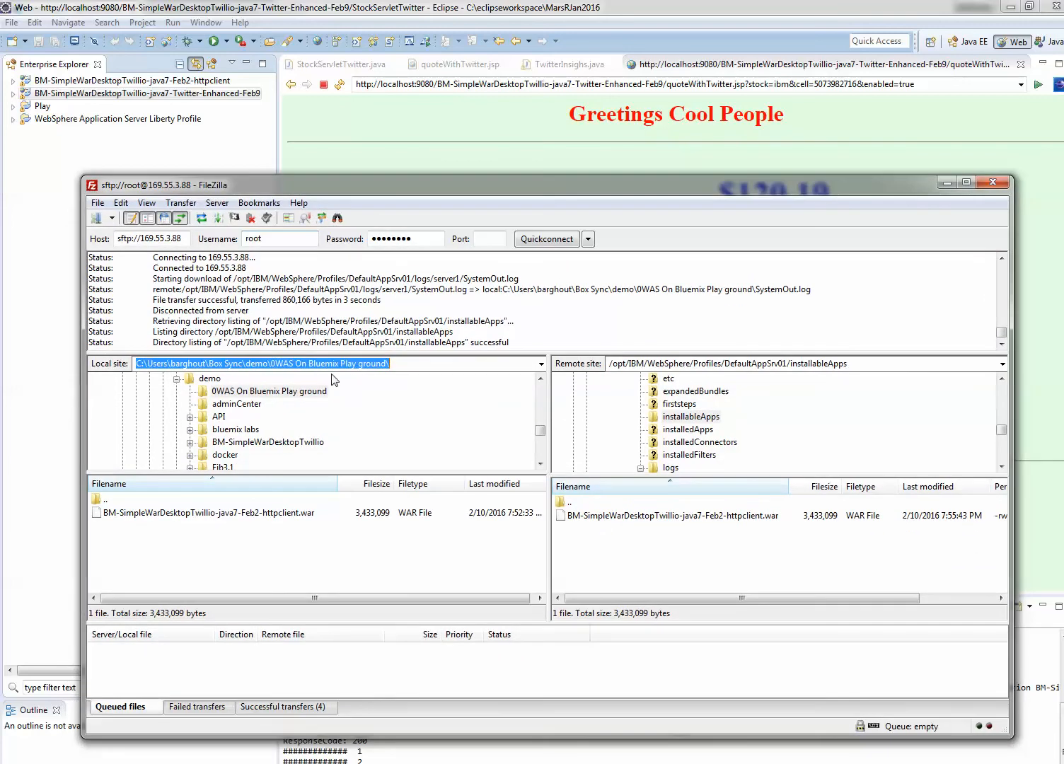
pyautogui.moveTo(98, 218)
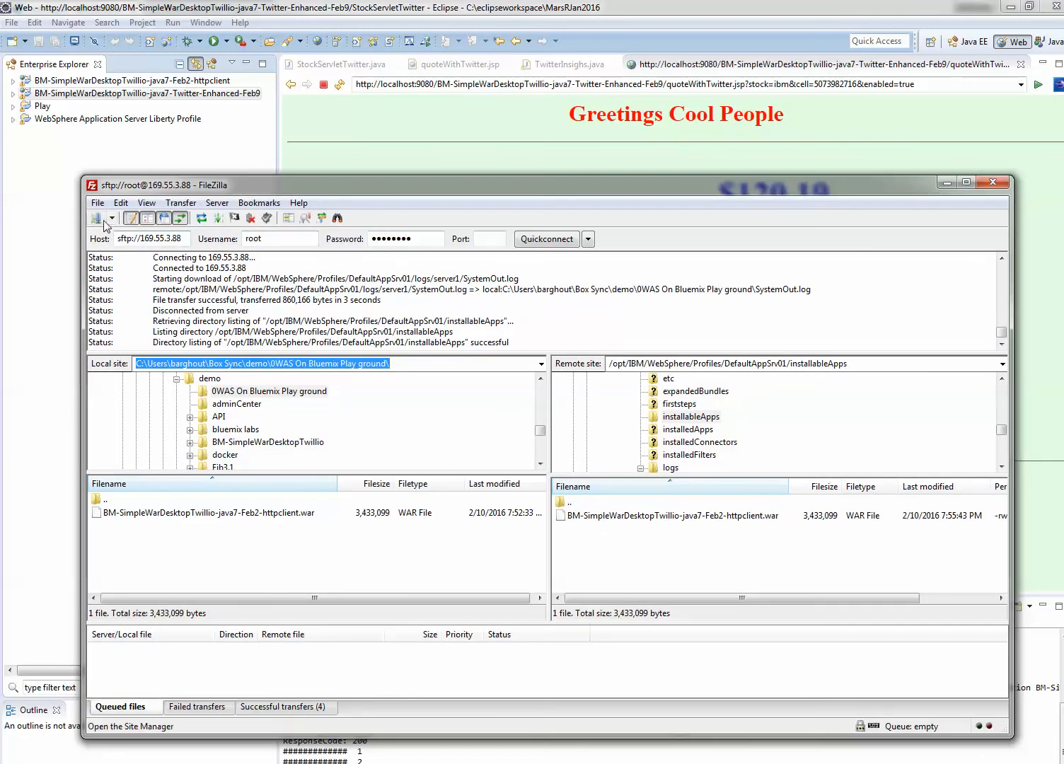
pyautogui.moveTo(294, 244)
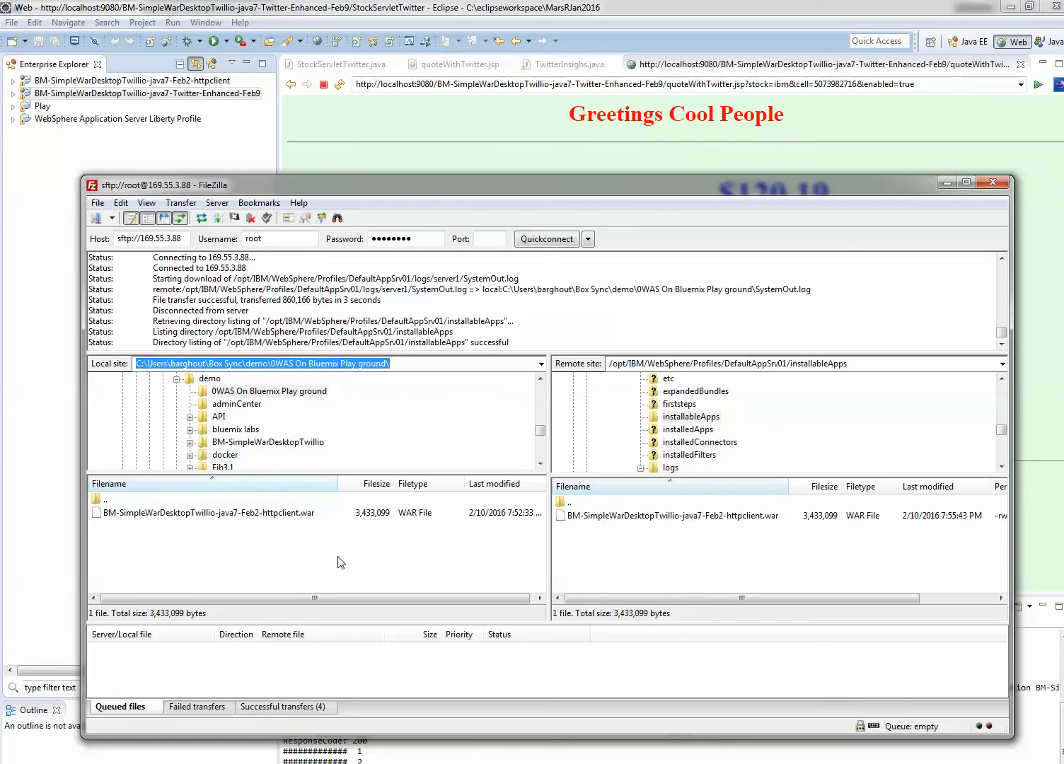
pyautogui.moveTo(950, 168)
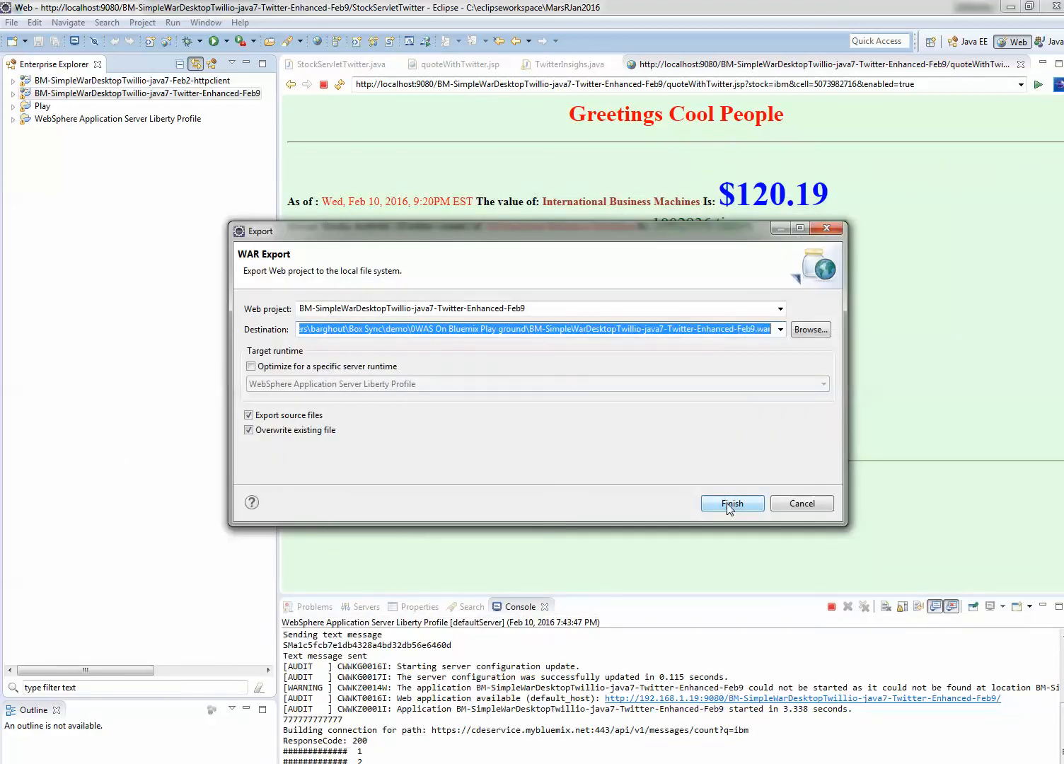
# Step: Finish exporting Twitter-Enhanced-Feb9 as a WAR into the 0WAS On Bluemix Play ground folder
pyautogui.click(731, 504)
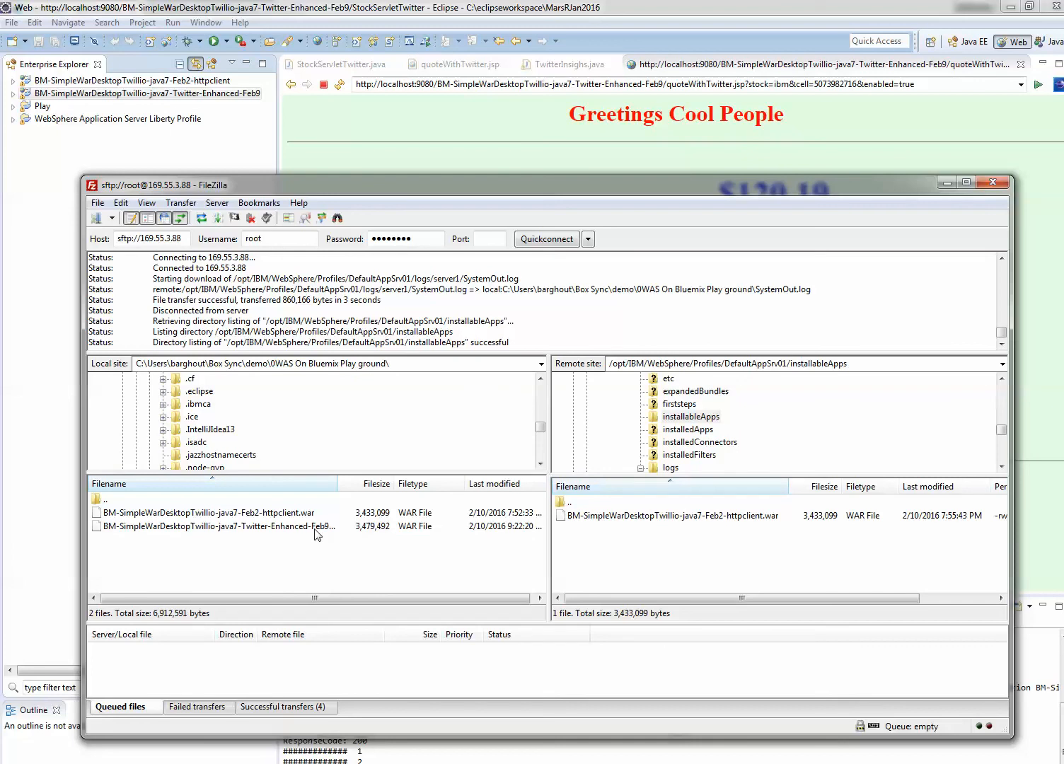
# Step: Upload the Twitter-Enhanced-Feb9 WAR from the local list to the remote installableApps folder
pyautogui.click(221, 527)
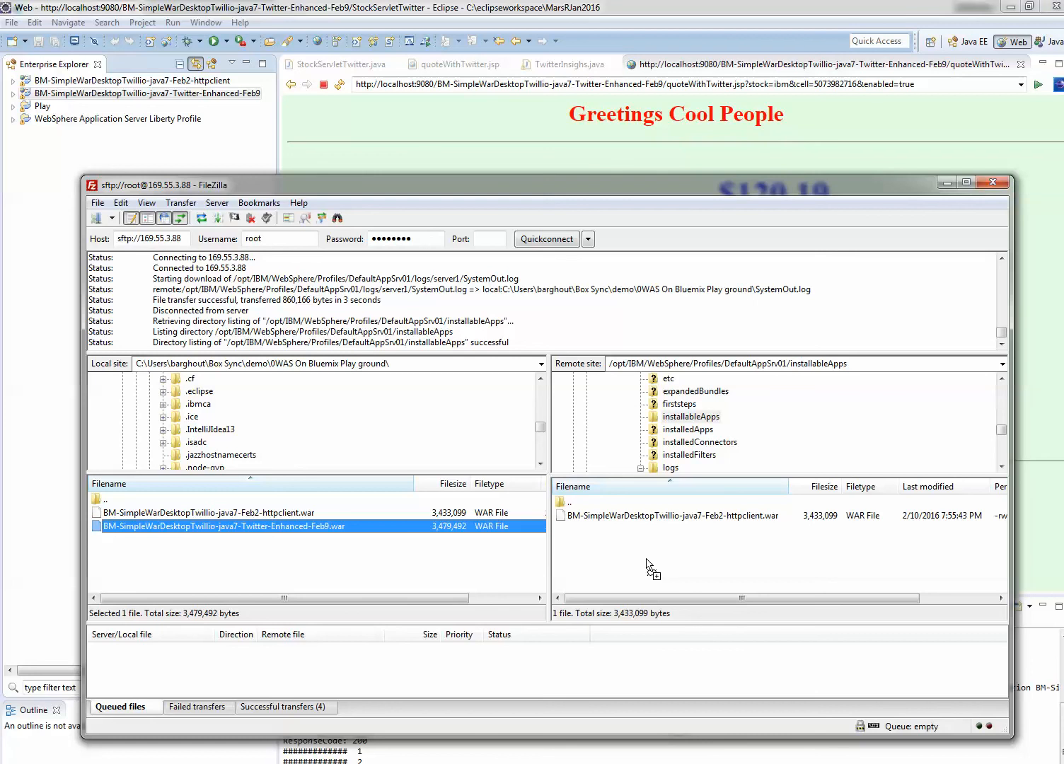
pyautogui.doubleClick(221, 526)
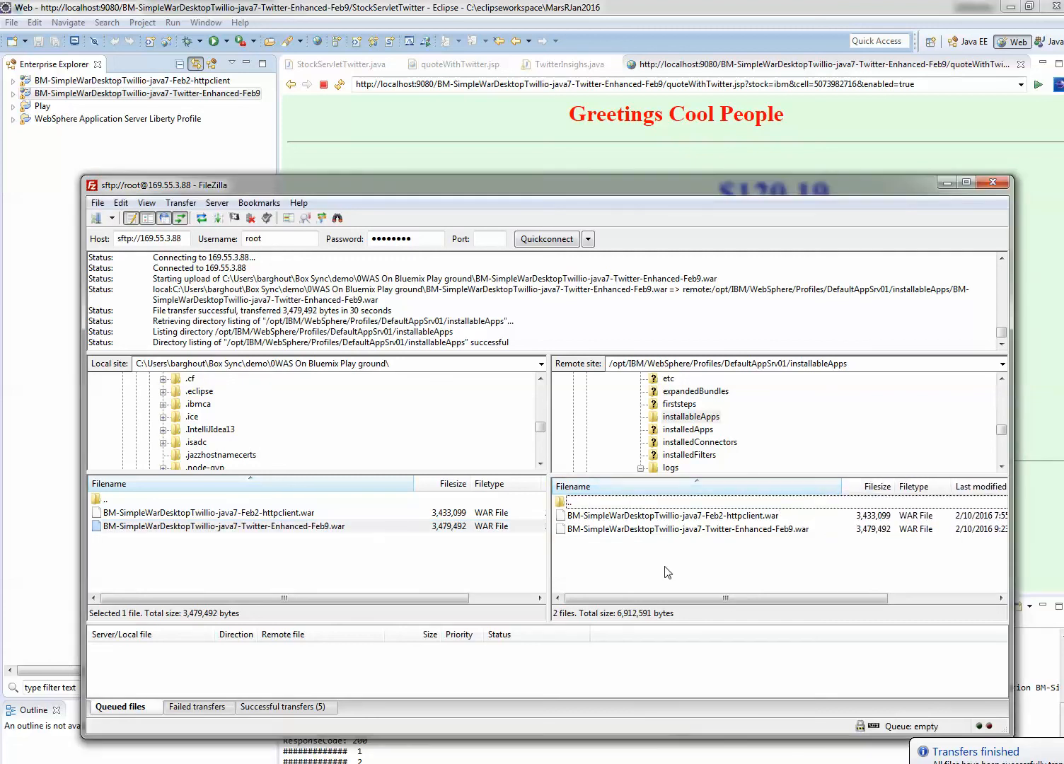
pyautogui.moveTo(733, 538)
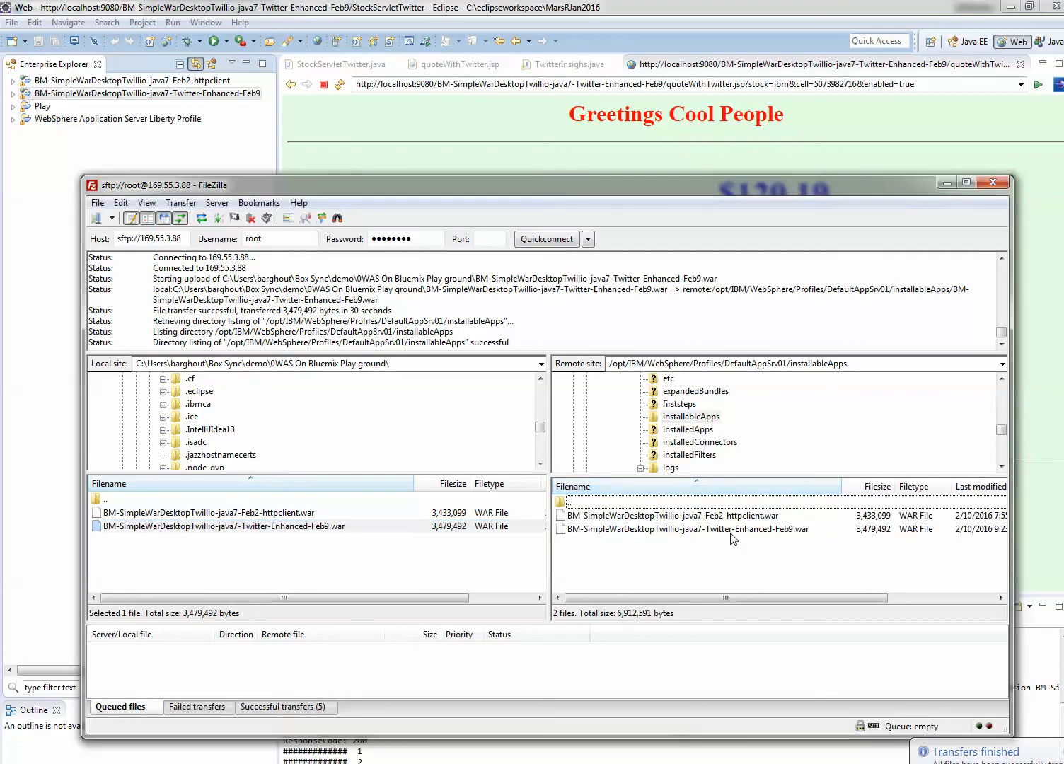
pyautogui.moveTo(778, 539)
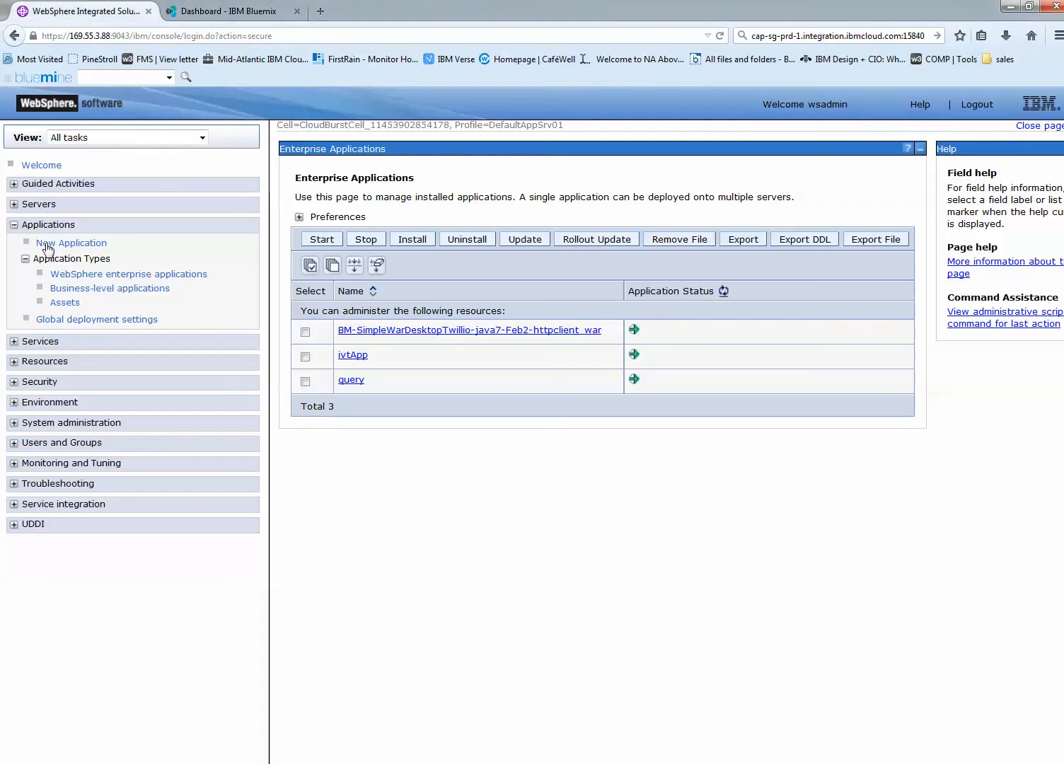
# Step: Stop and uninstall the old Feb2 httpclient application and save to the master configuration
pyautogui.click(305, 331)
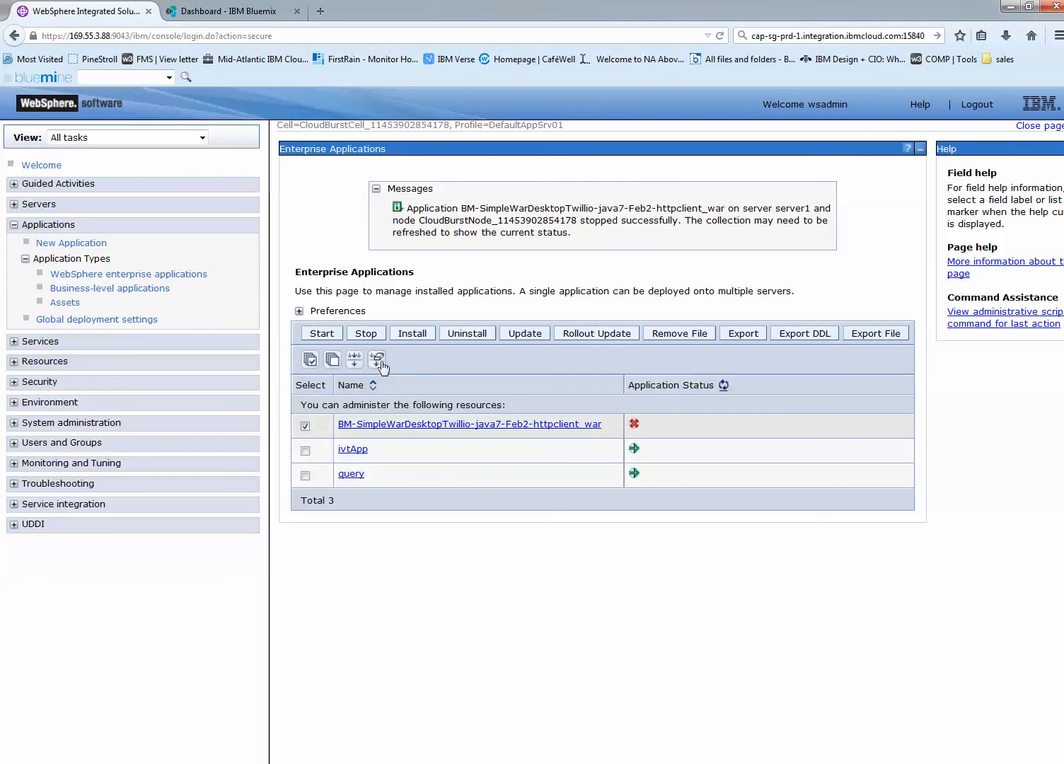
pyautogui.click(467, 332)
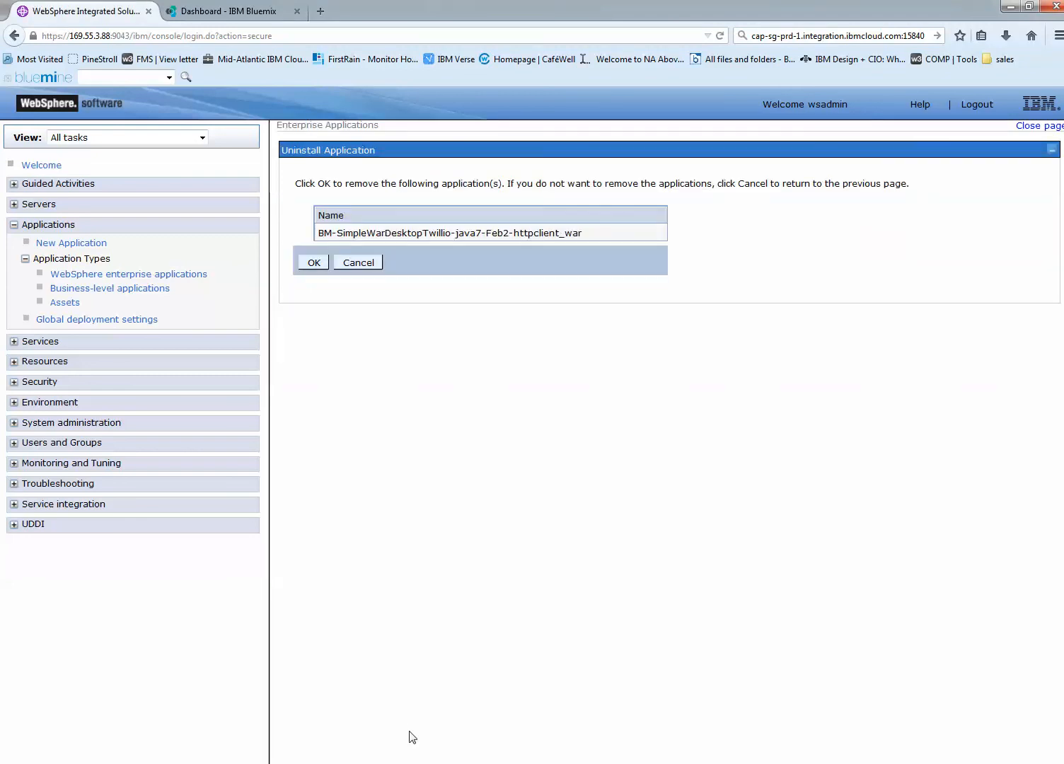
pyautogui.click(312, 262)
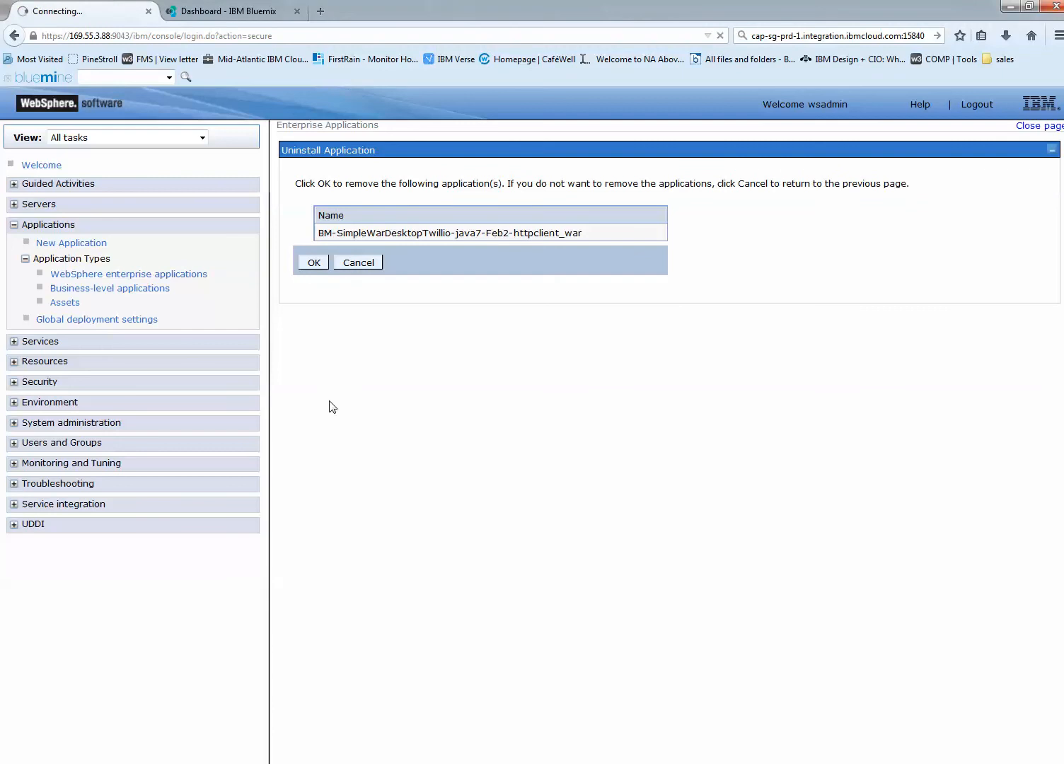
pyautogui.click(312, 262)
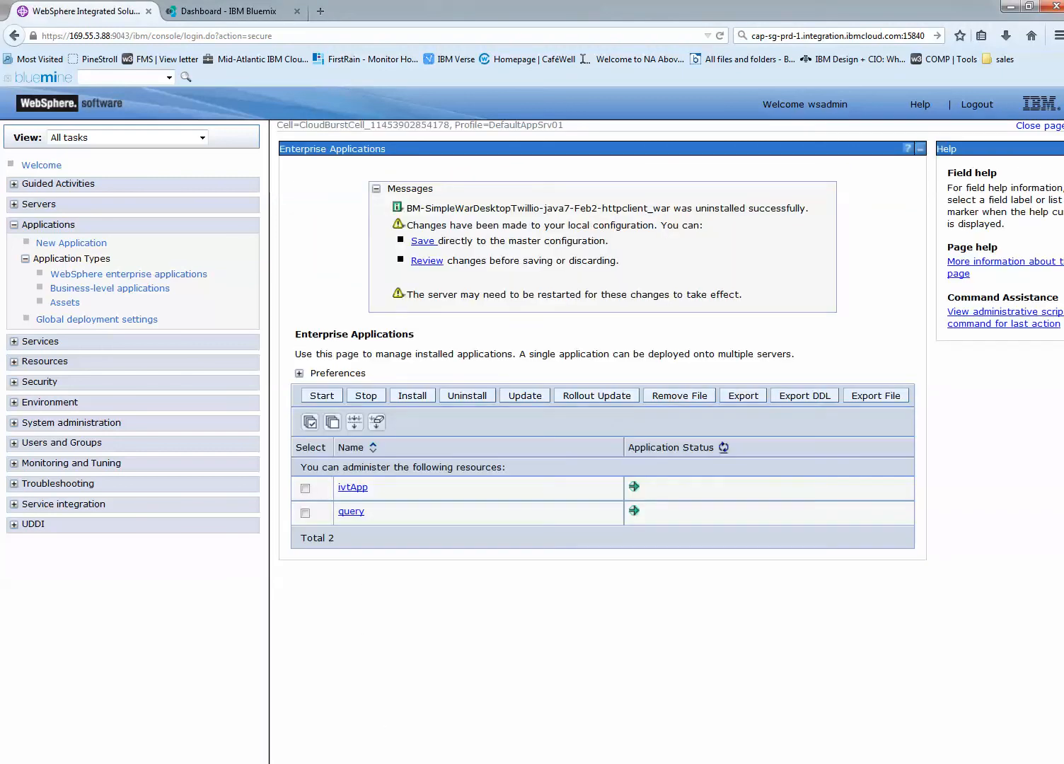
pyautogui.click(422, 240)
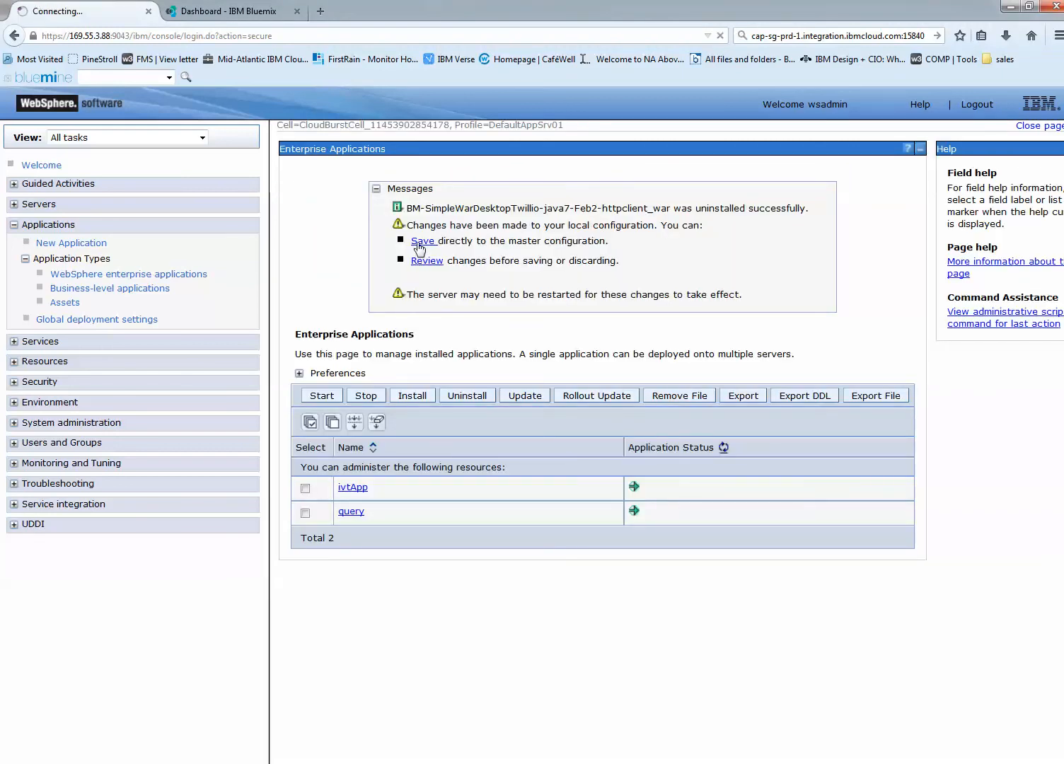
pyautogui.click(422, 241)
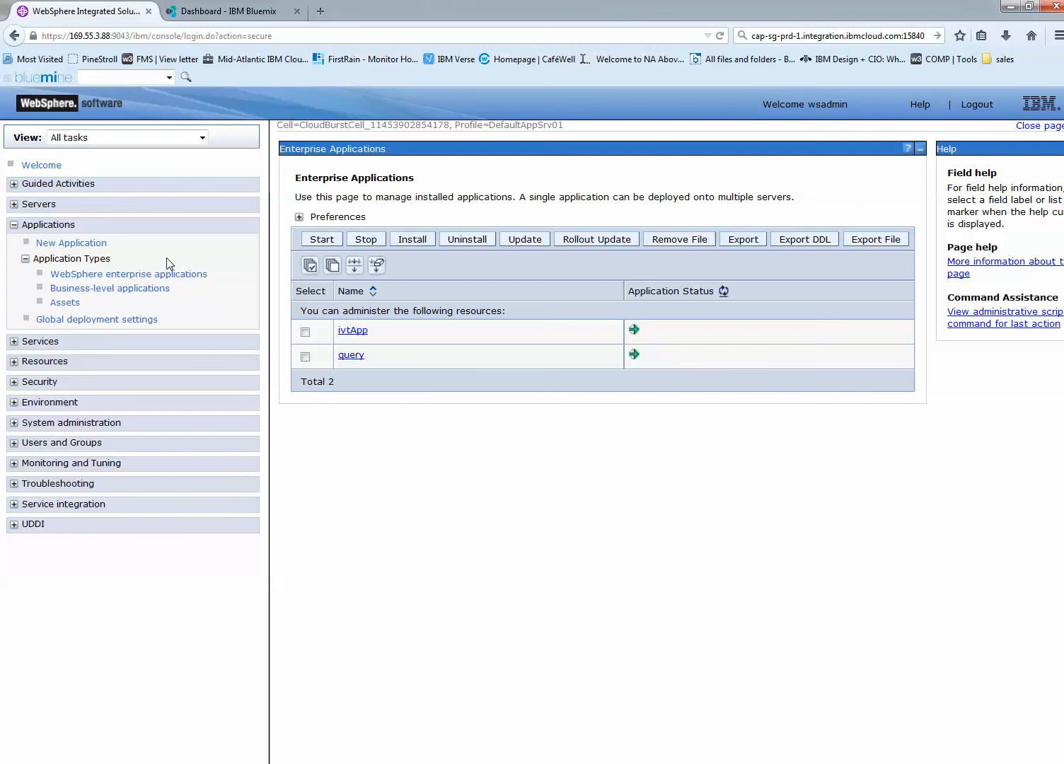
# Step: Start a New Enterprise Application install from the remote file system, browsing the CloudBurstNode root
pyautogui.click(412, 238)
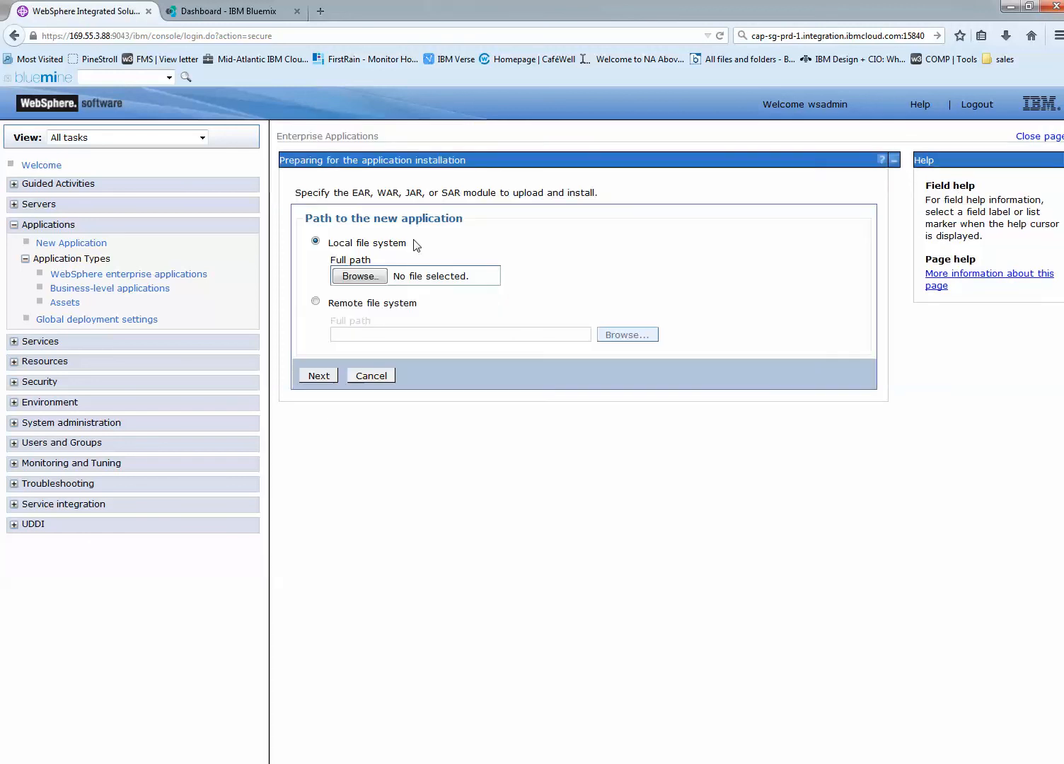
pyautogui.click(316, 301)
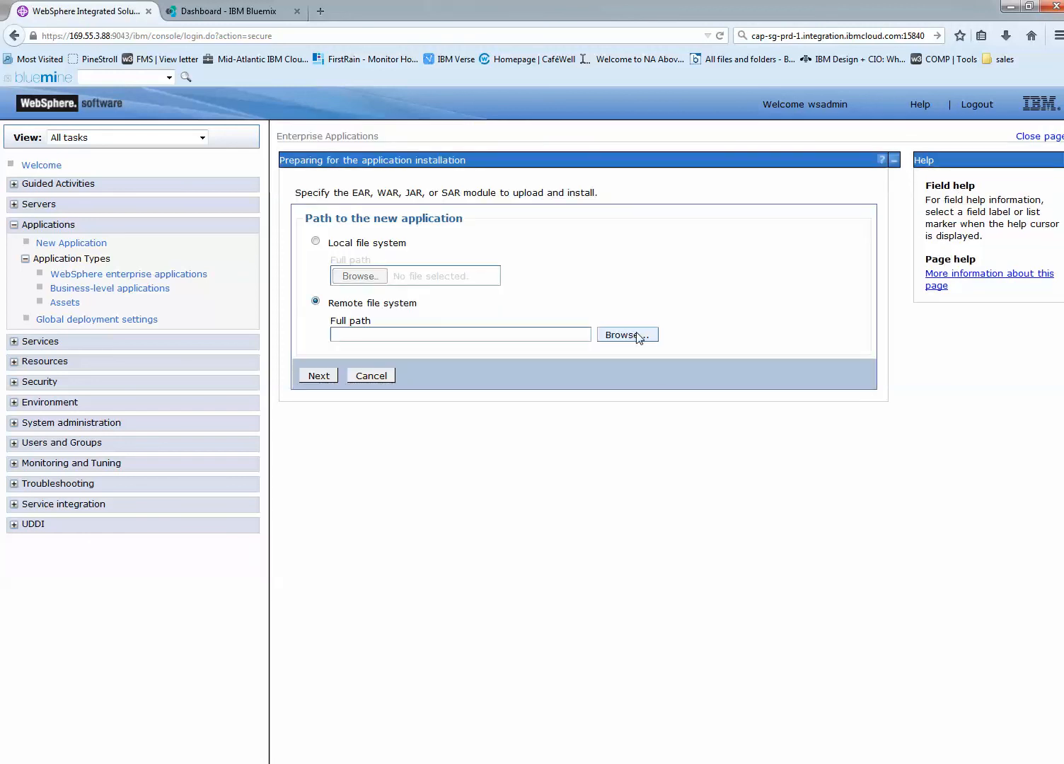
pyautogui.click(625, 334)
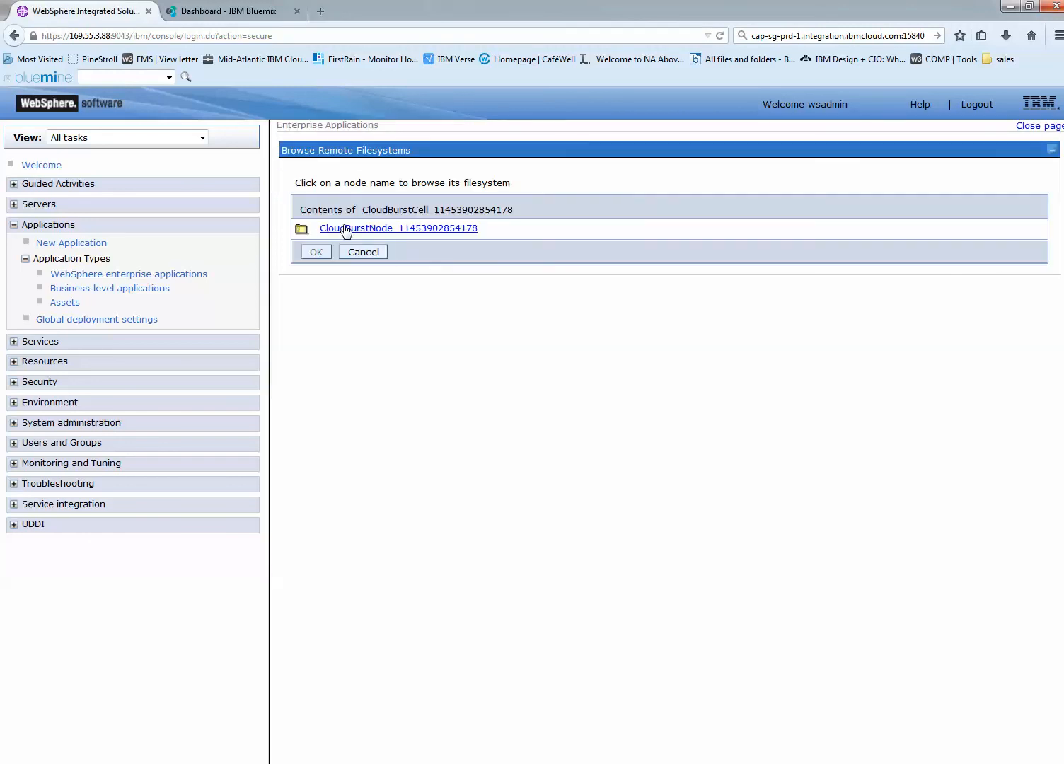
pyautogui.click(399, 228)
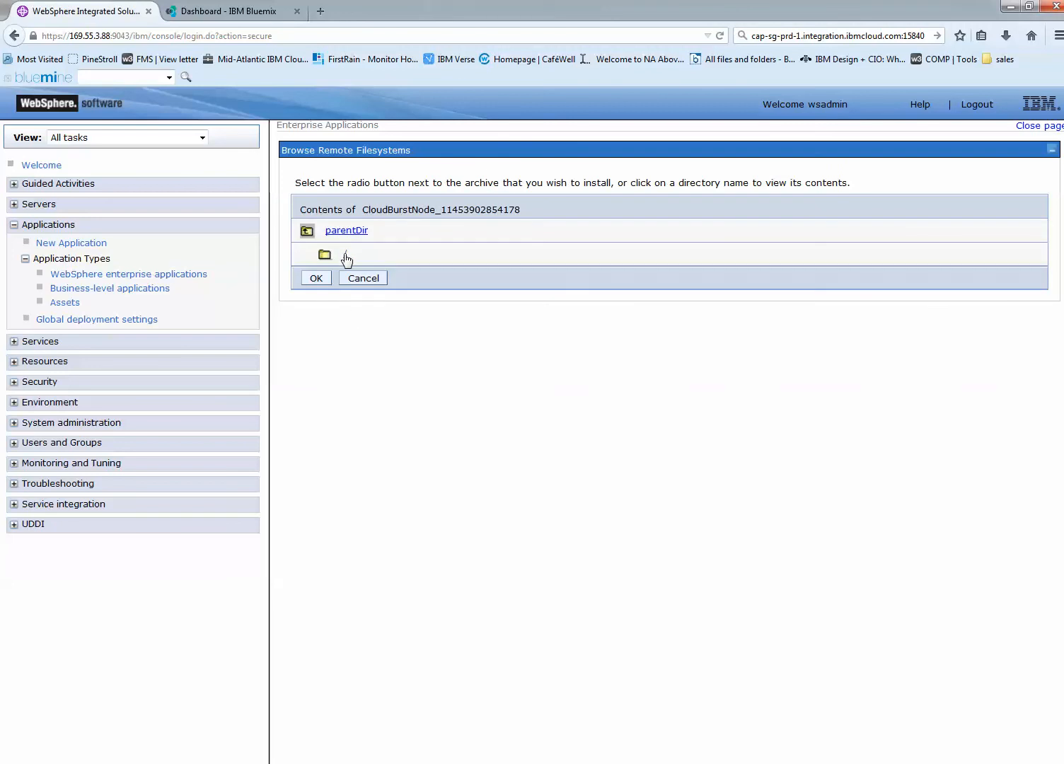
pyautogui.click(324, 255)
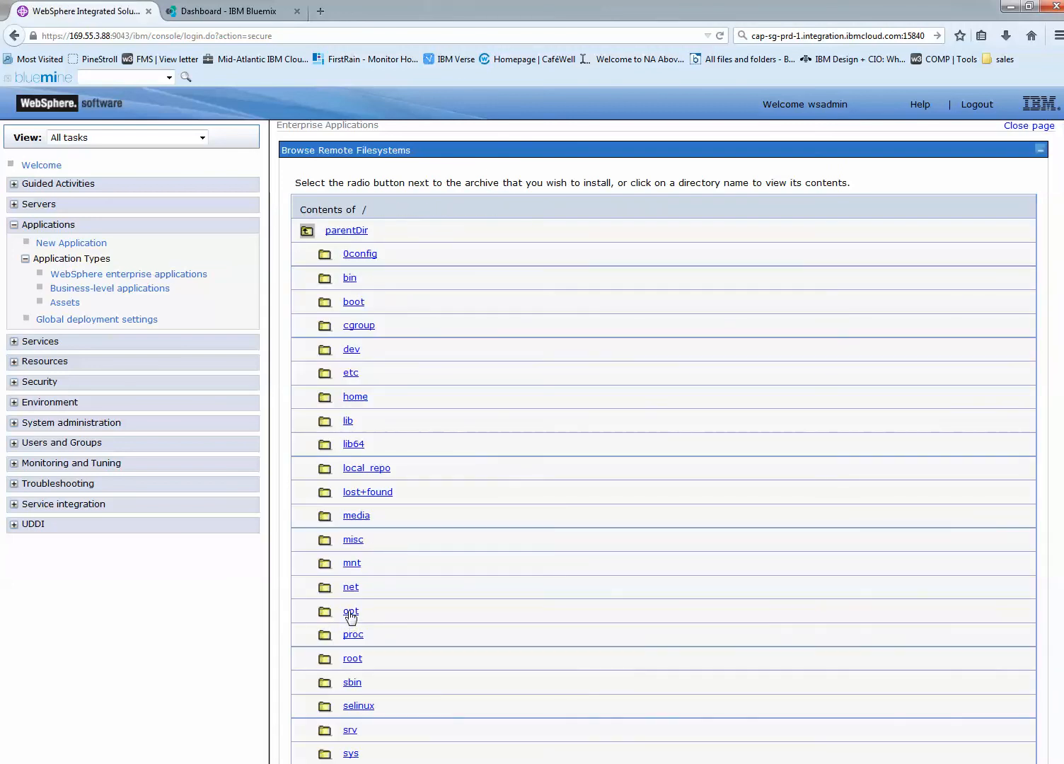
# Step: Navigate to /opt/IBM/WebSphere/Profiles/DefaultAppSrv01/installableApps
pyautogui.click(351, 611)
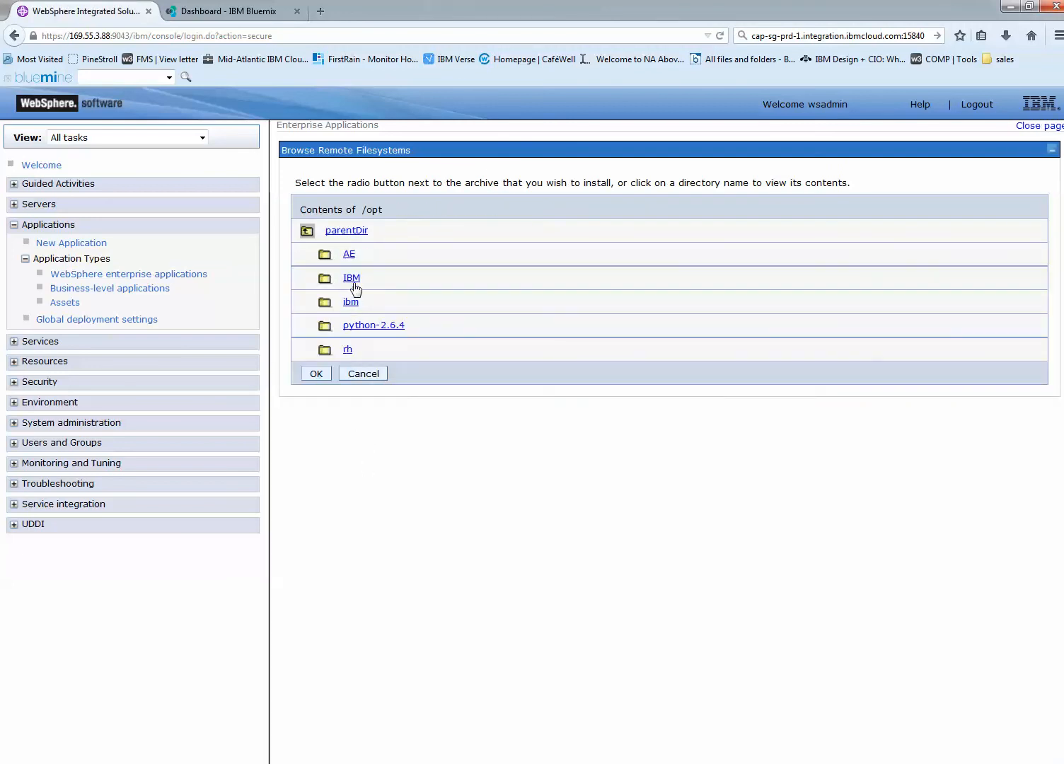
pyautogui.click(351, 277)
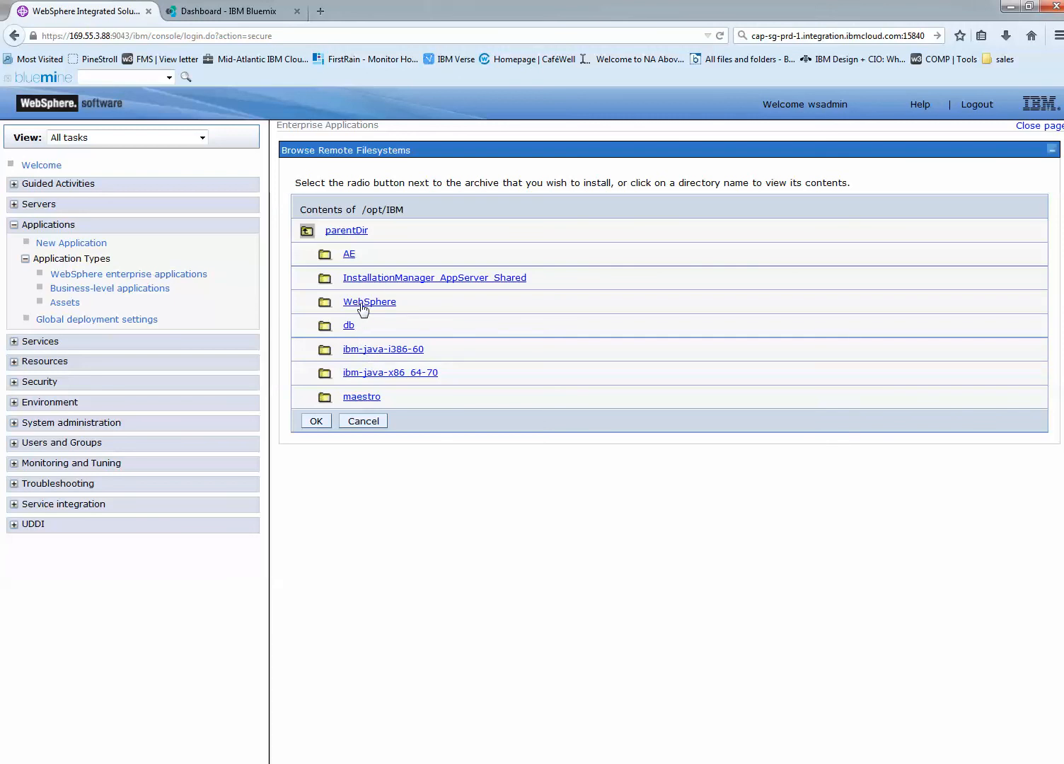
pyautogui.click(368, 302)
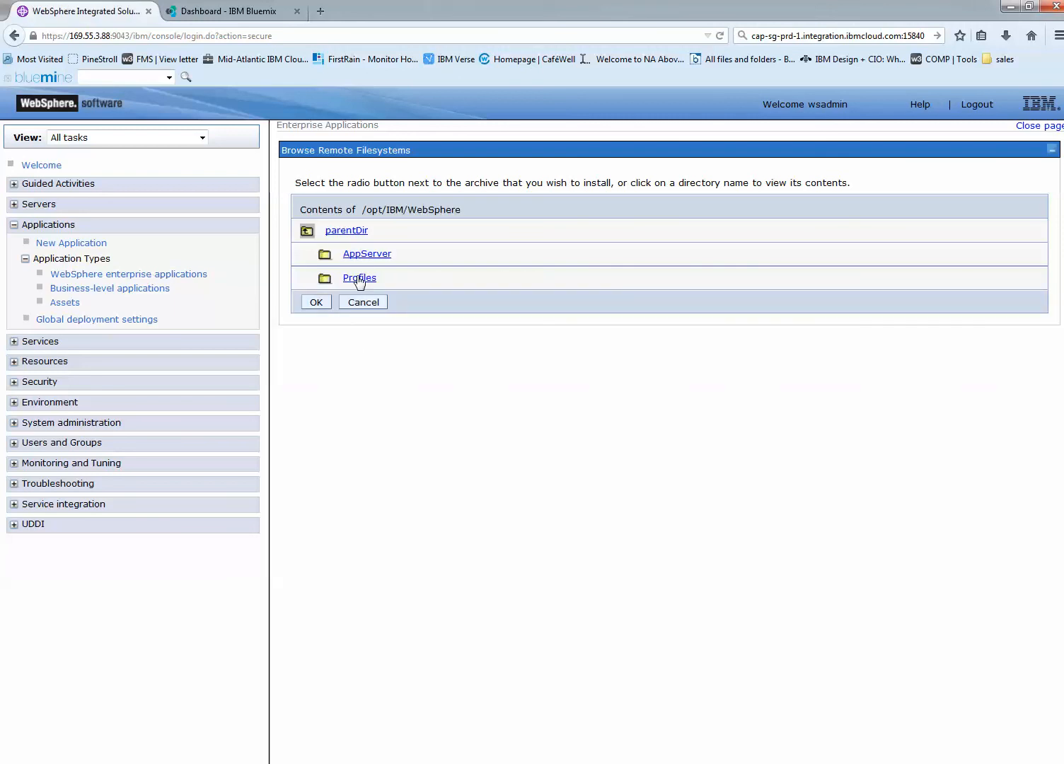
pyautogui.click(360, 277)
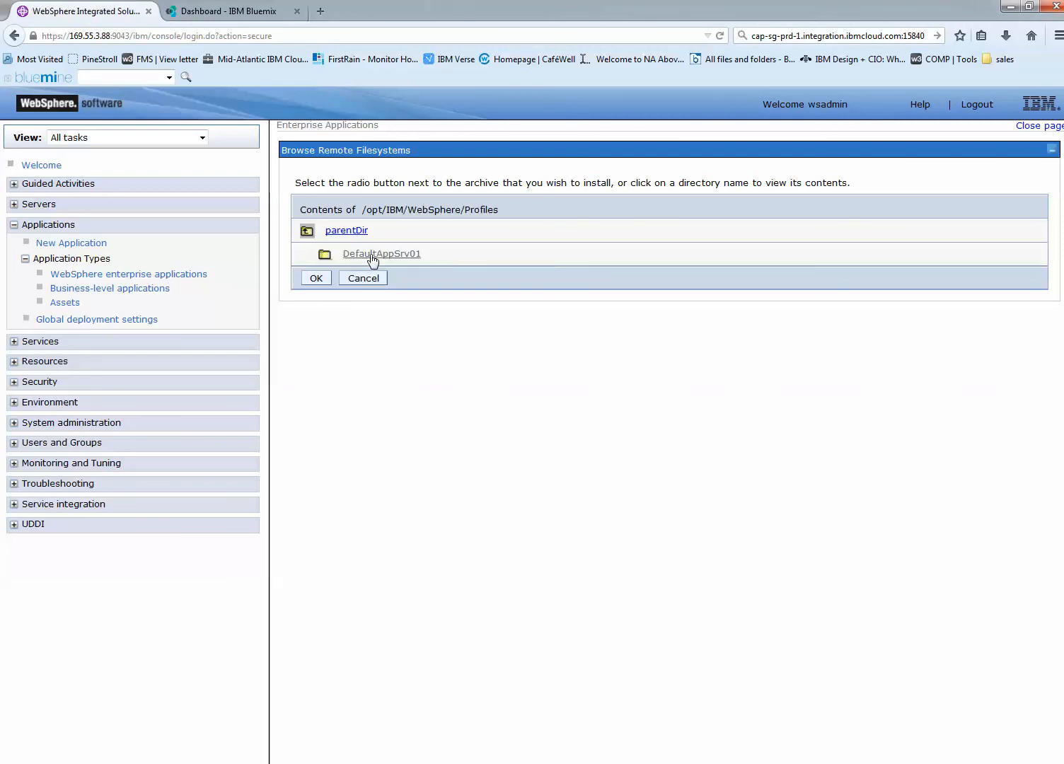
pyautogui.click(380, 253)
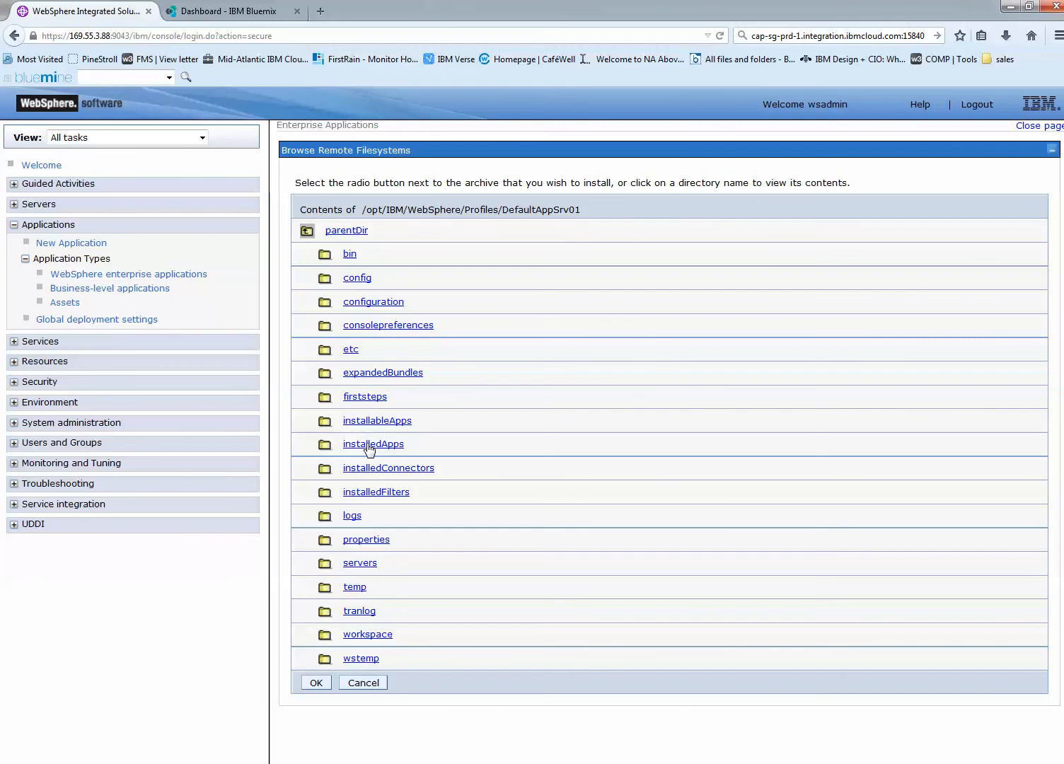
pyautogui.click(376, 420)
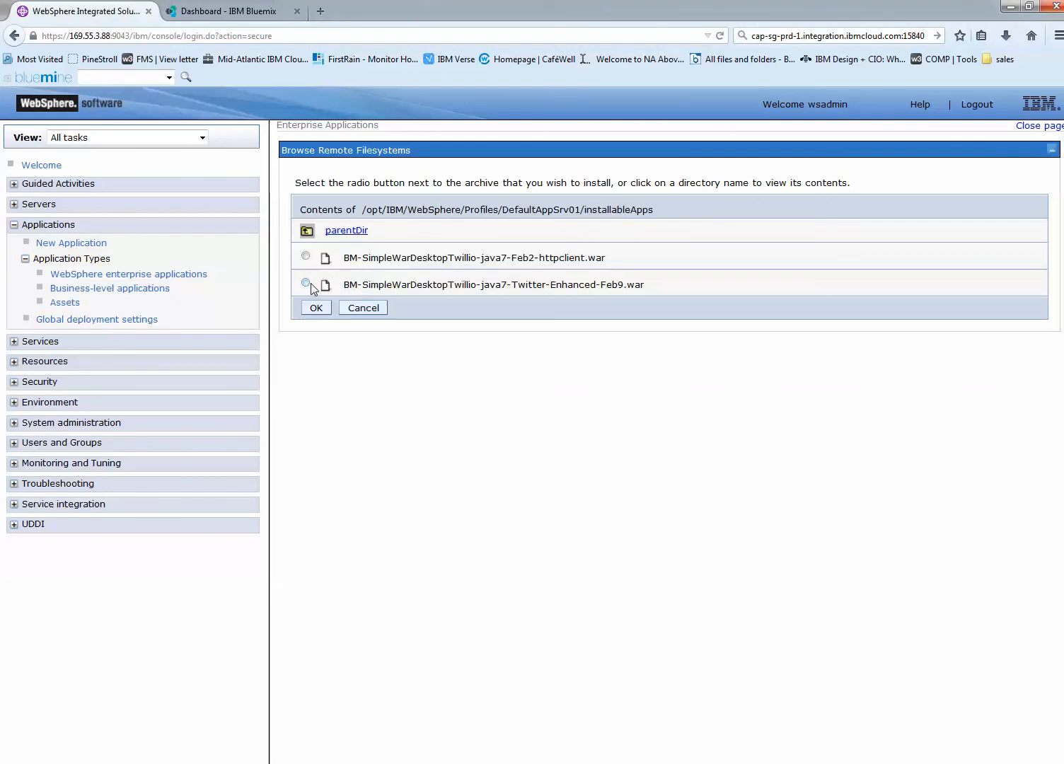
# Step: Select the Twitter-Enhanced-Feb9 WAR as the install path
pyautogui.click(306, 283)
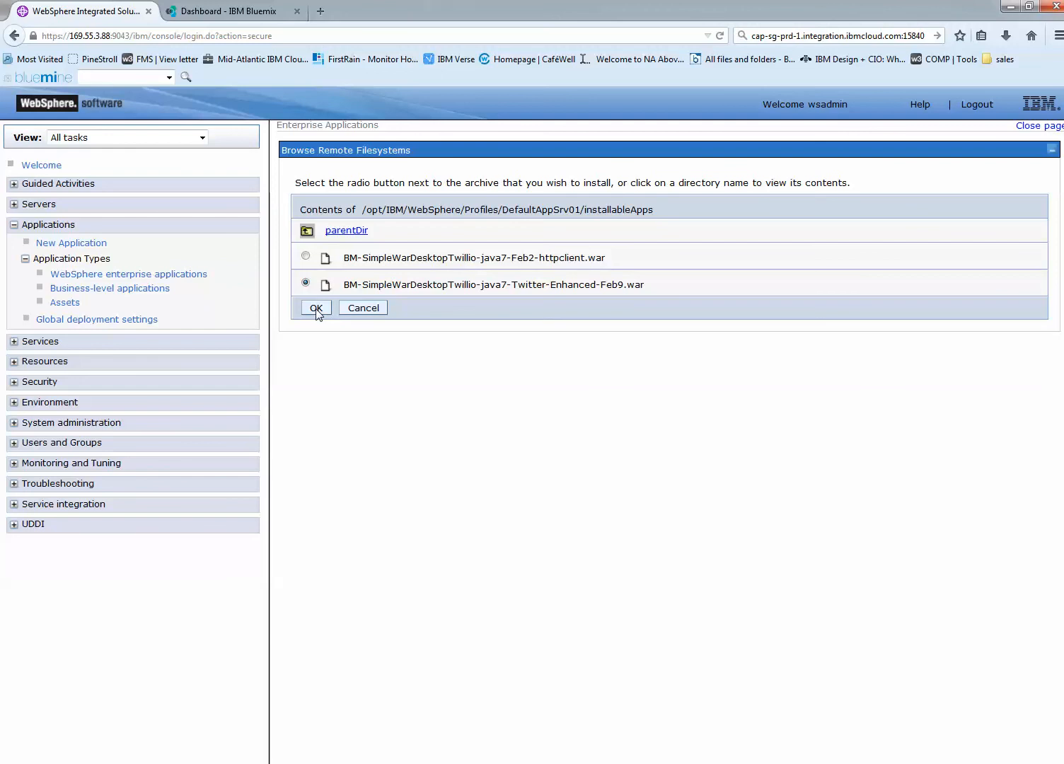
pyautogui.click(316, 309)
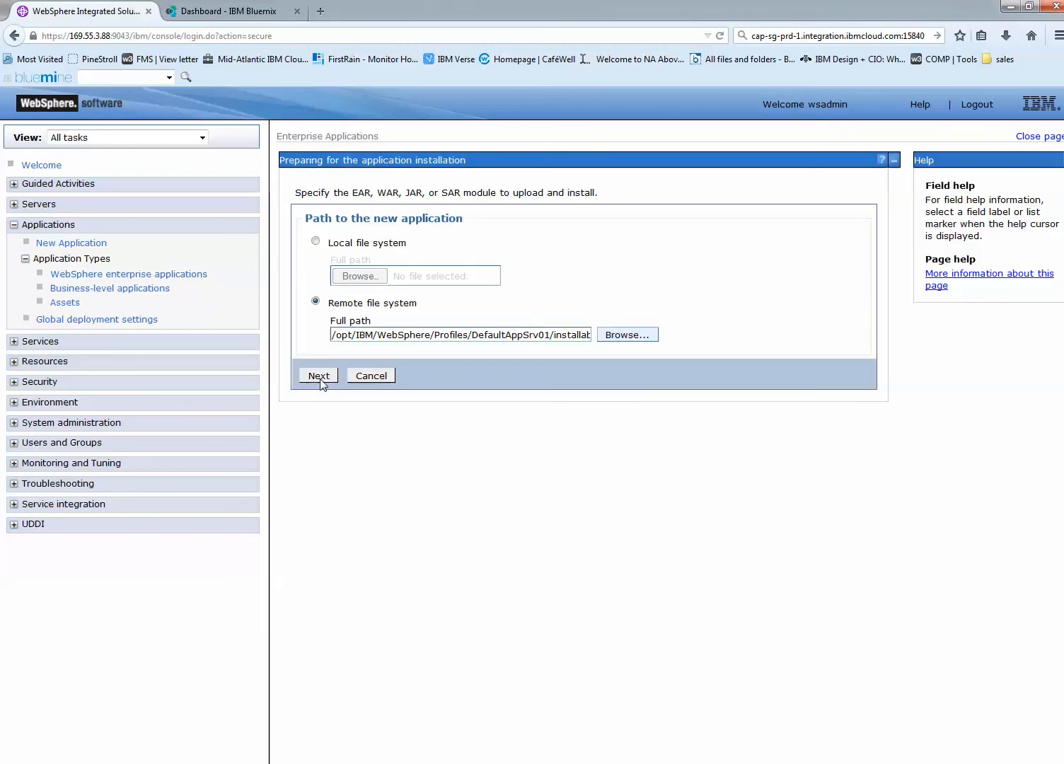
# Step: Continue with Fast Path and accept the default installation options in Step 1
pyautogui.click(319, 375)
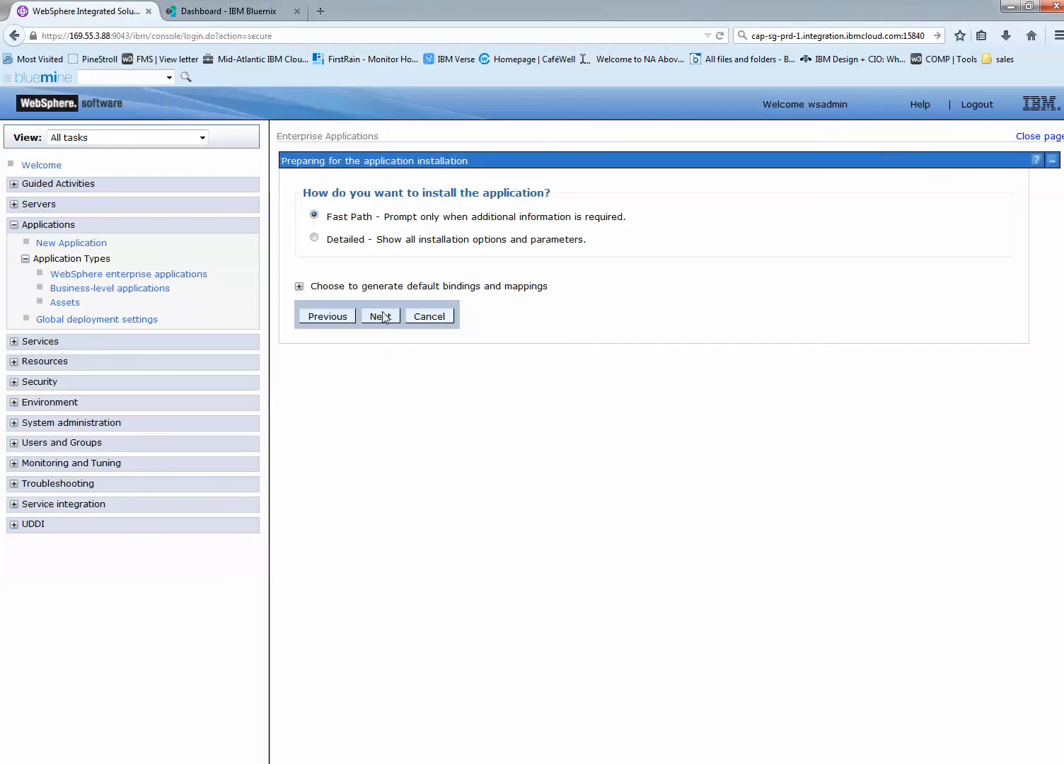
pyautogui.click(379, 315)
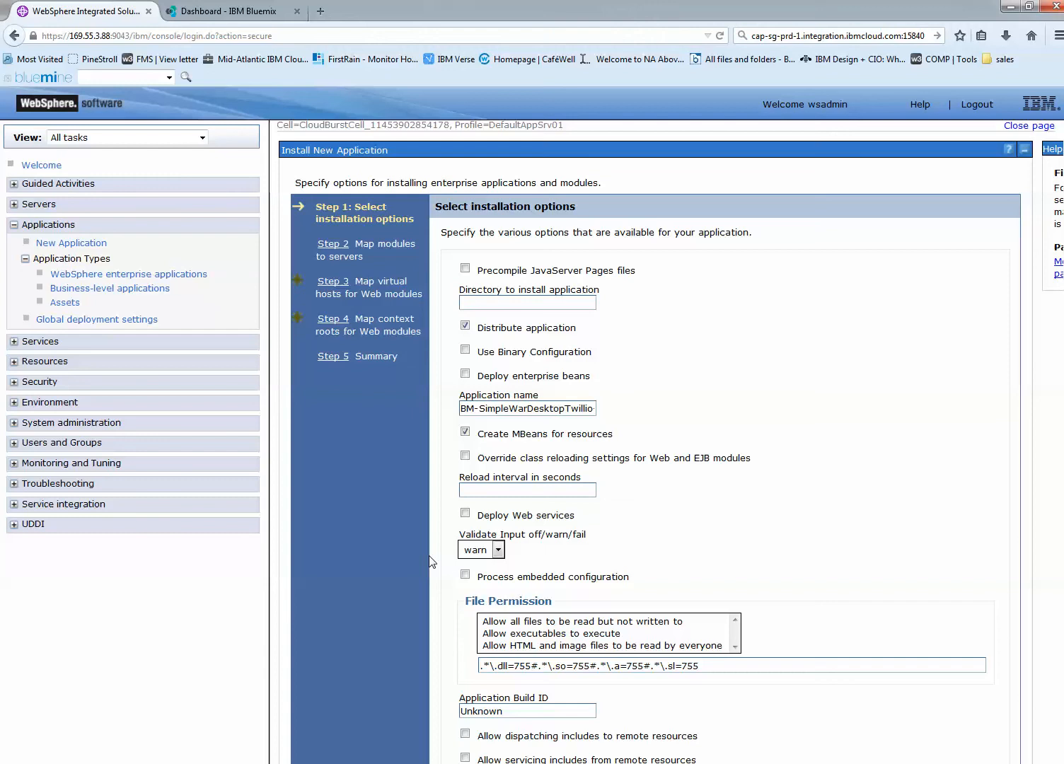
pyautogui.scroll(-3)
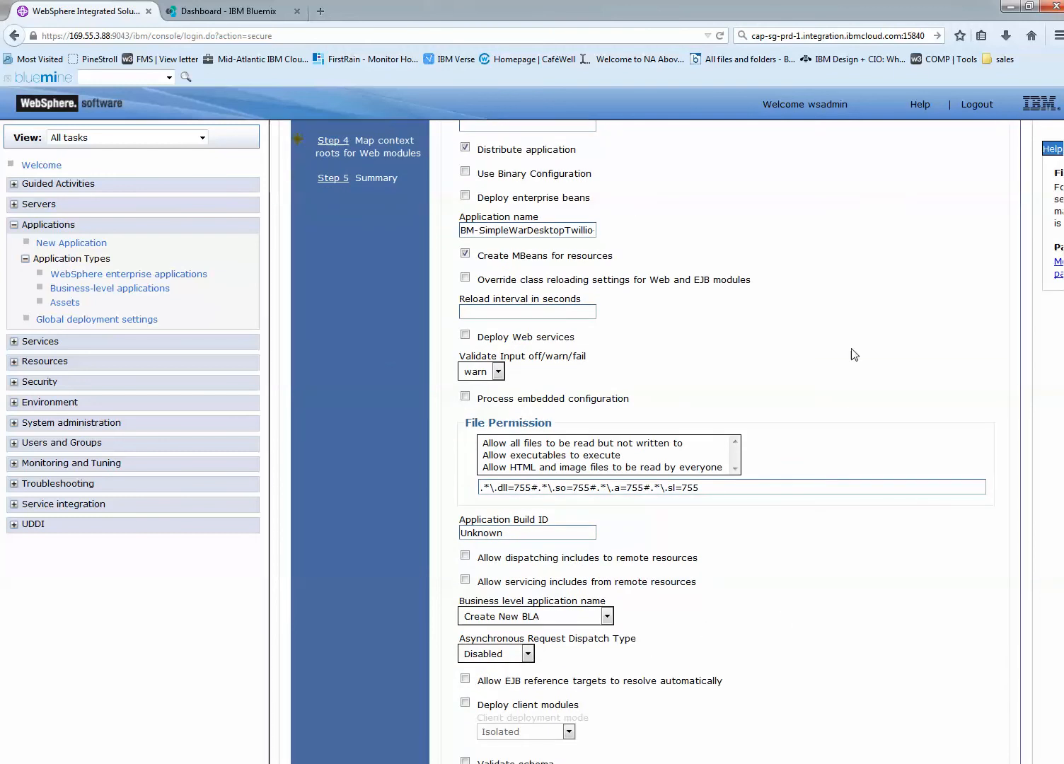
pyautogui.click(1030, 7)
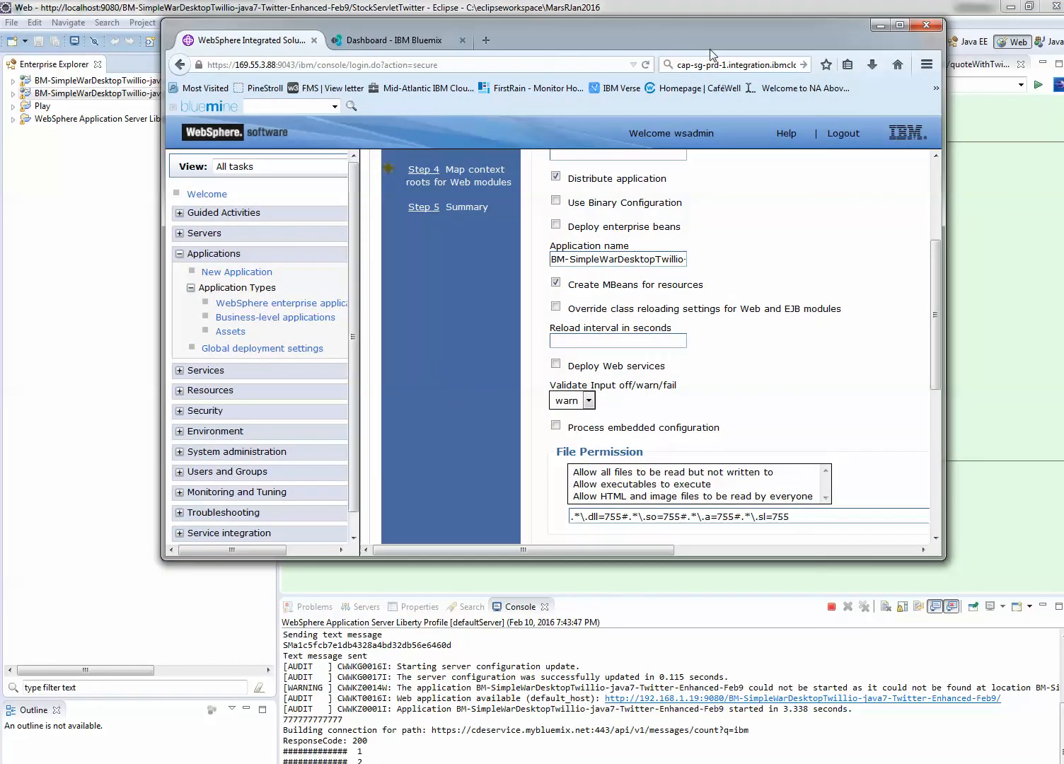
pyautogui.scroll(-3)
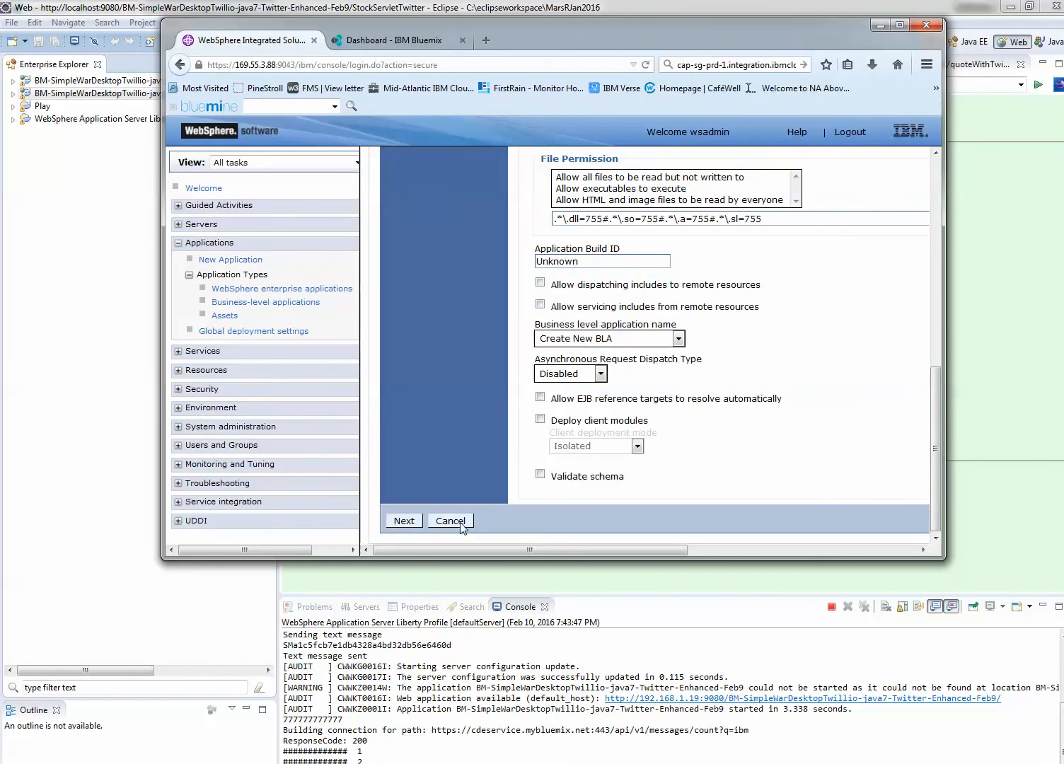
pyautogui.click(405, 521)
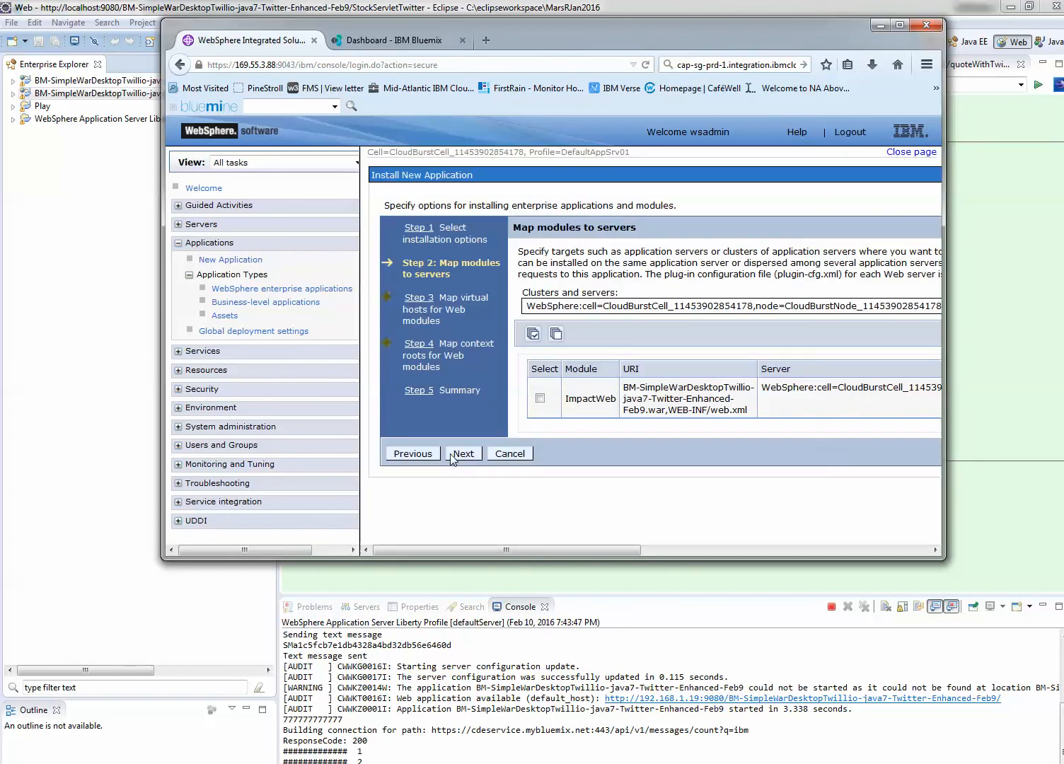
# Step: Keep default module mapping, virtual host and root context, then Finish the install
pyautogui.click(463, 453)
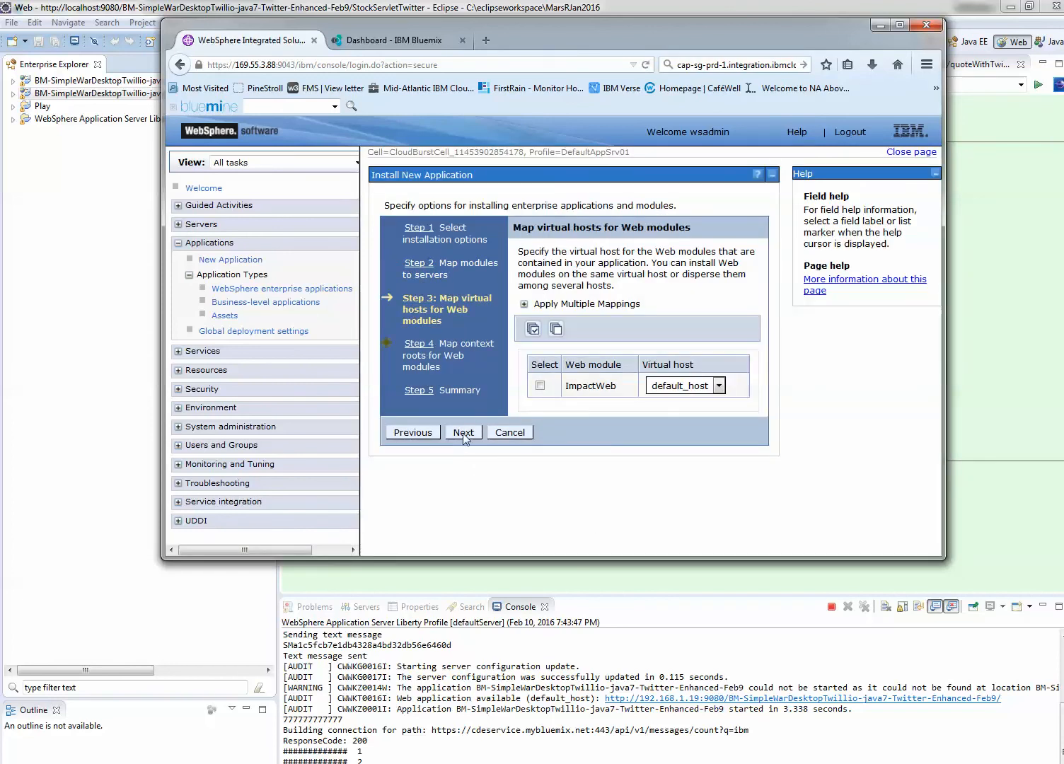
pyautogui.click(463, 433)
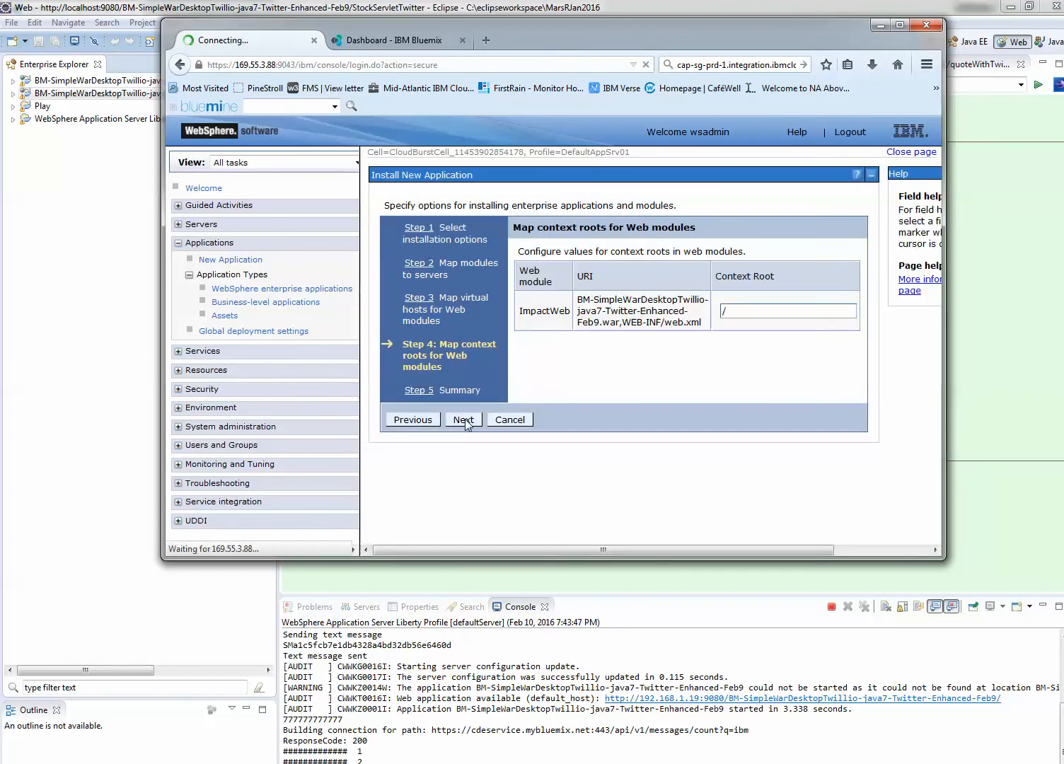
pyautogui.click(462, 419)
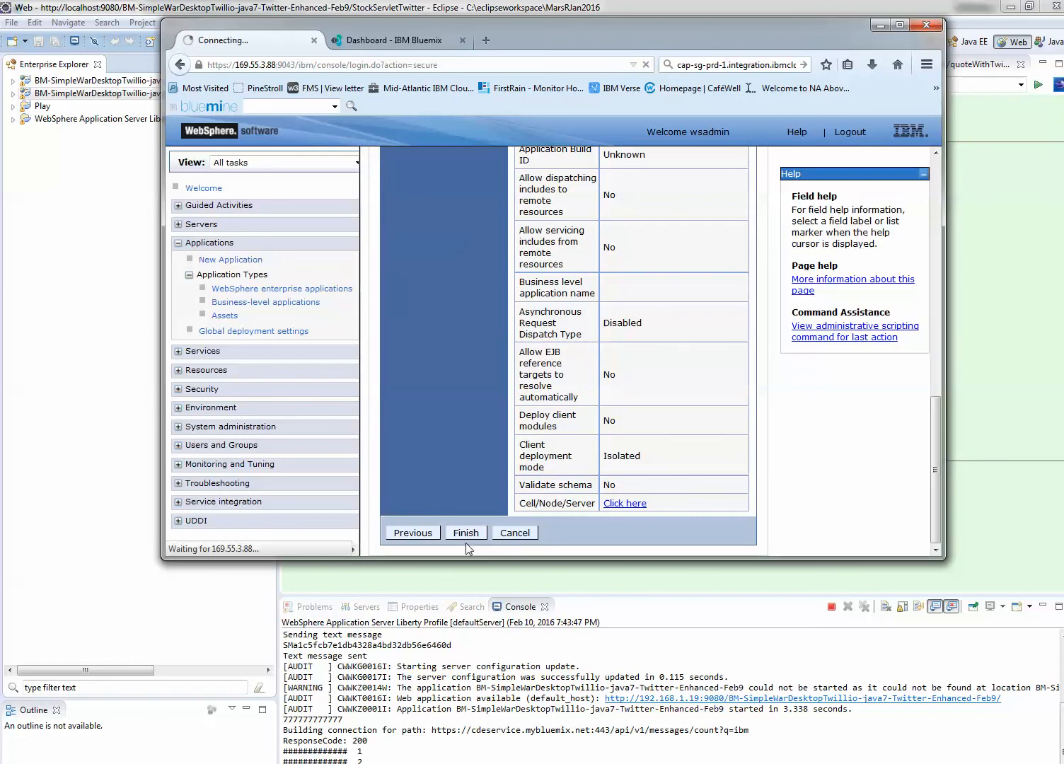
pyautogui.click(464, 532)
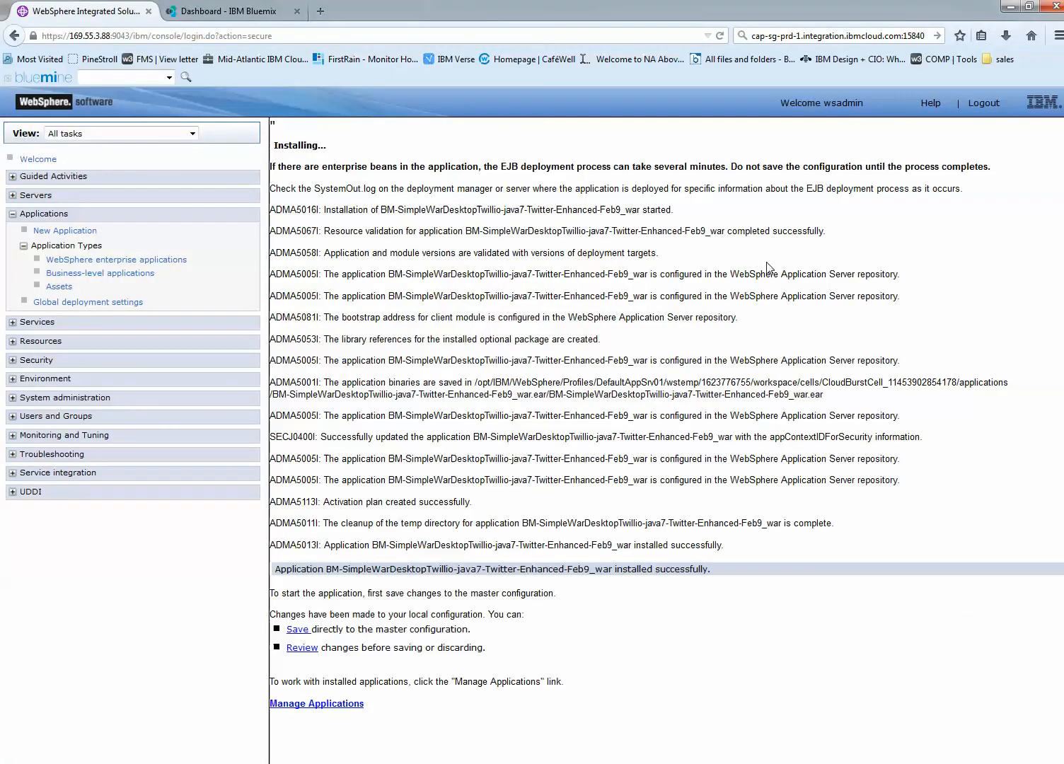
# Step: Save to the master configuration and select the stock application in Manage Applications
pyautogui.click(297, 630)
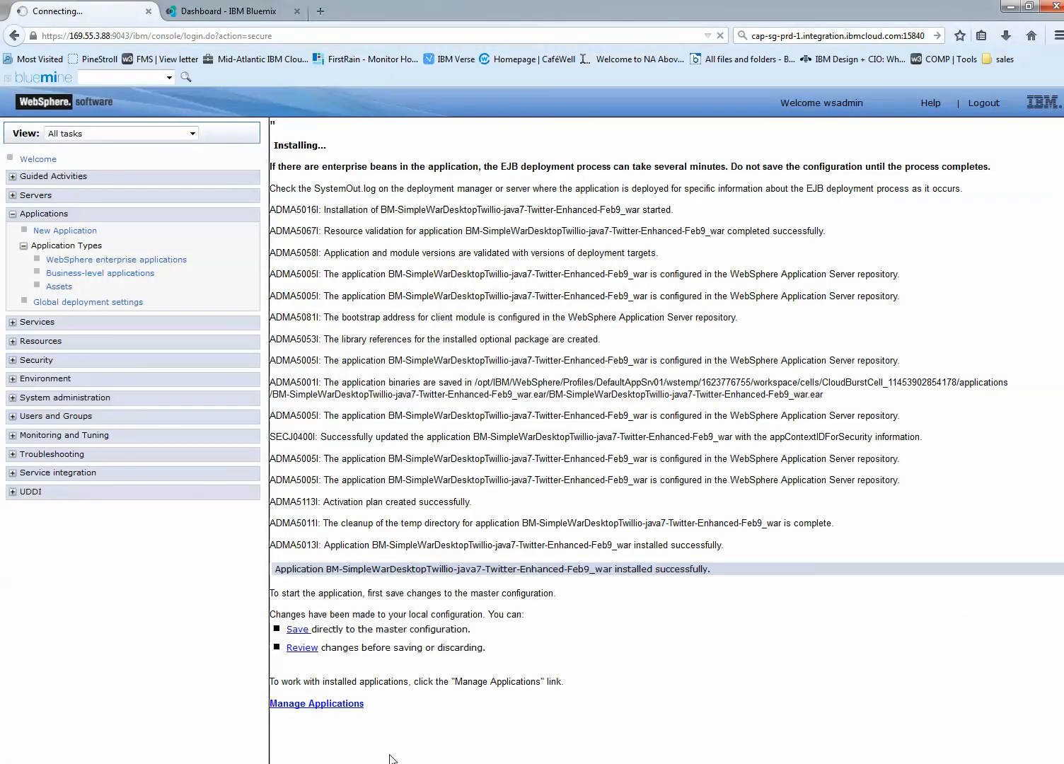
pyautogui.click(317, 703)
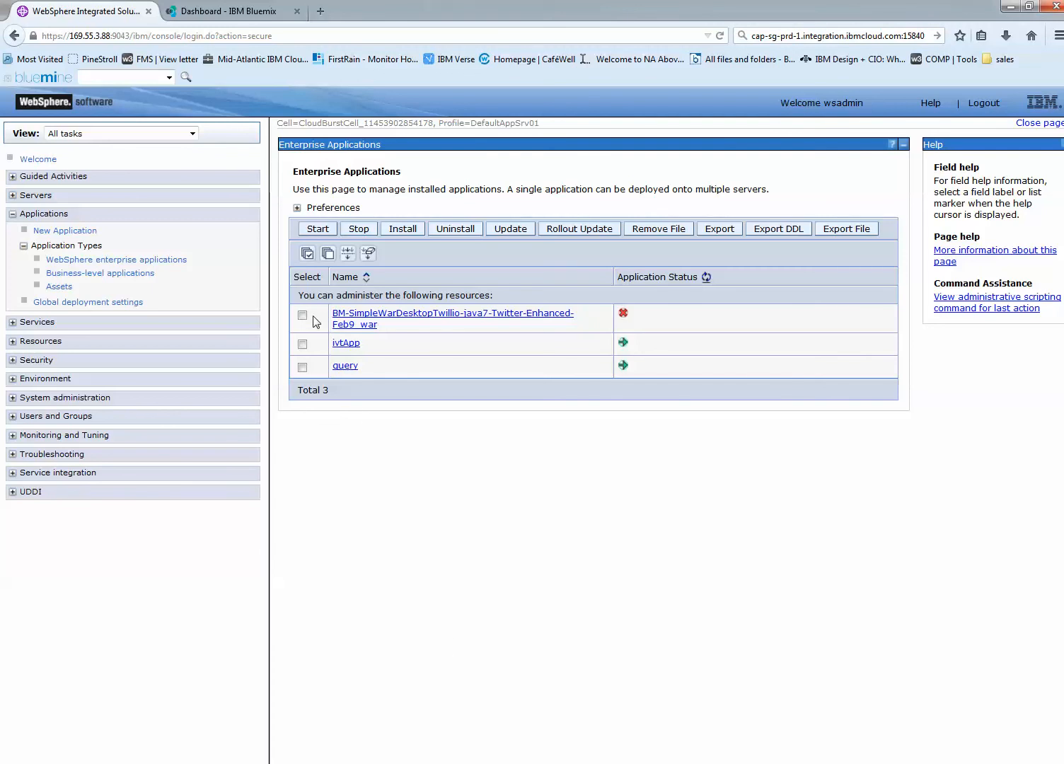
pyautogui.click(303, 314)
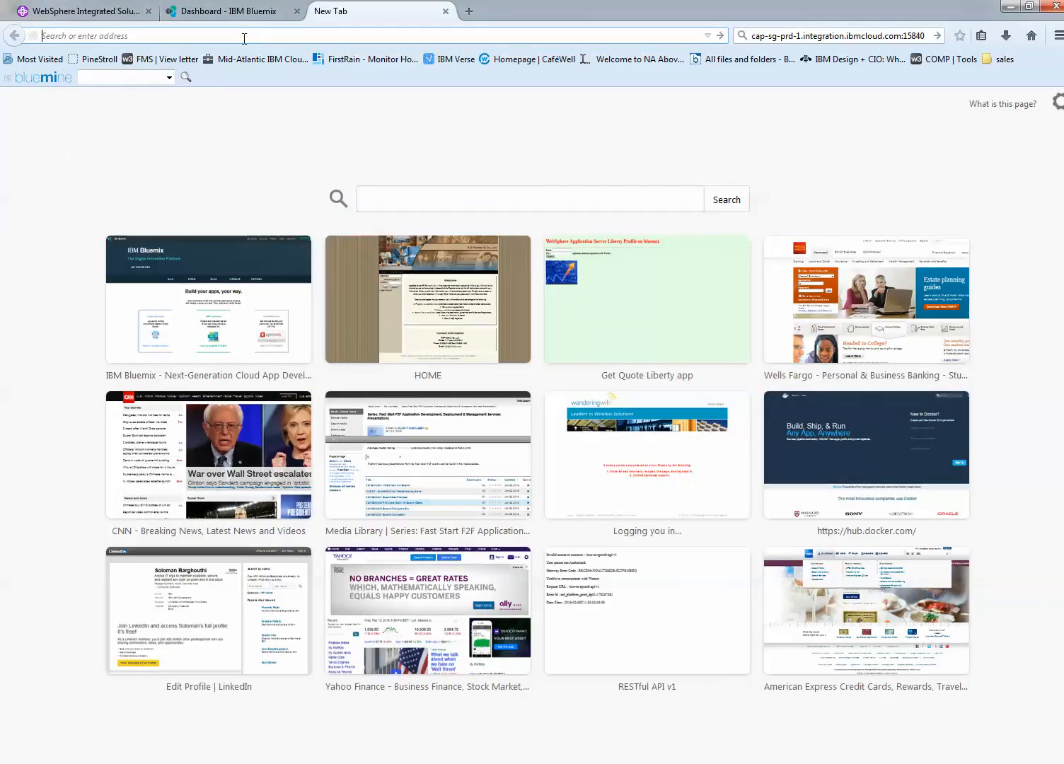
# Step: Load 169.55.3.88:9080/StockServletTwitter and enter stock symbol ALU
pyautogui.write('169.55.3.88:9080/StockServletTwitter')
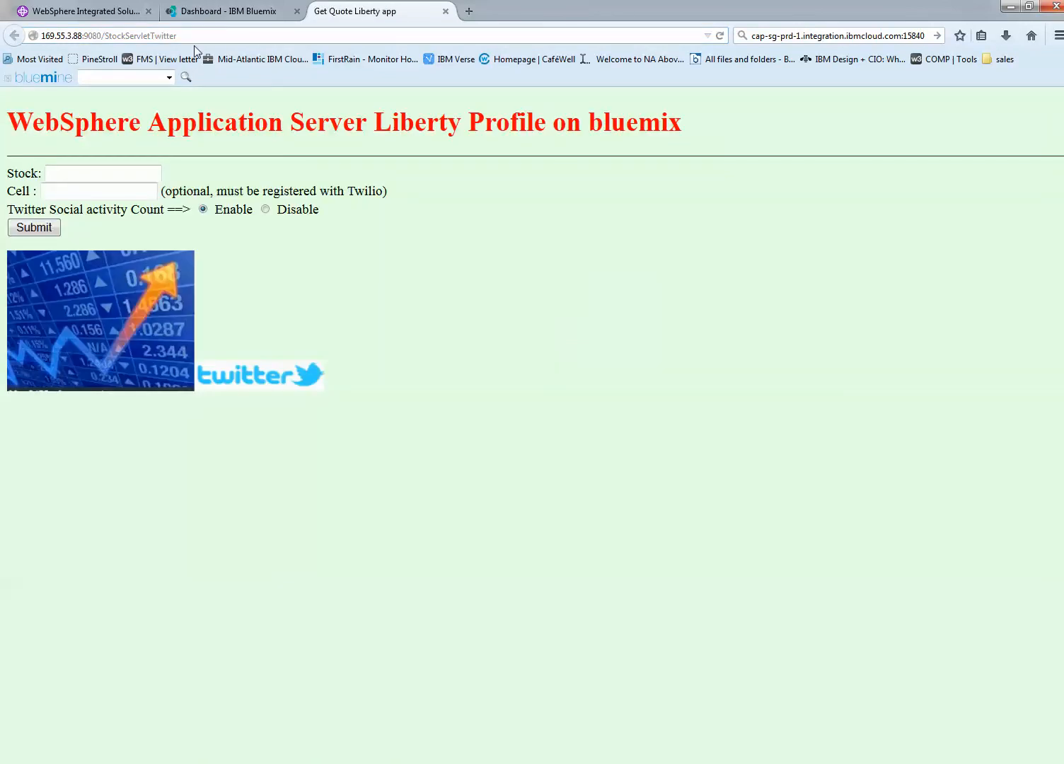
pyautogui.click(102, 173)
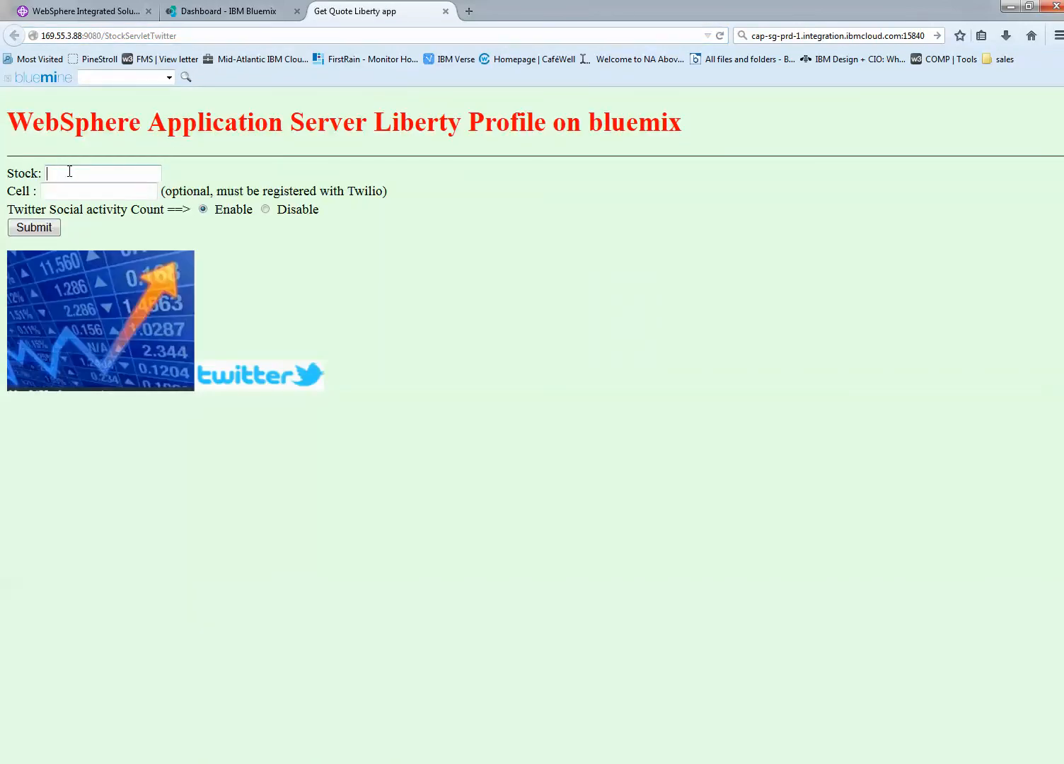
pyautogui.write('ALU')
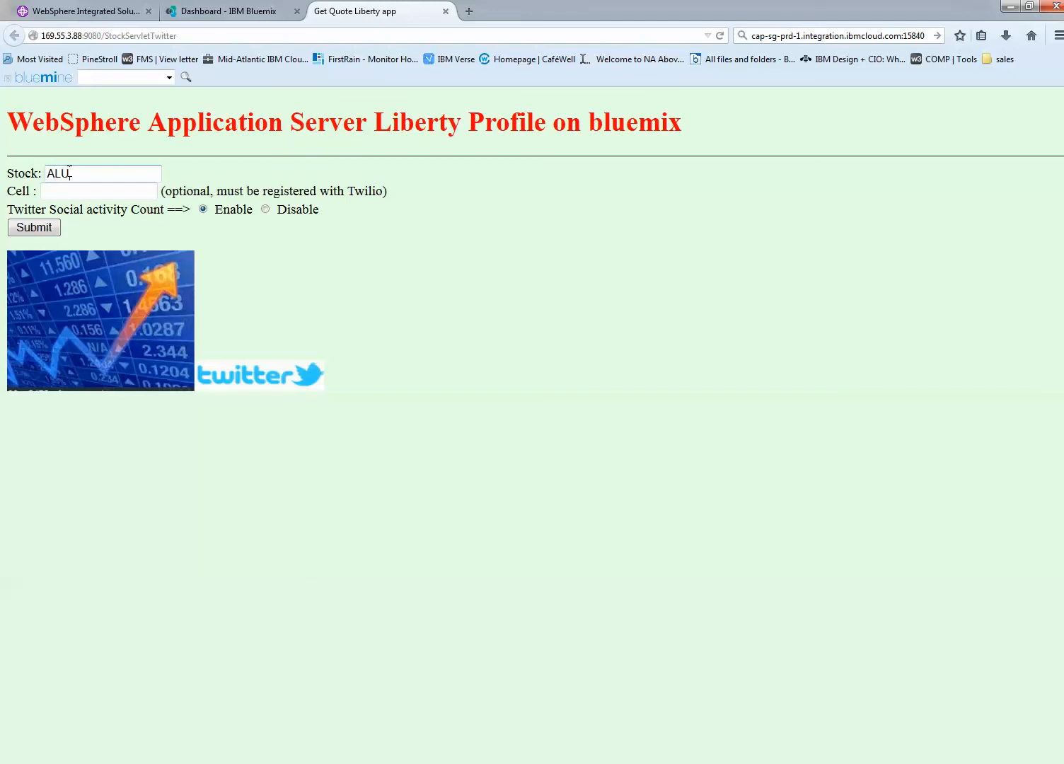
# Step: Fill the Cell number from autocomplete and submit, returning $3.27 and tweet count 101666
pyautogui.write('507')
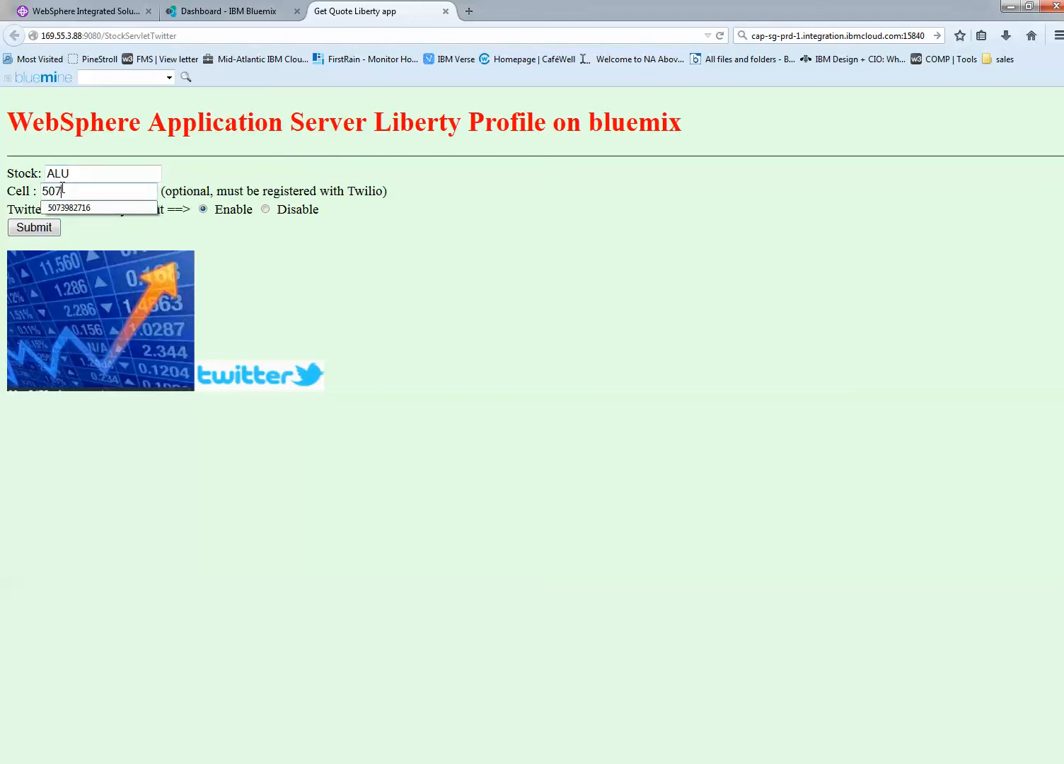
pyautogui.click(69, 207)
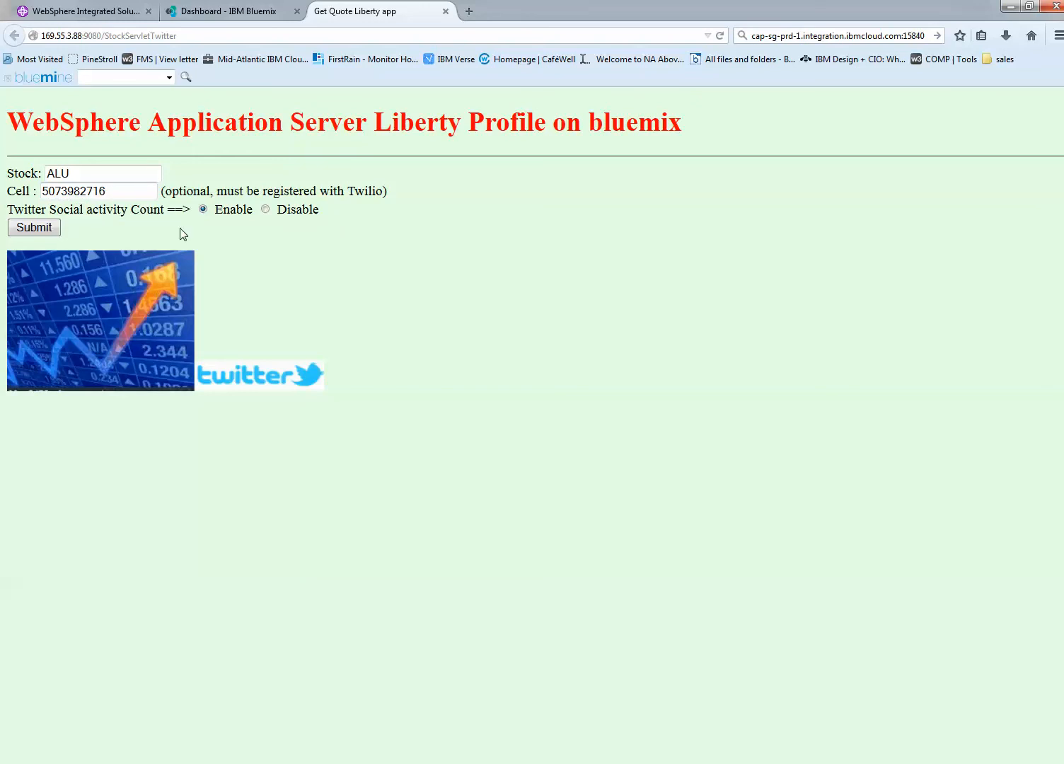
pyautogui.click(34, 226)
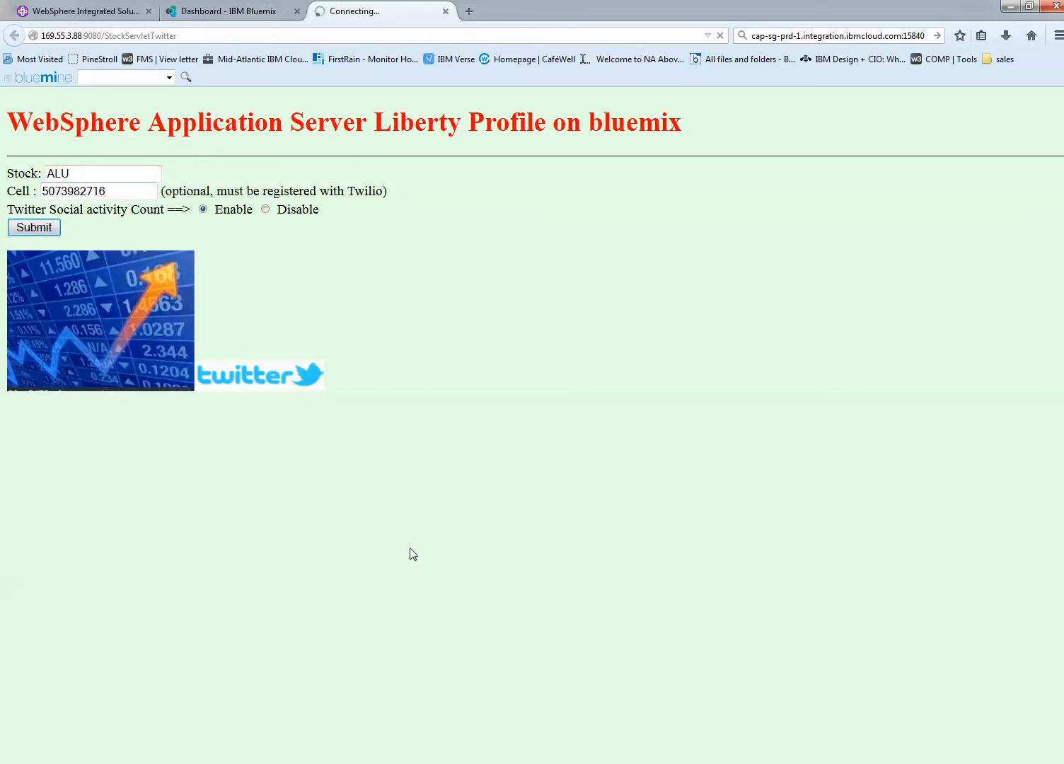
pyautogui.moveTo(283, 495)
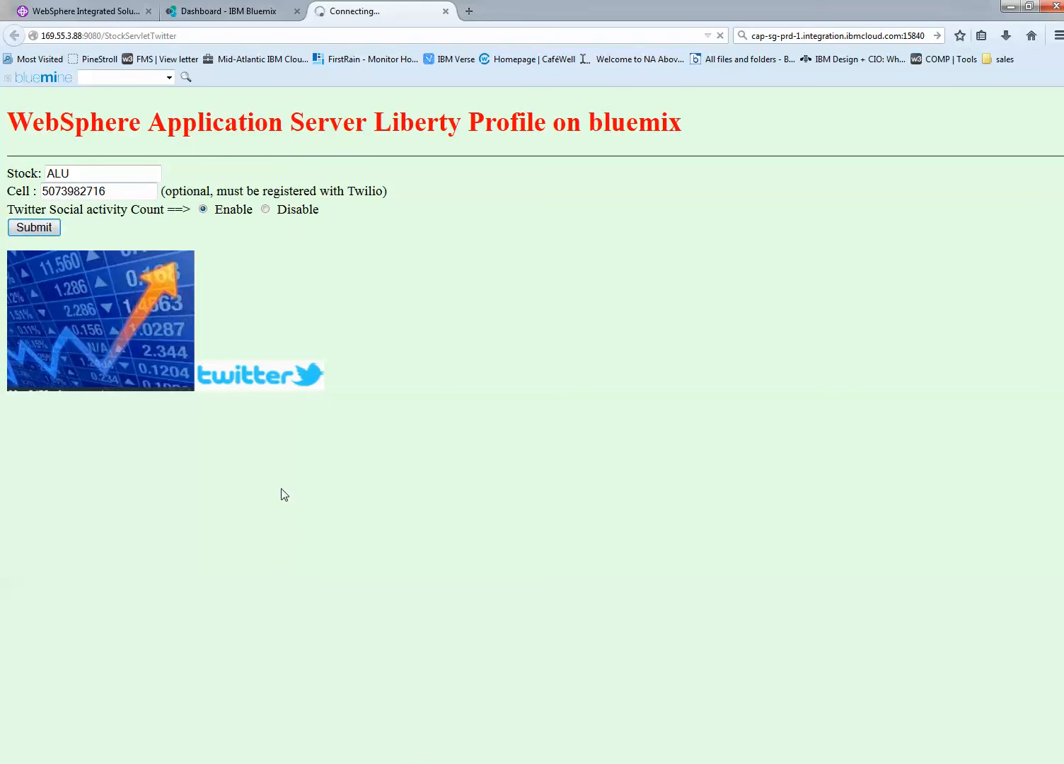
pyautogui.click(33, 227)
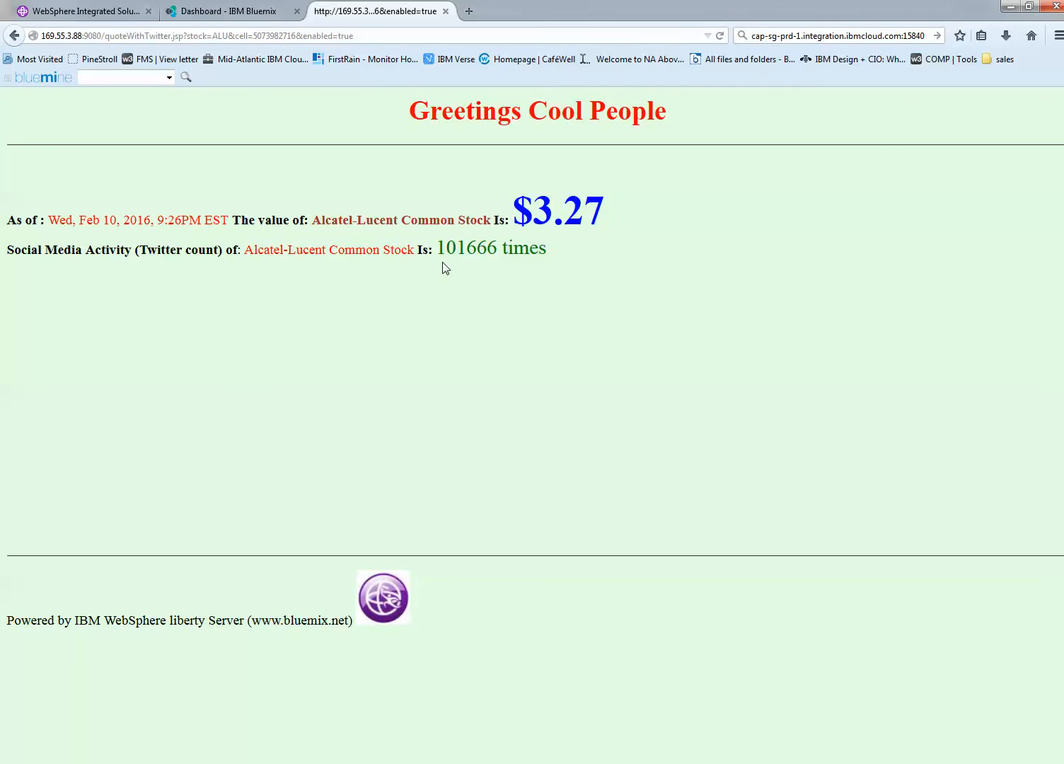
pyautogui.moveTo(263, 266)
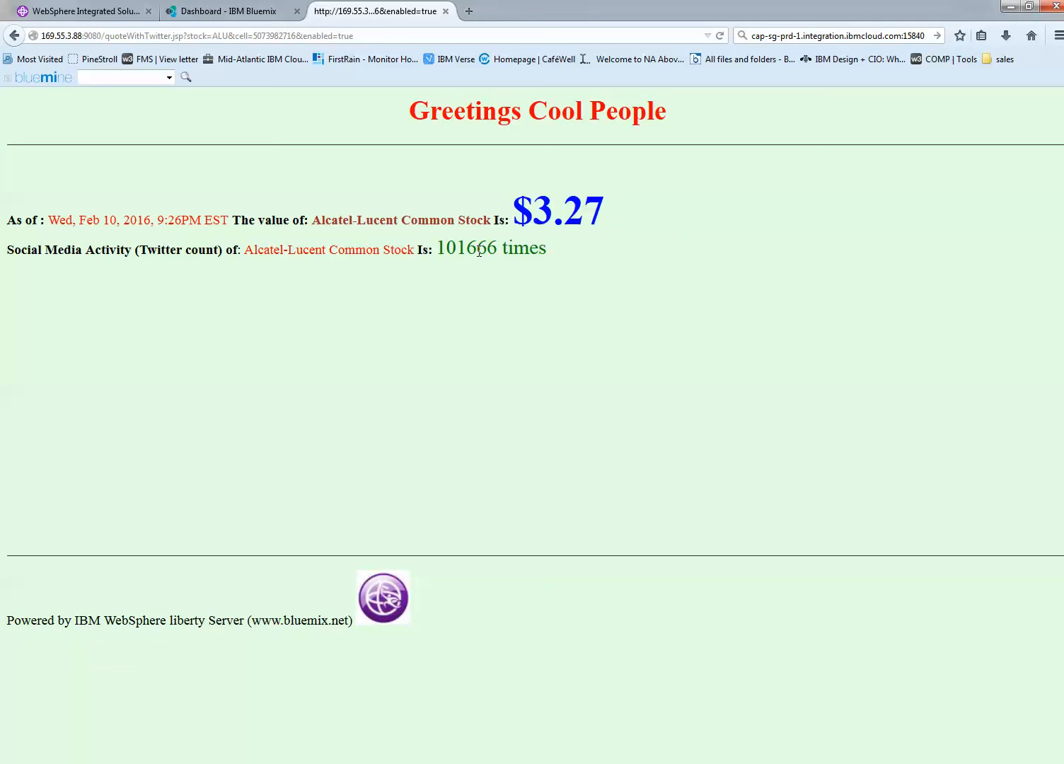
pyautogui.moveTo(518, 625)
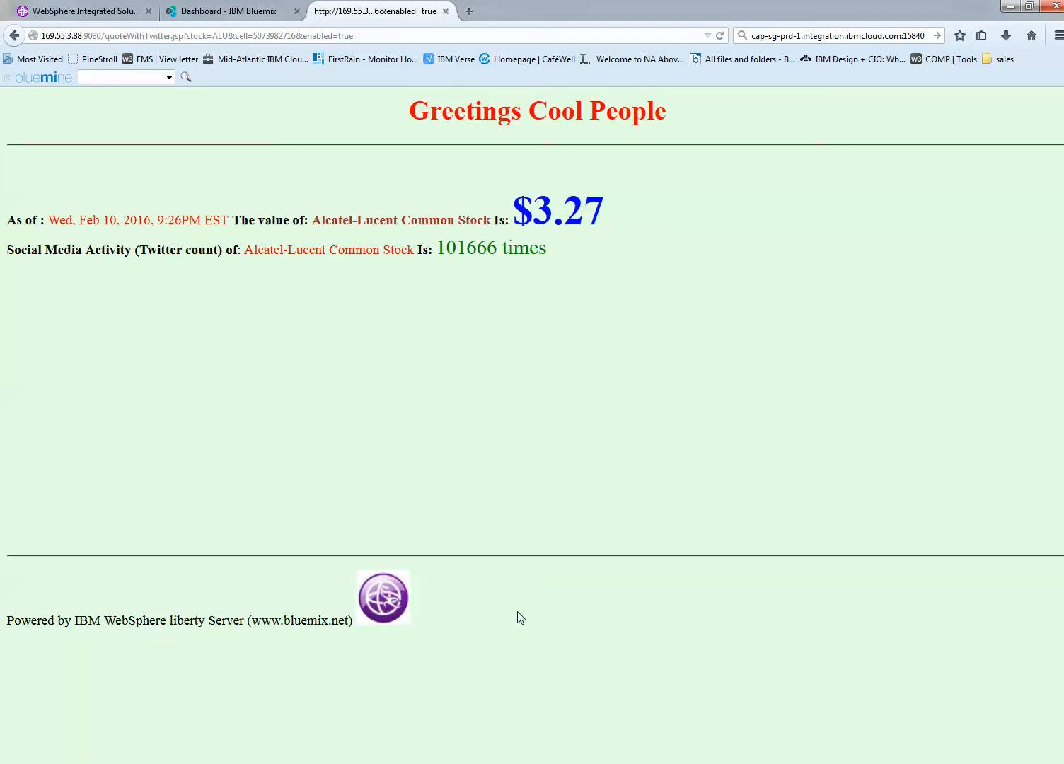
pyautogui.moveTo(481, 589)
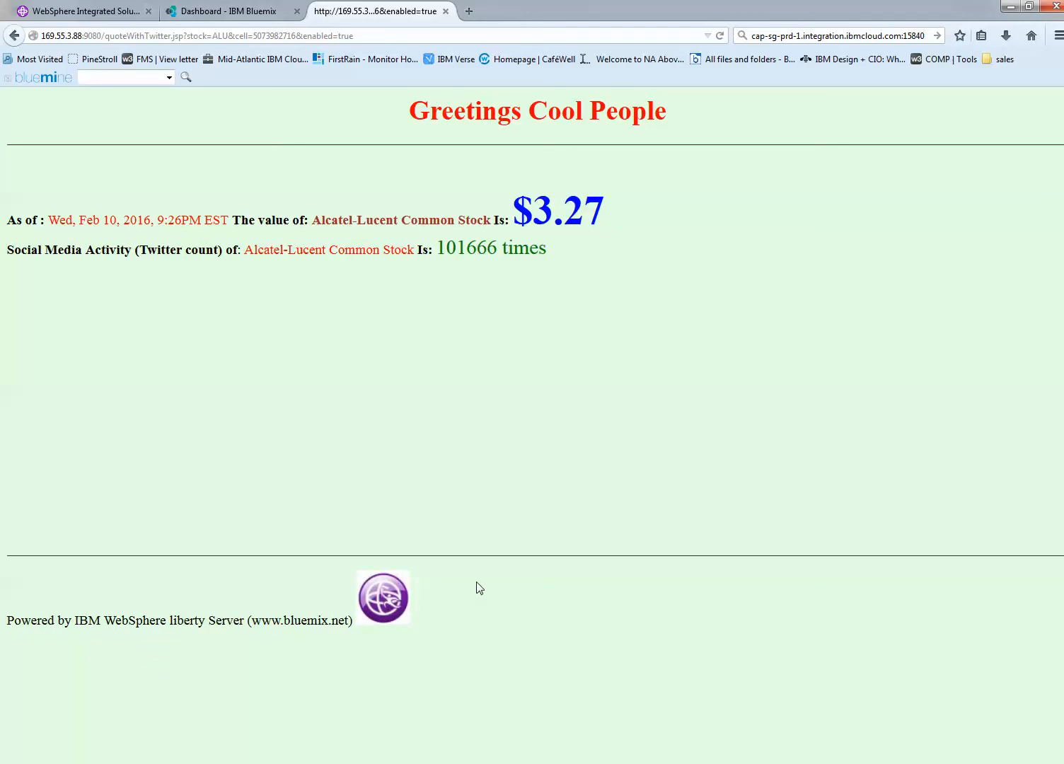
pyautogui.moveTo(478, 581)
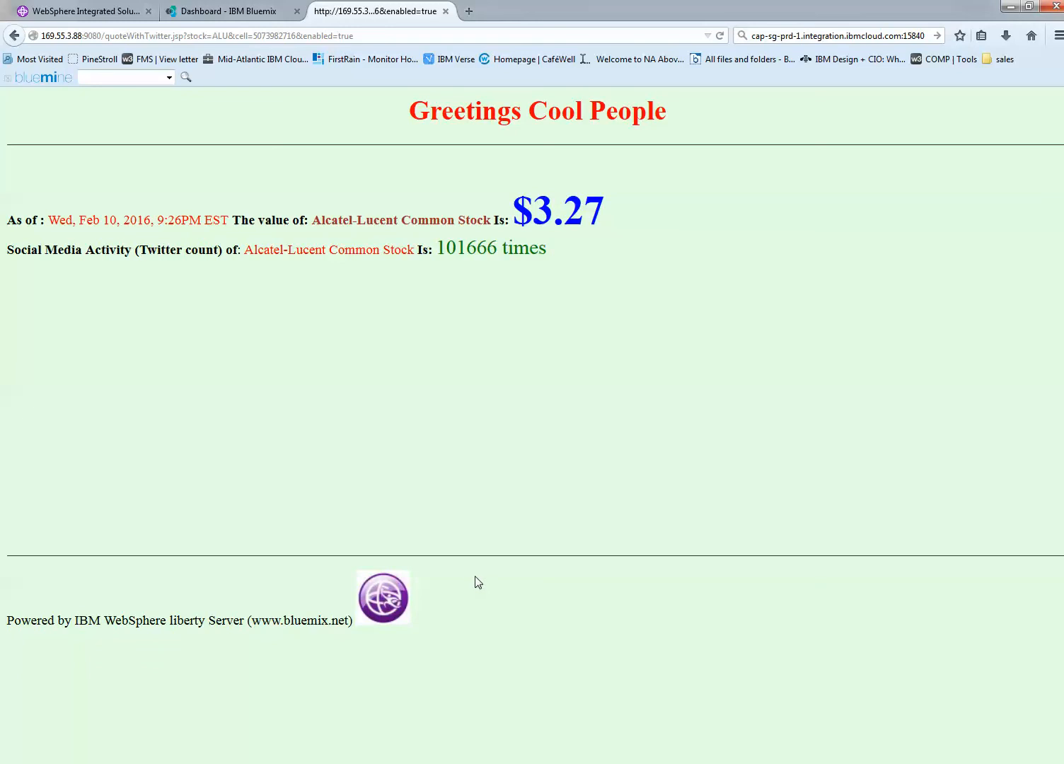
pyautogui.moveTo(450, 734)
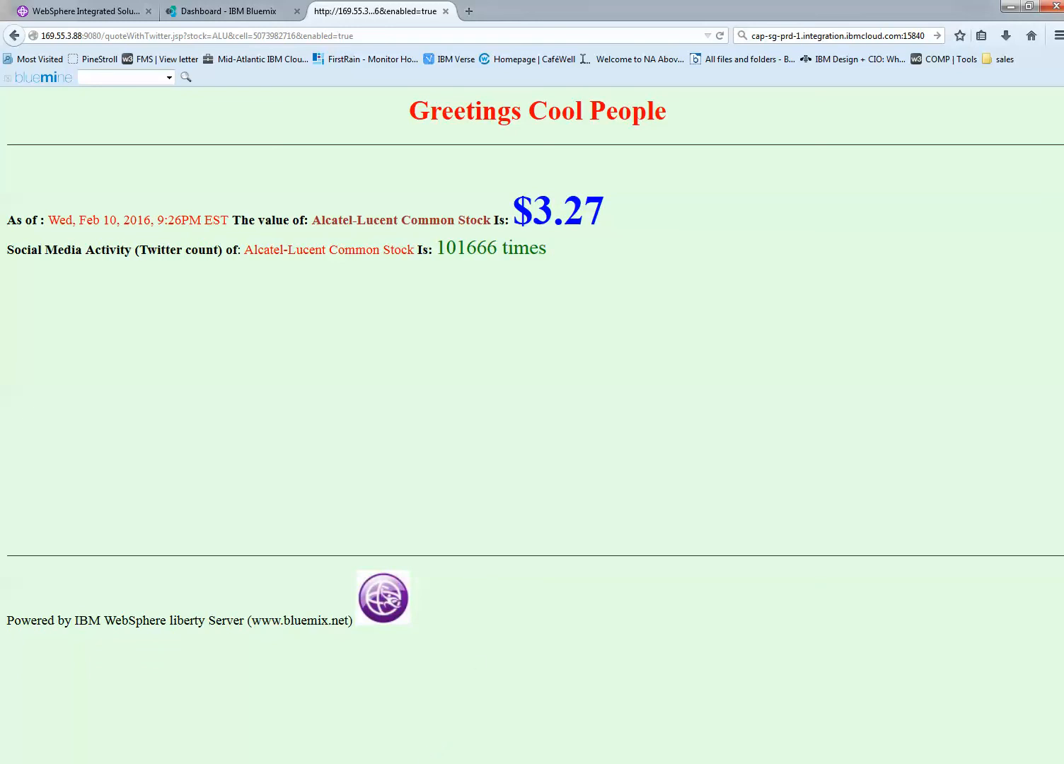
pyautogui.moveTo(409, 729)
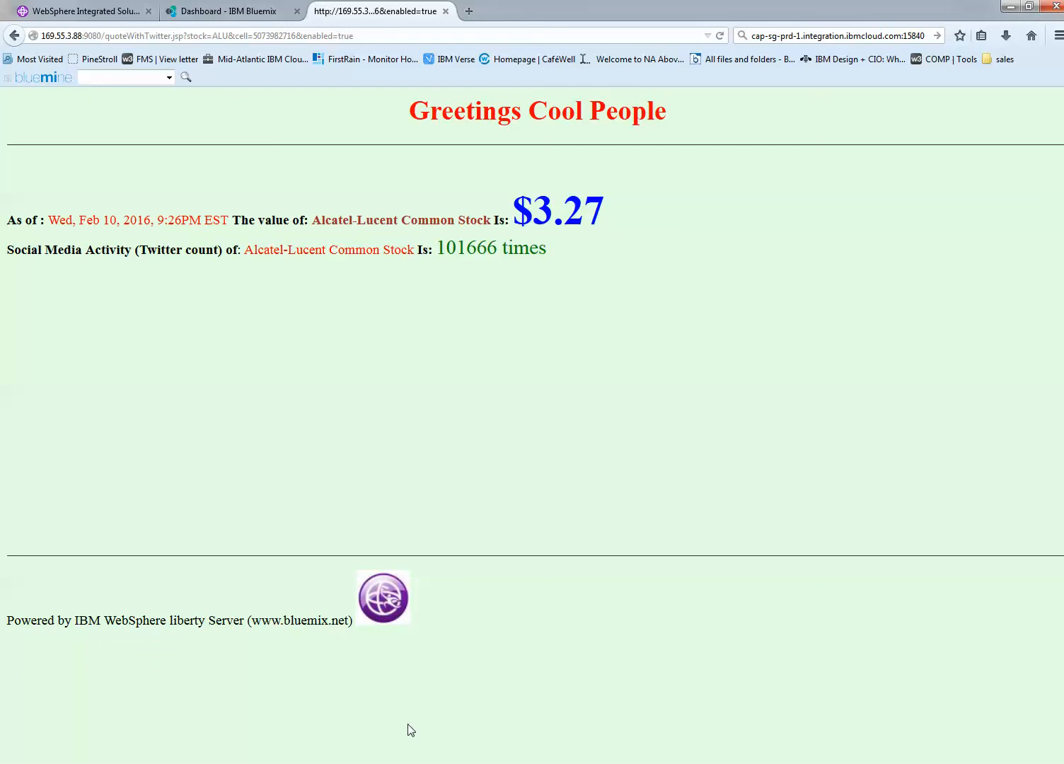